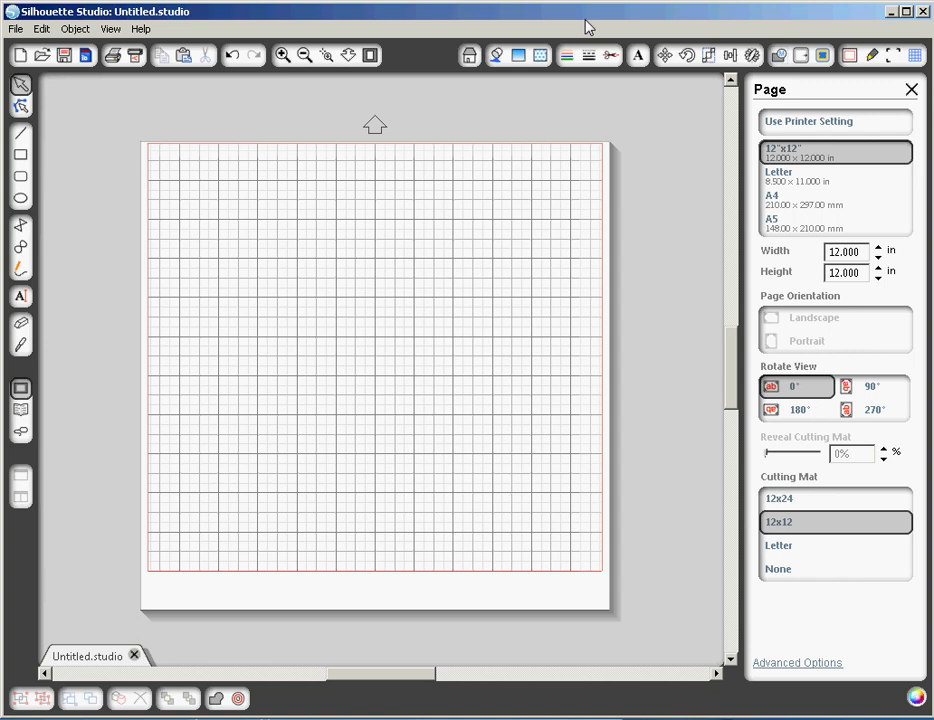
pyautogui.moveTo(83, 120)
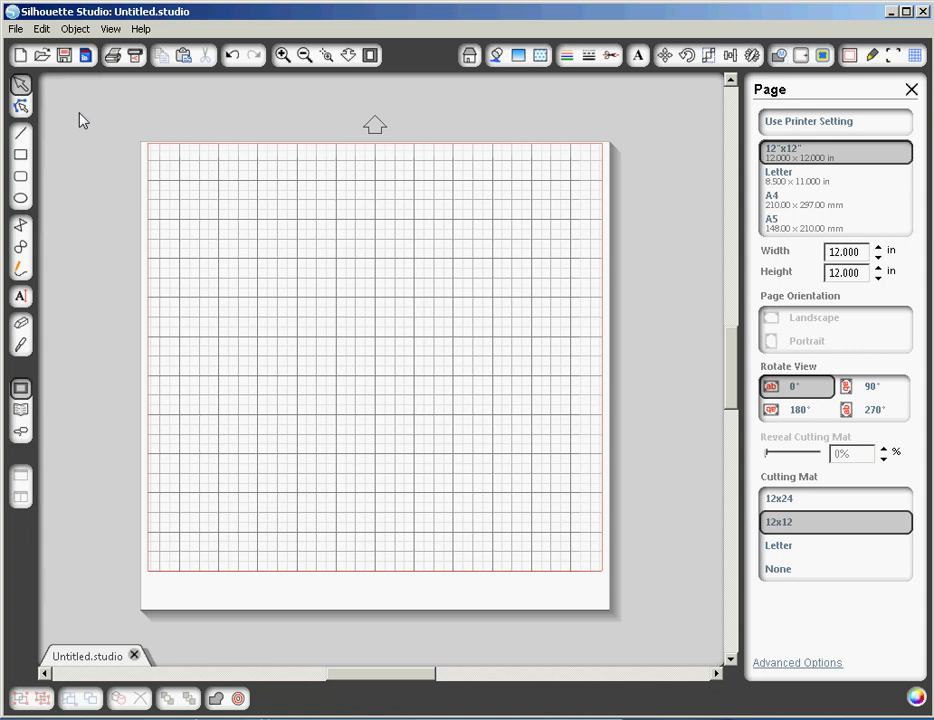
pyautogui.moveTo(63, 110)
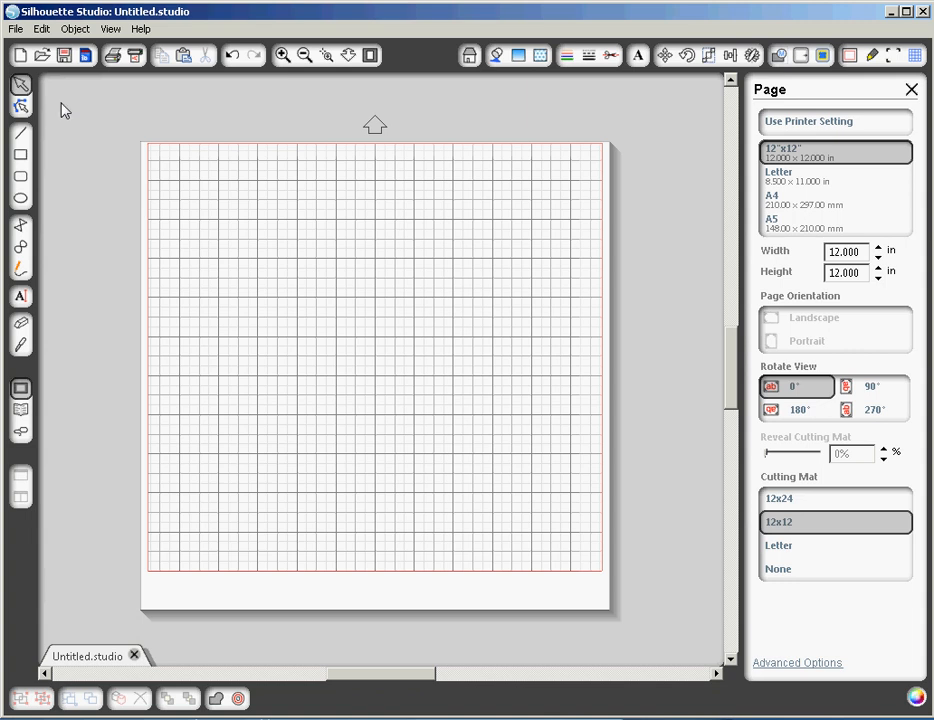
# Use File > Open to show the Open dialog listing the Silhouette Cut files folder
pyautogui.click(15, 28)
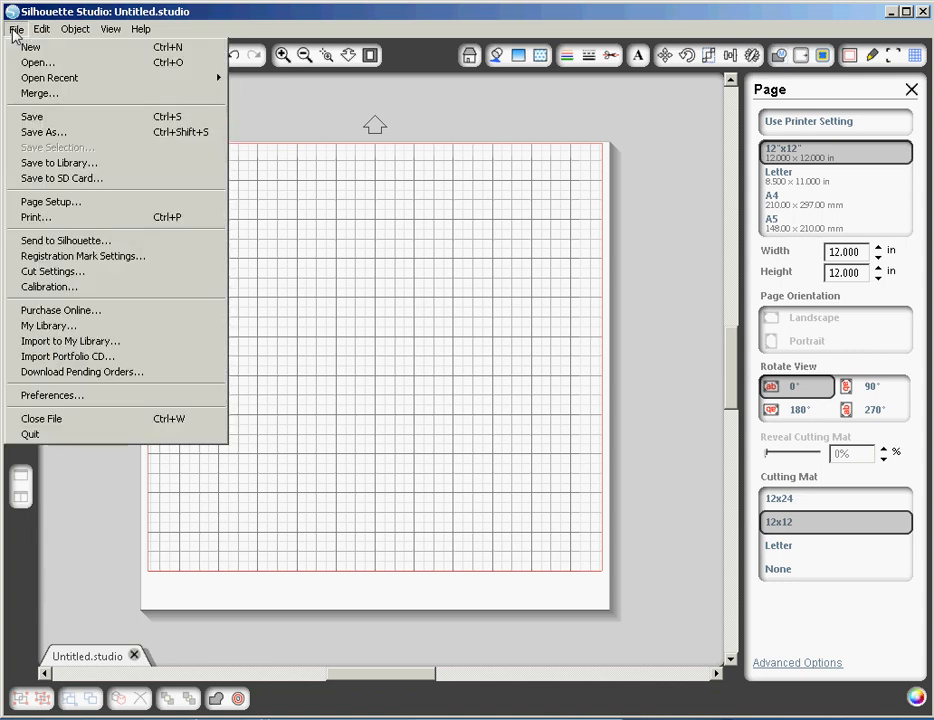
pyautogui.moveTo(37, 62)
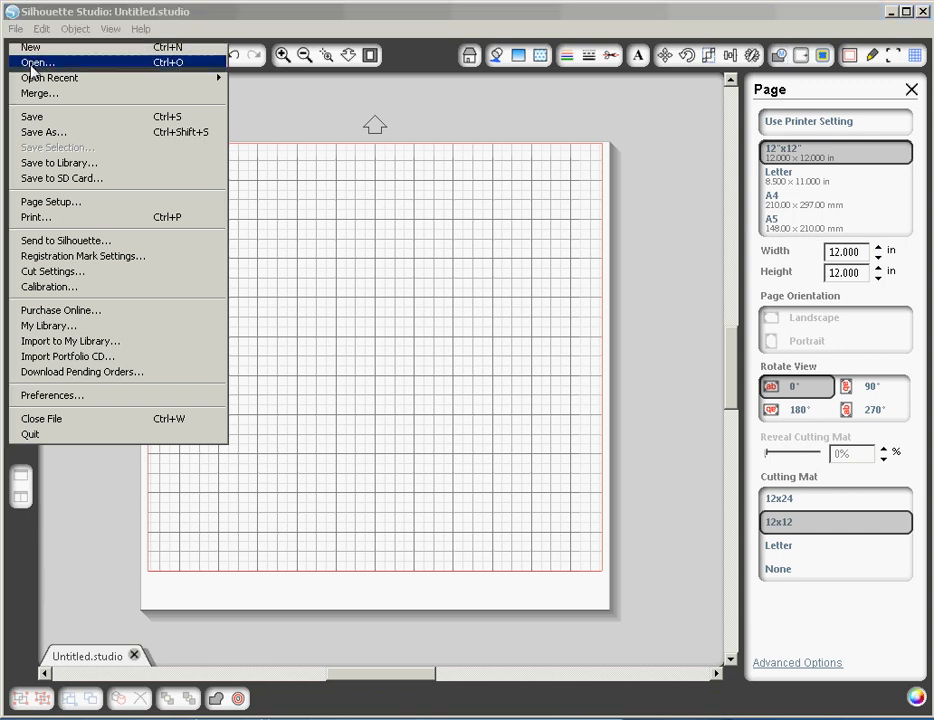
pyautogui.click(35, 62)
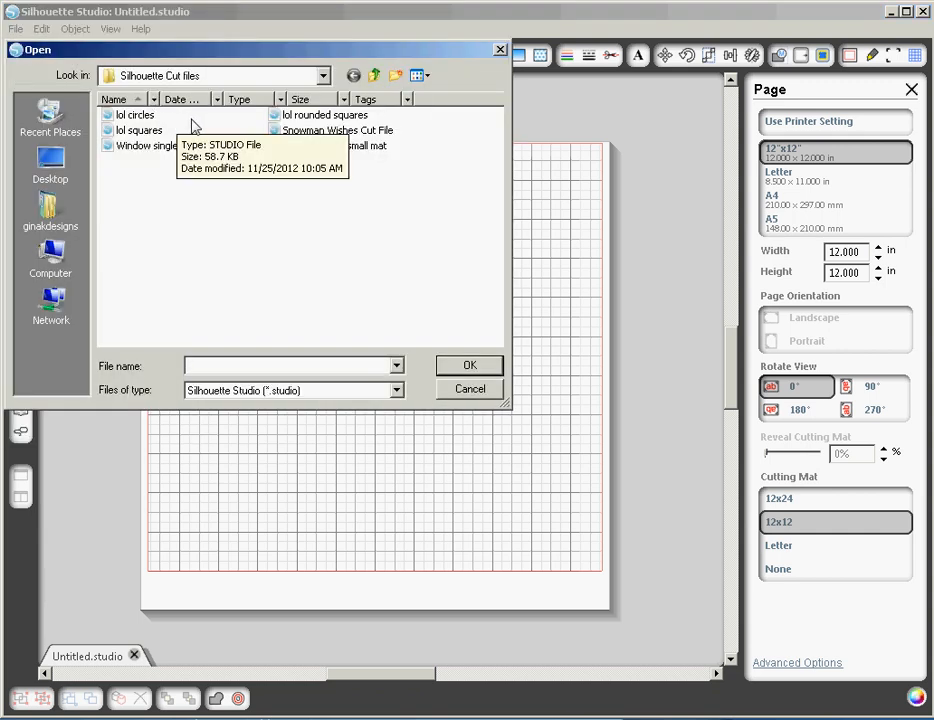
pyautogui.moveTo(185, 145)
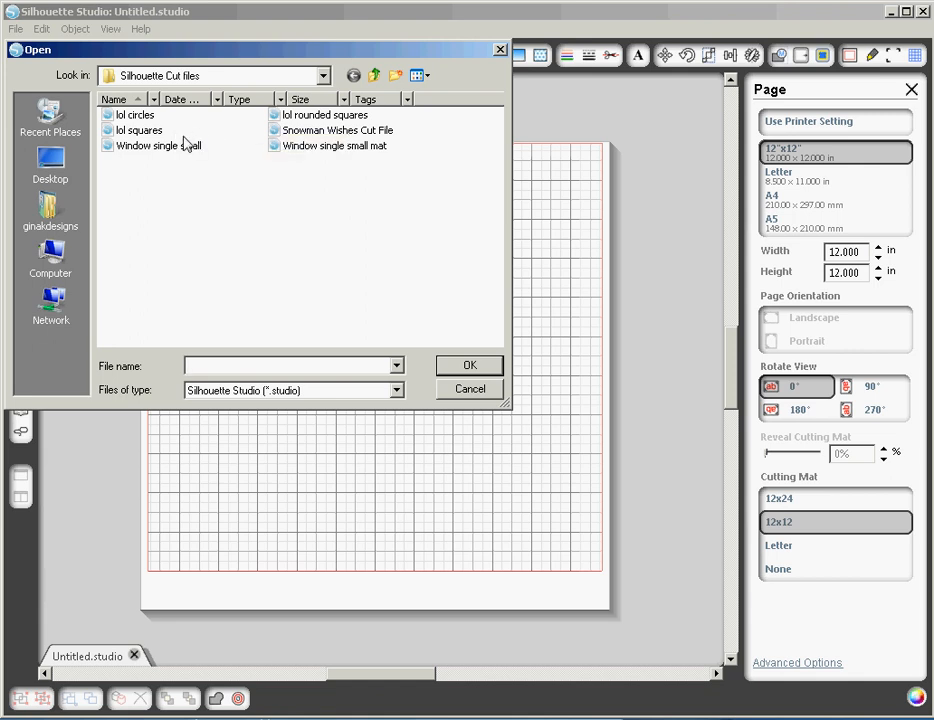
pyautogui.moveTo(405, 113)
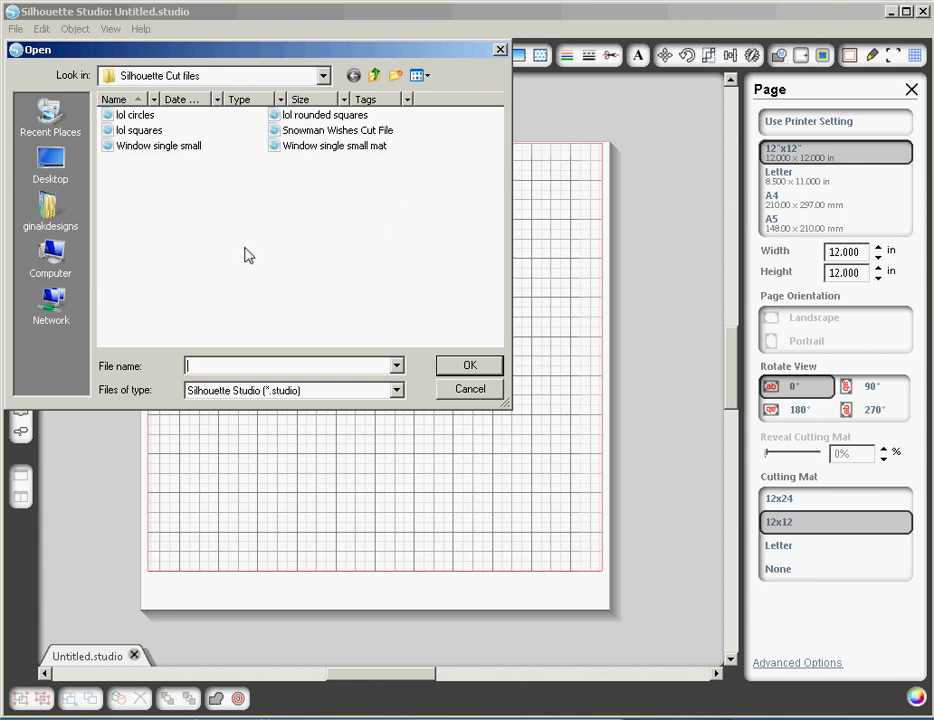
pyautogui.moveTo(202, 226)
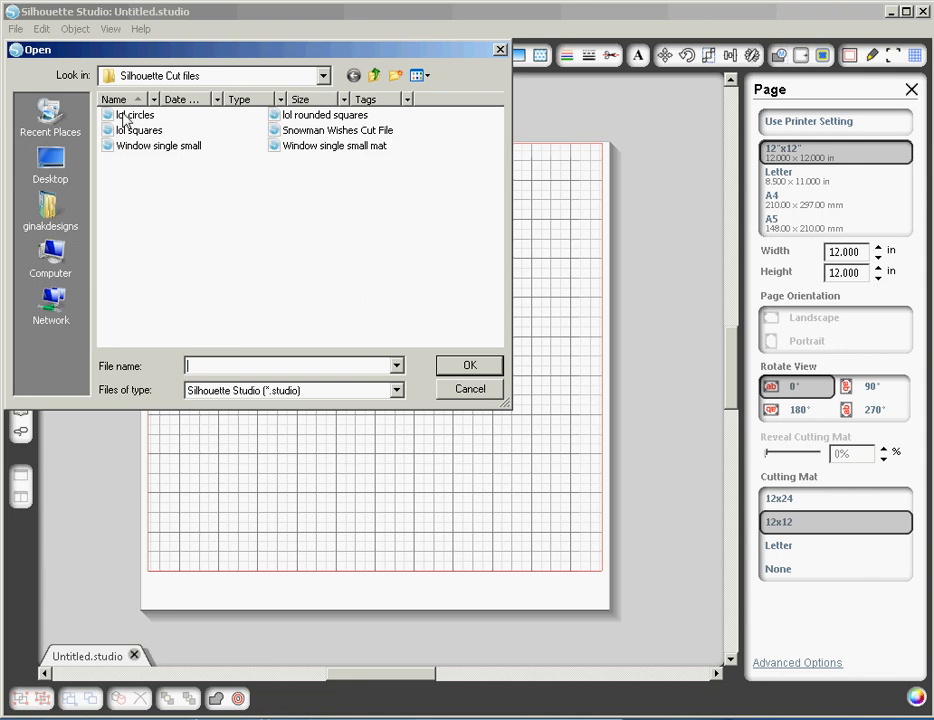
# Open the 'lol circles' design and zoom out to fit the whole letter page
pyautogui.doubleClick(137, 114)
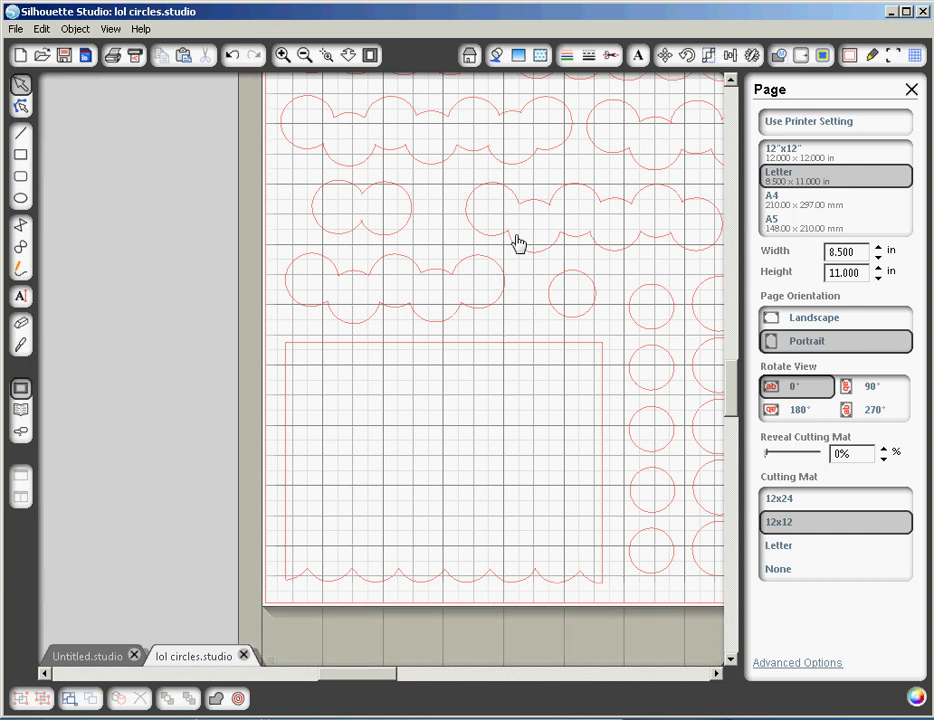
pyautogui.moveTo(376, 684)
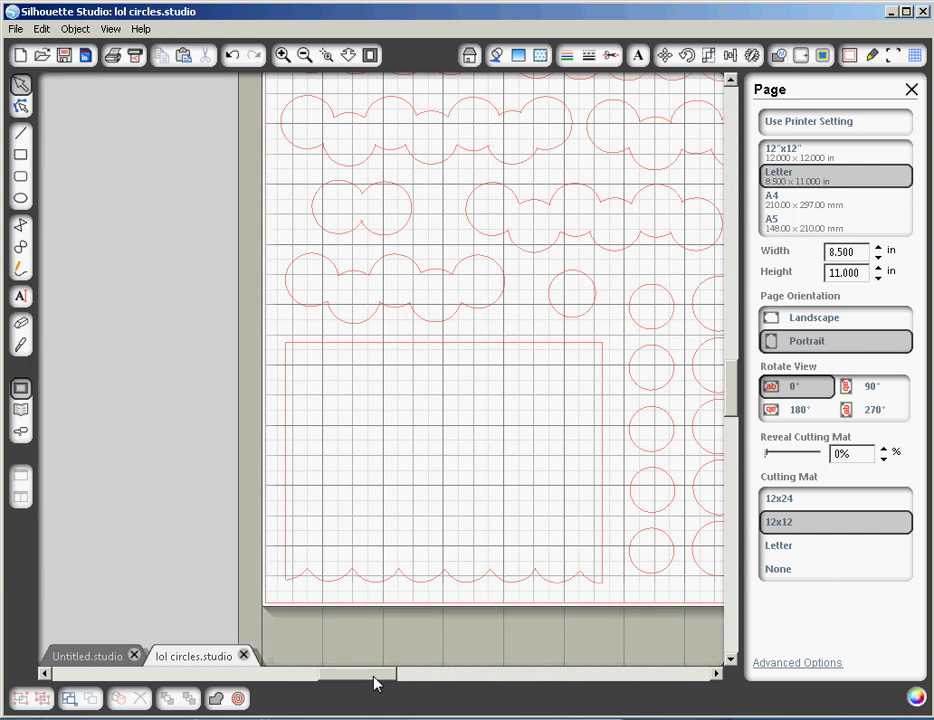
pyautogui.hscroll(3)
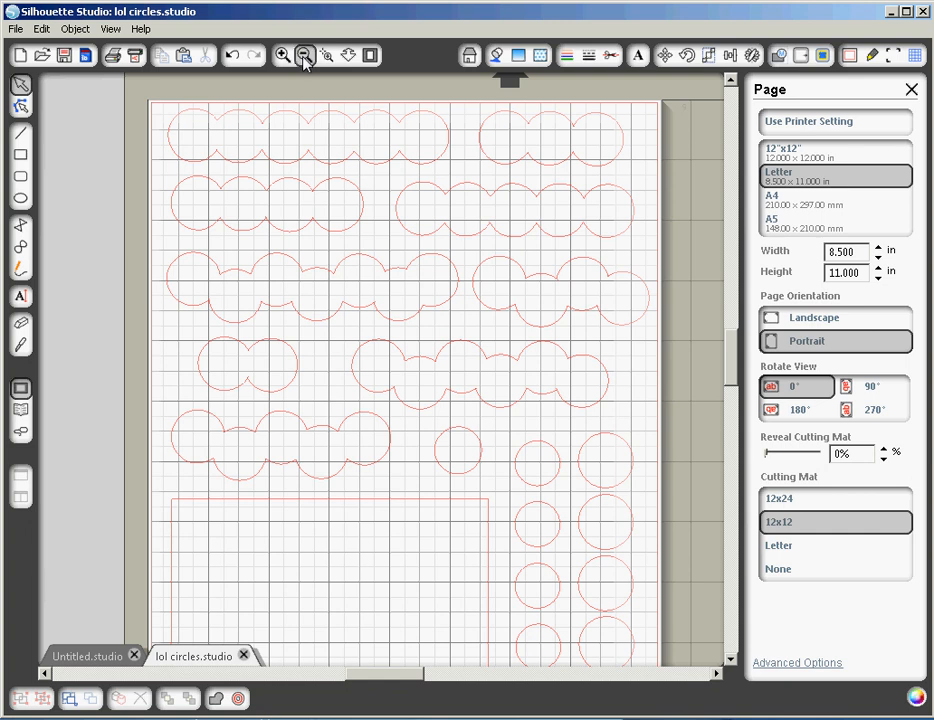
pyautogui.click(304, 55)
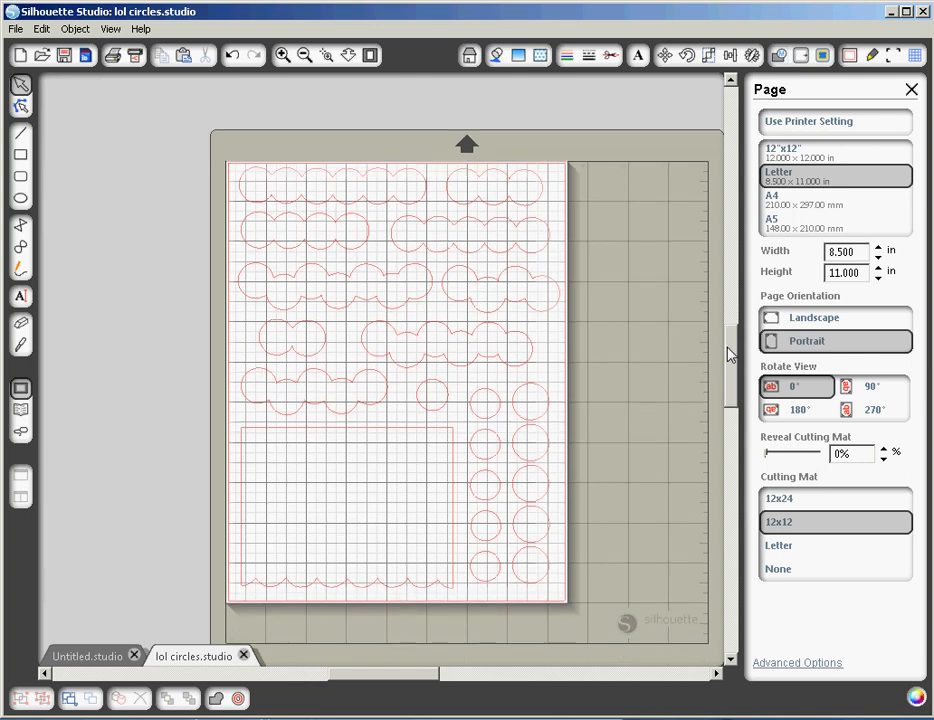
pyautogui.scroll(3)
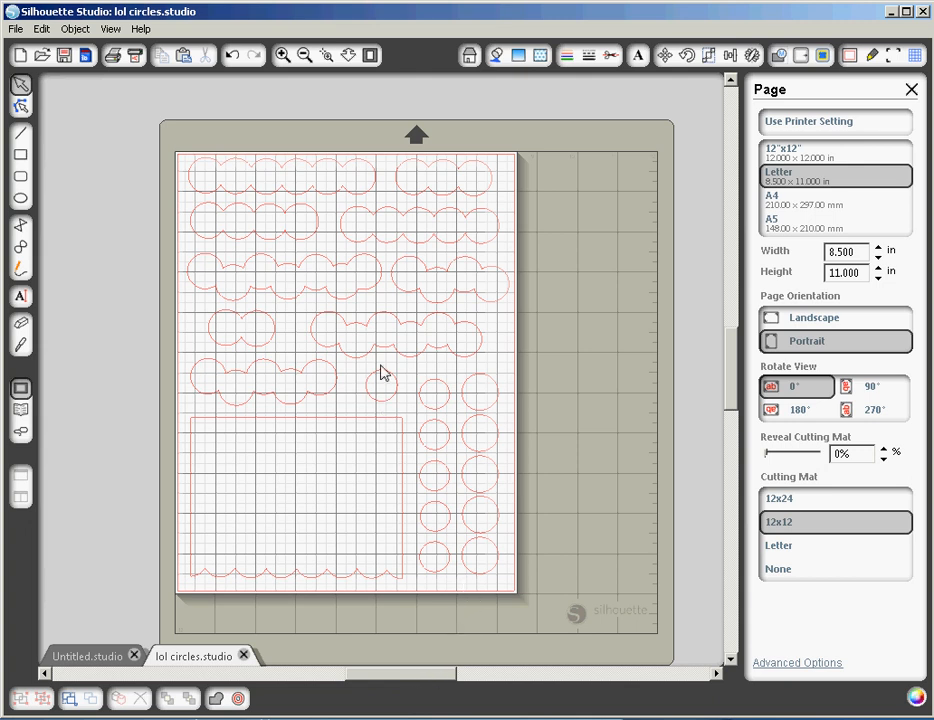
pyautogui.moveTo(417, 200)
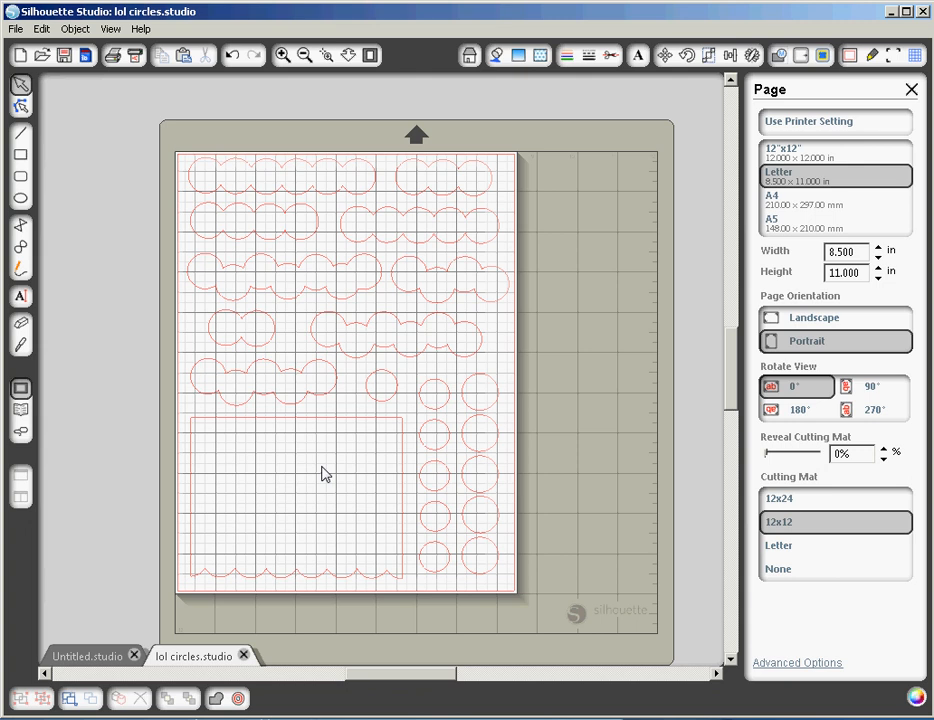
pyautogui.moveTo(230, 581)
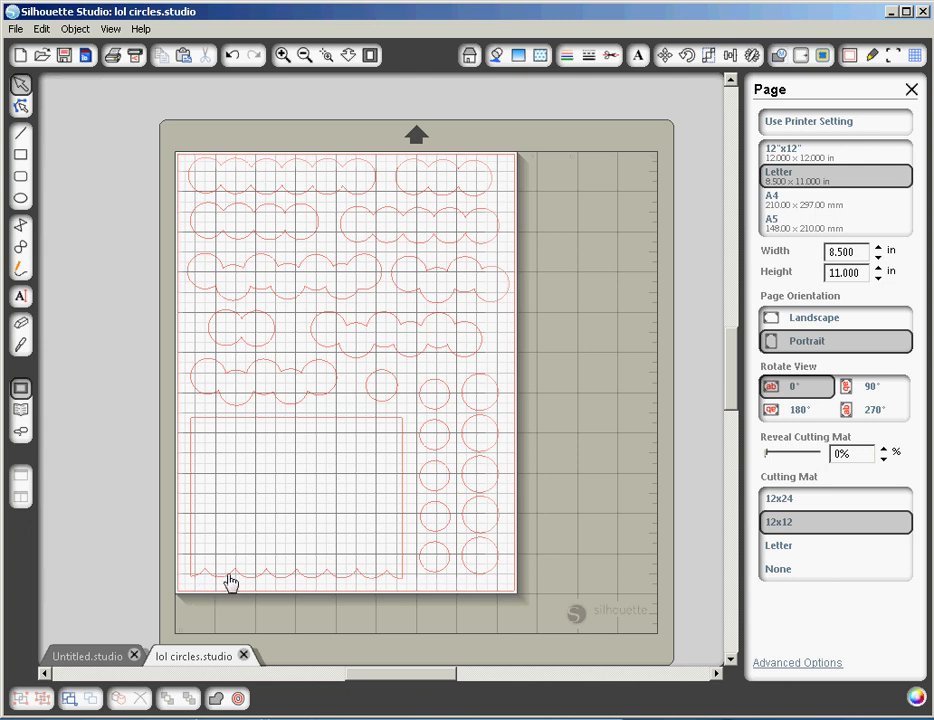
pyautogui.moveTo(408, 598)
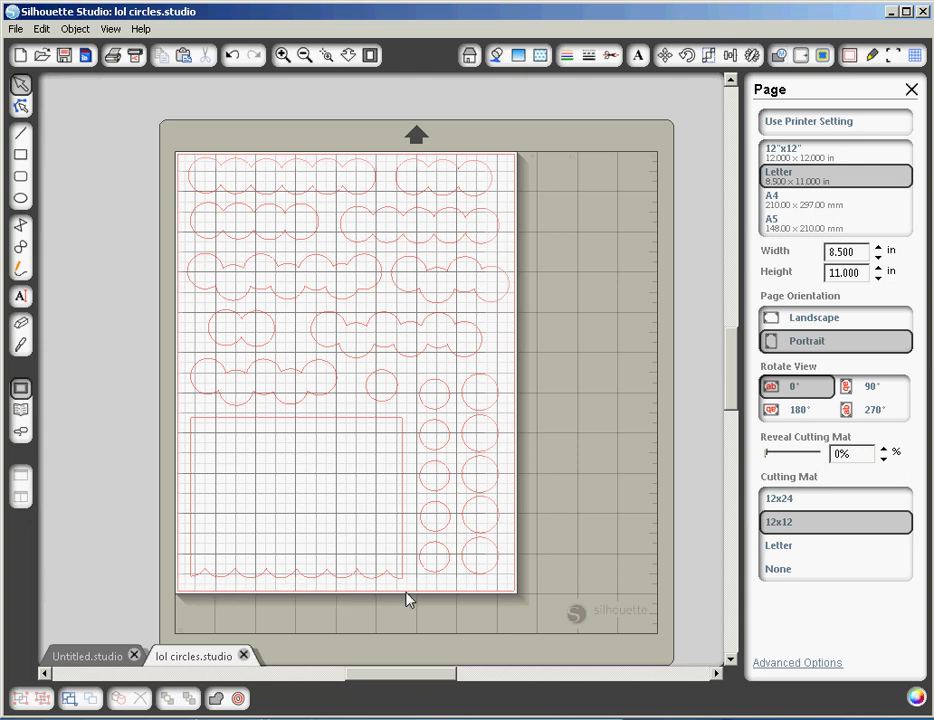
pyautogui.moveTo(480, 210)
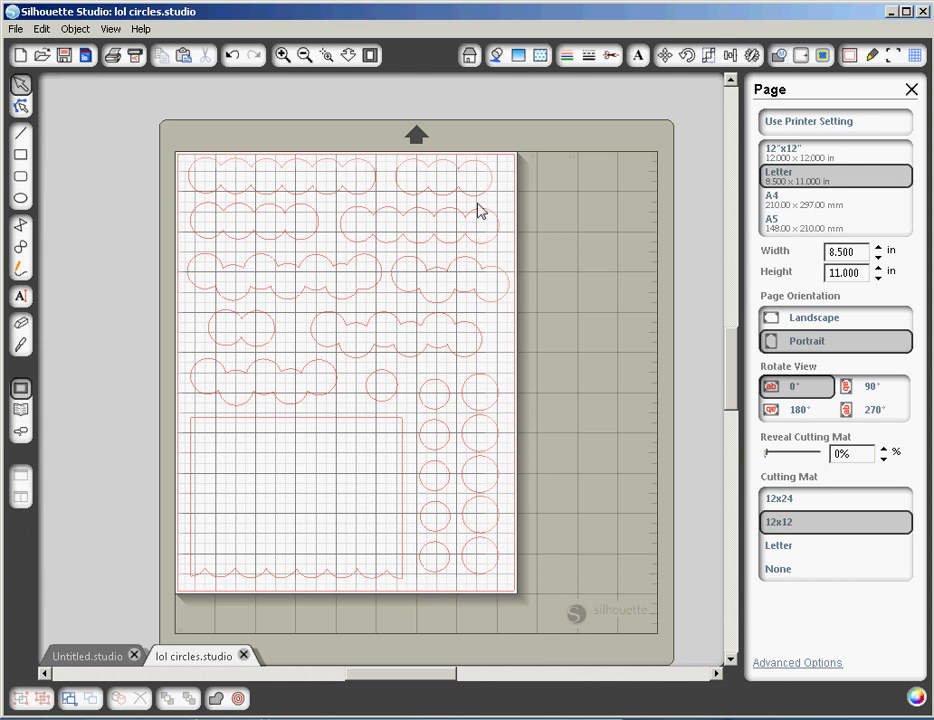
pyautogui.moveTo(351, 190)
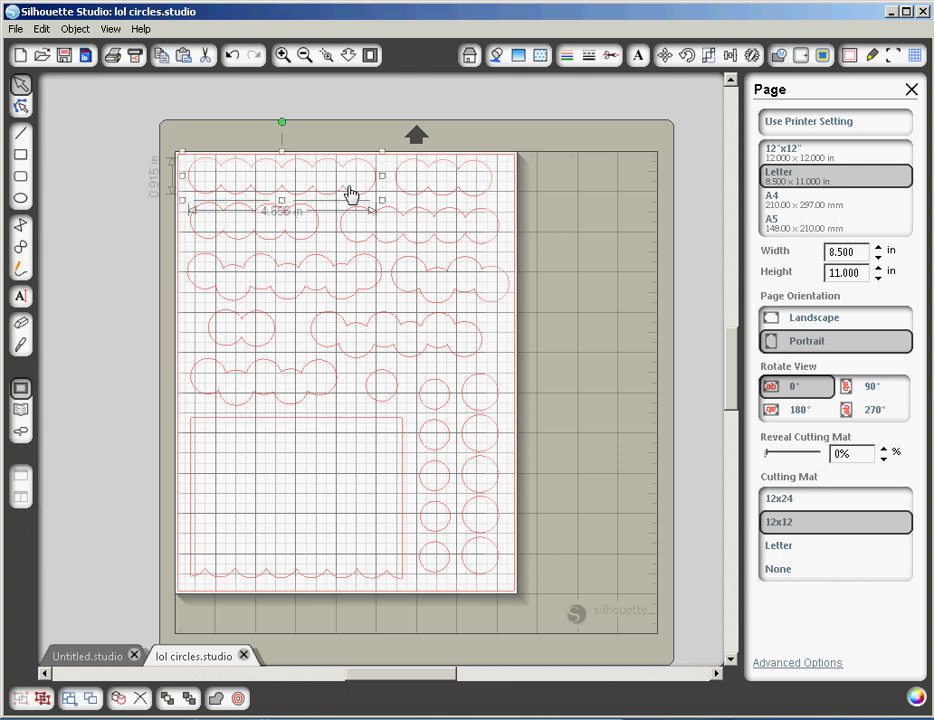
# Drag the joined-circle row down onto the card front, then up to the page top
pyautogui.moveTo(350, 190); pyautogui.dragTo(348, 303)
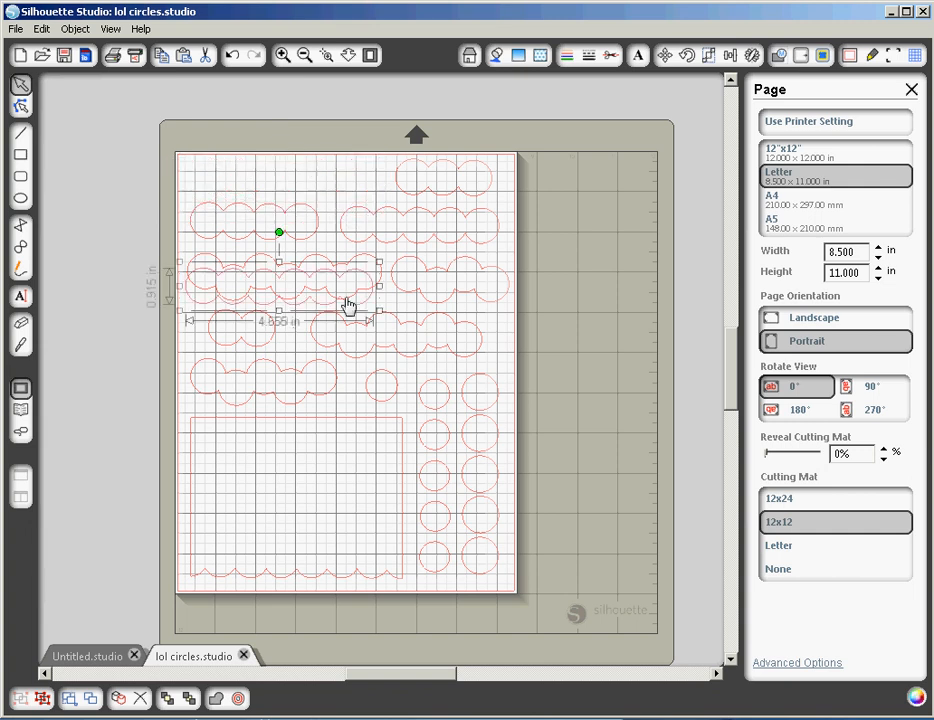
pyautogui.moveTo(348, 285); pyautogui.dragTo(367, 470)
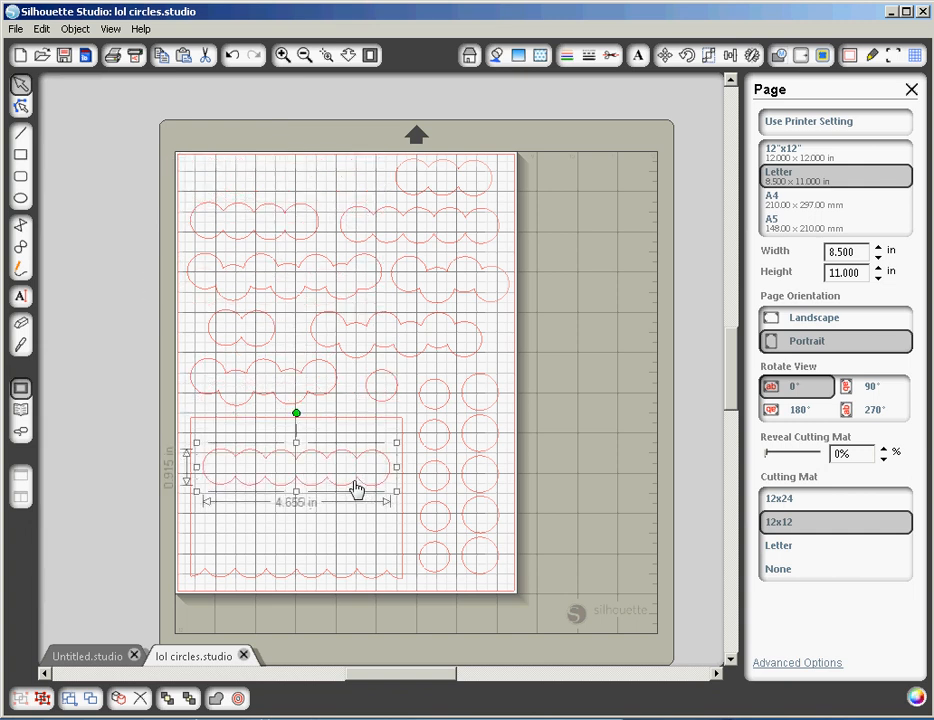
pyautogui.moveTo(220, 420)
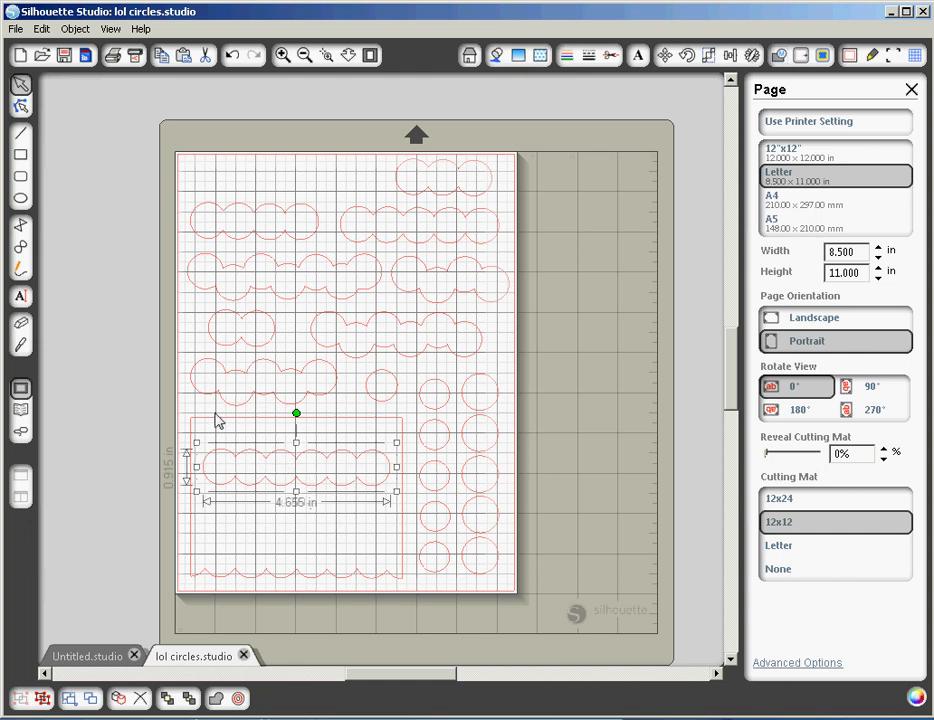
pyautogui.moveTo(397, 410)
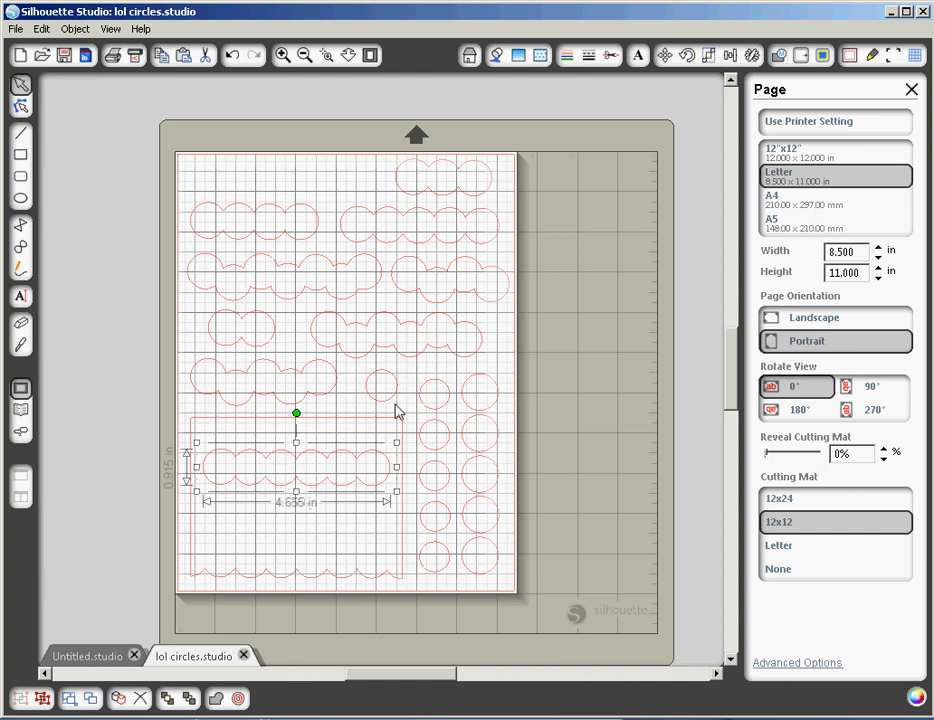
pyautogui.moveTo(360, 490)
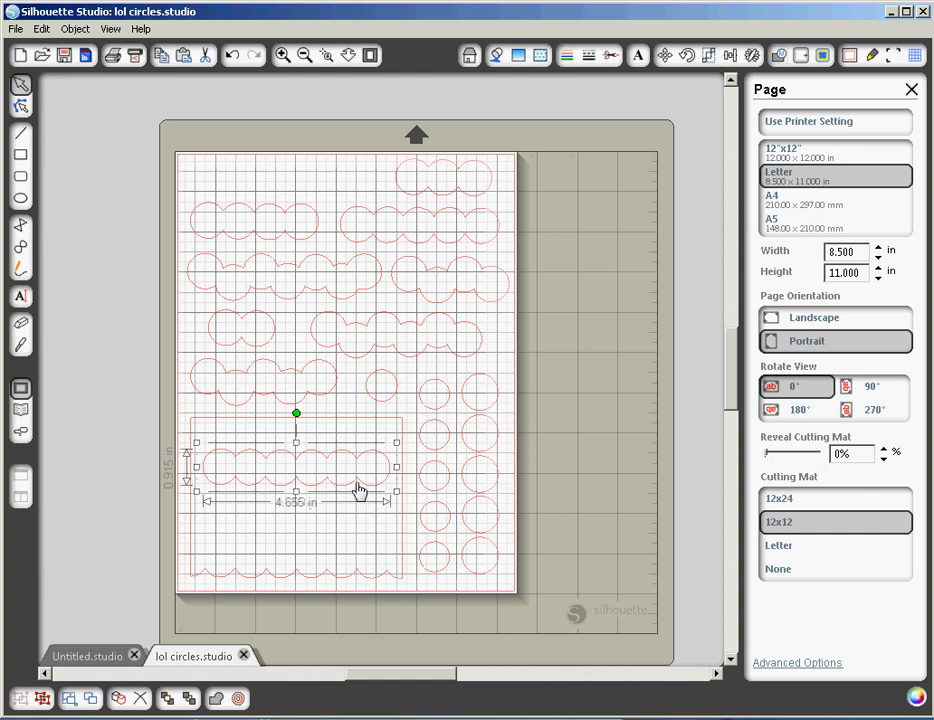
pyautogui.moveTo(331, 485)
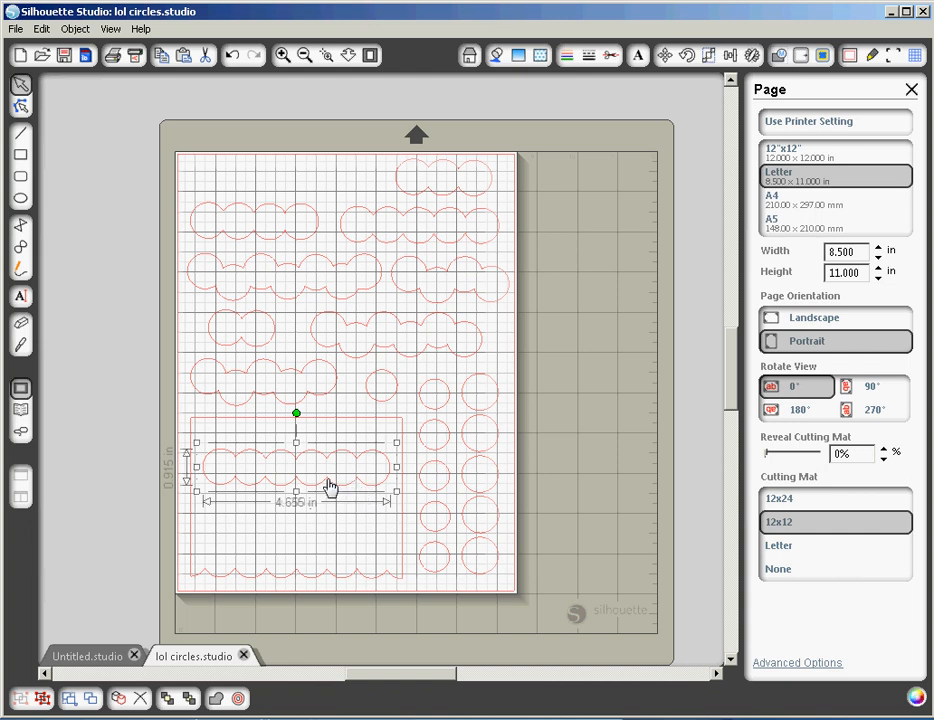
pyautogui.moveTo(250, 488)
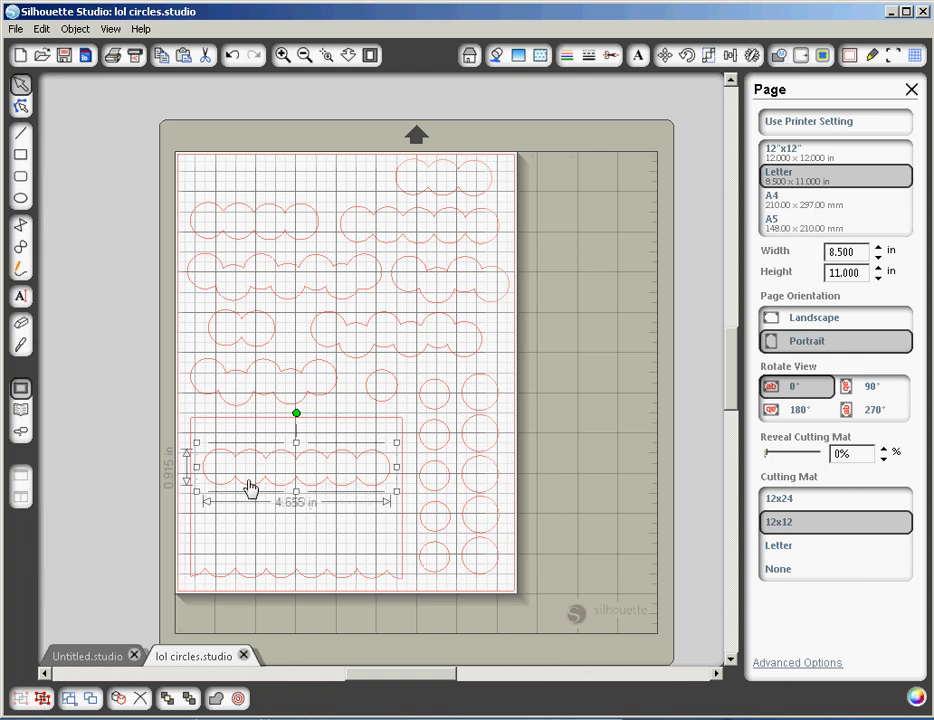
pyautogui.moveTo(275, 532)
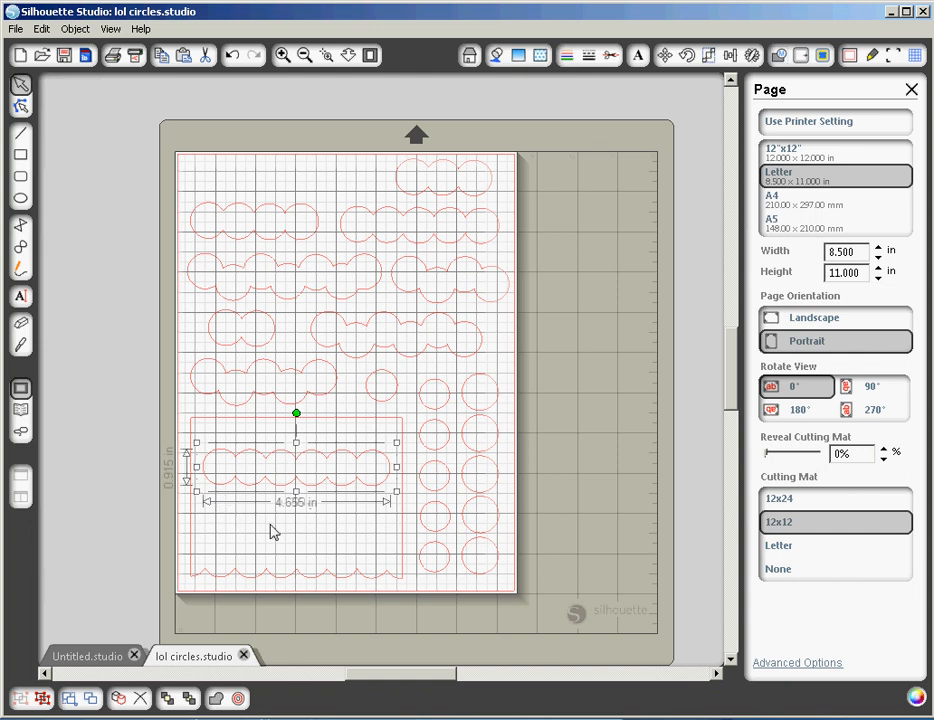
pyautogui.moveTo(318, 490)
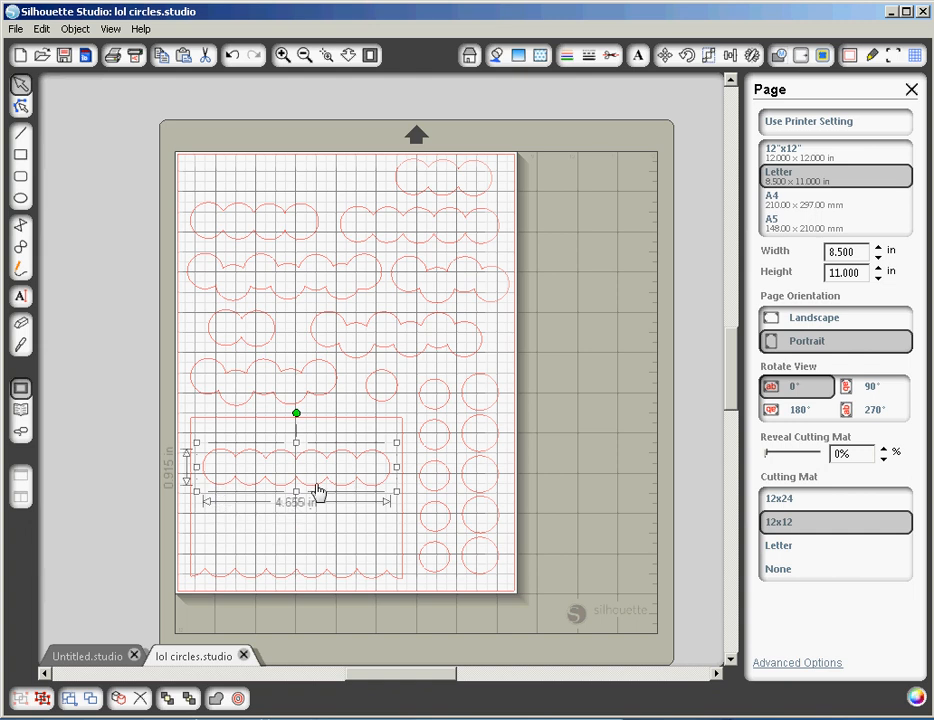
pyautogui.moveTo(306, 470); pyautogui.dragTo(306, 173)
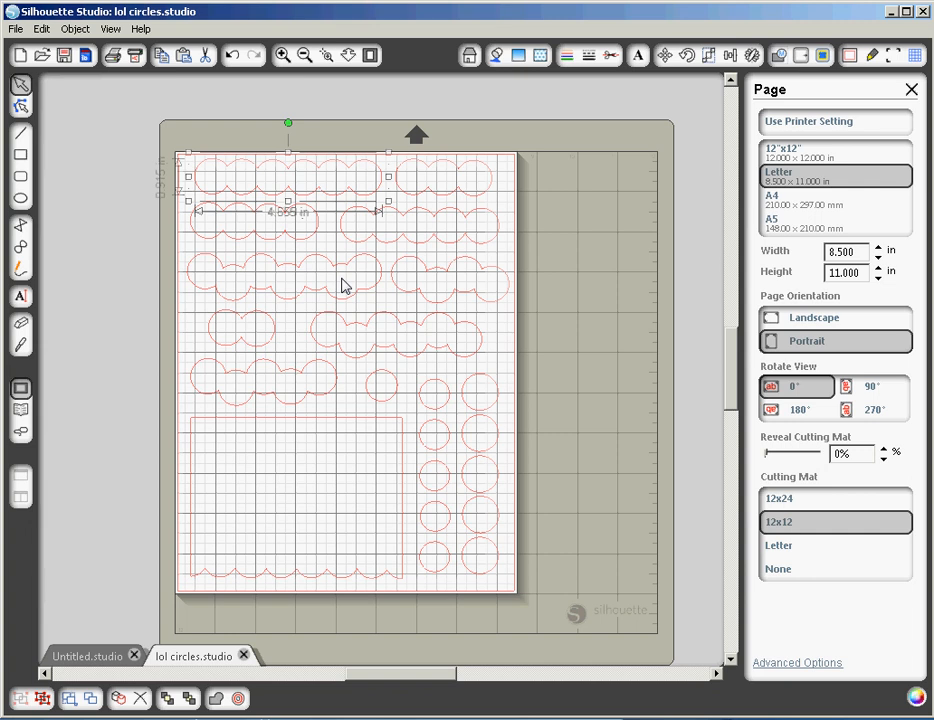
pyautogui.moveTo(364, 183)
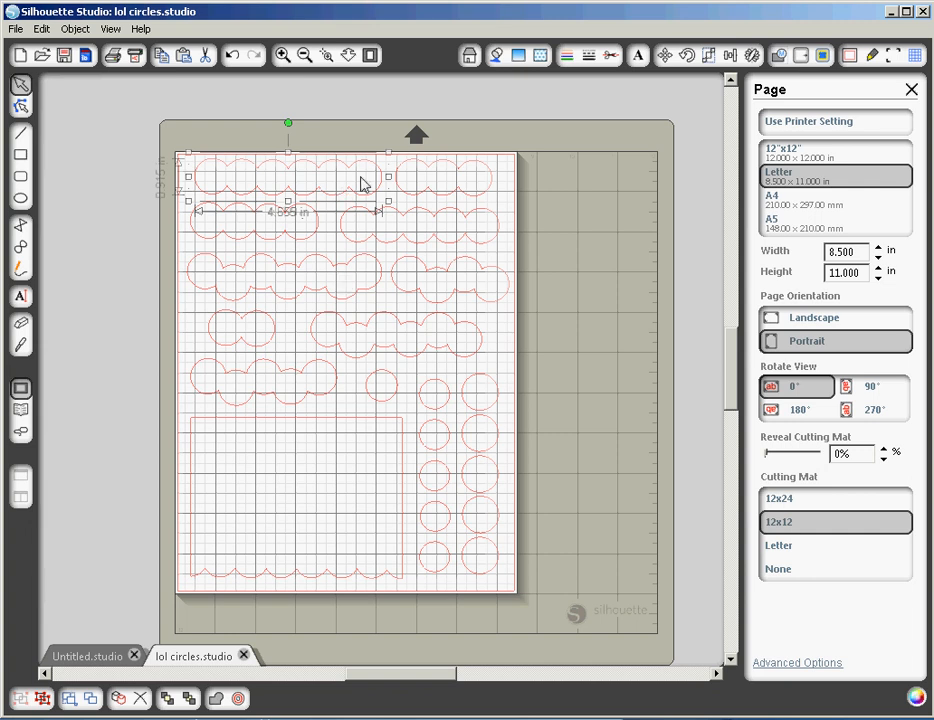
pyautogui.moveTo(310, 192)
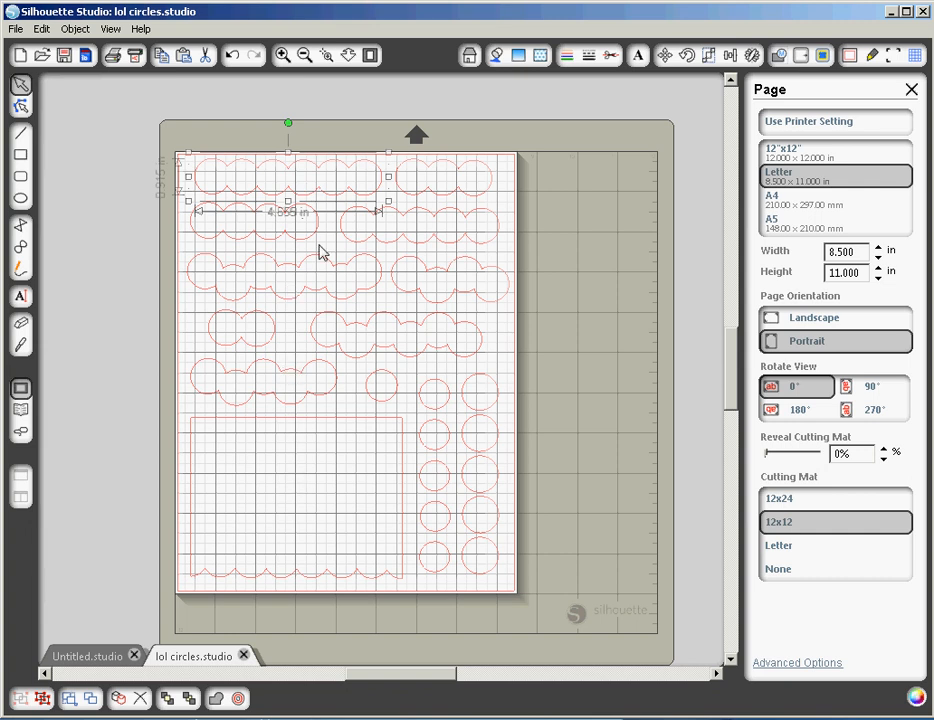
pyautogui.moveTo(340, 195)
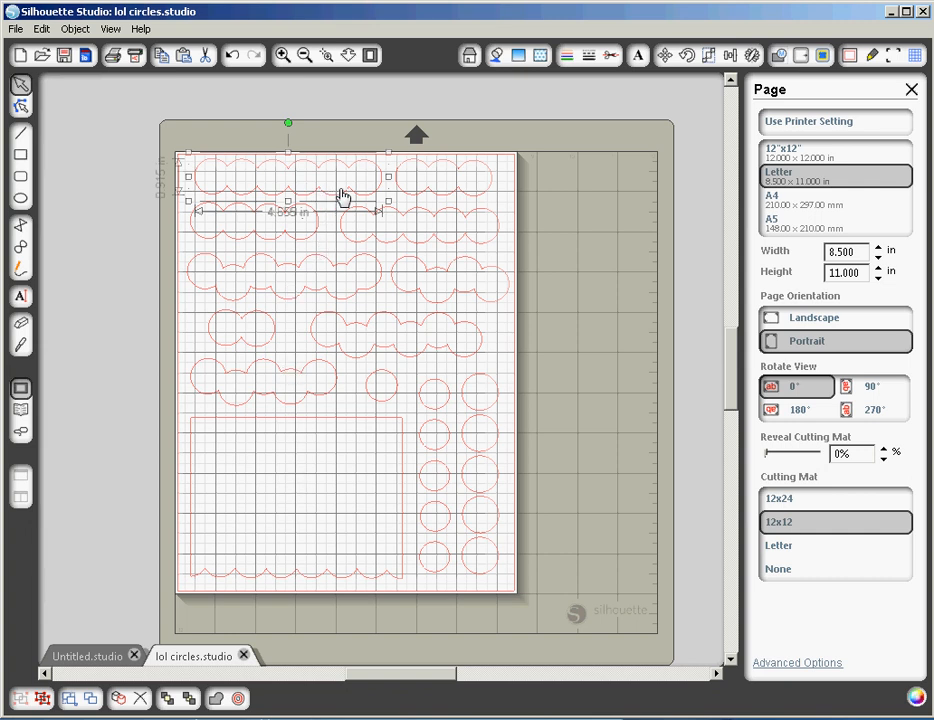
pyautogui.moveTo(310, 183)
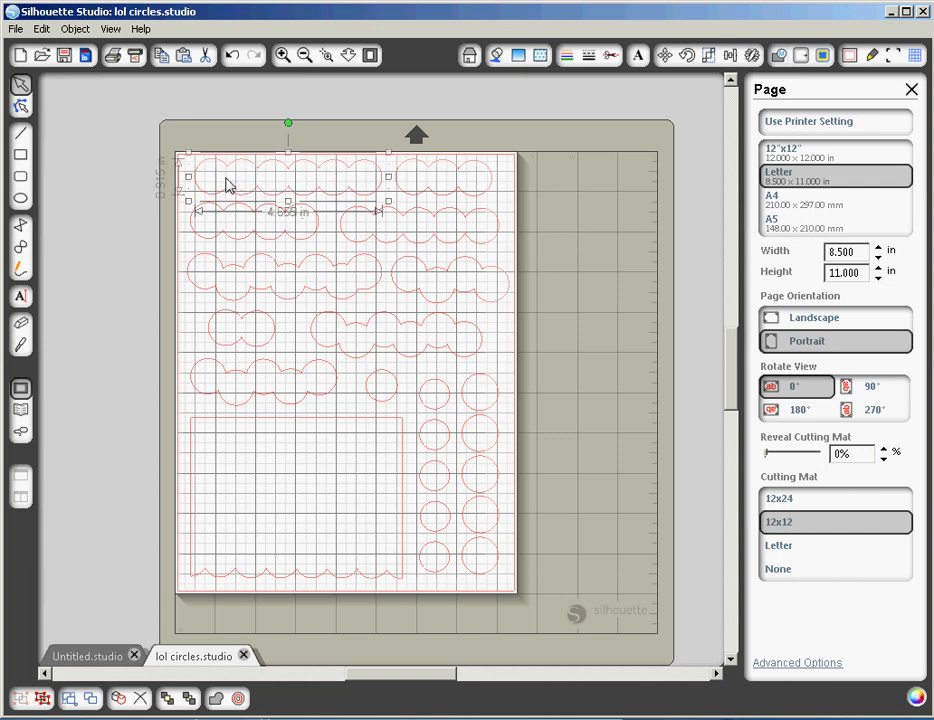
pyautogui.moveTo(367, 186)
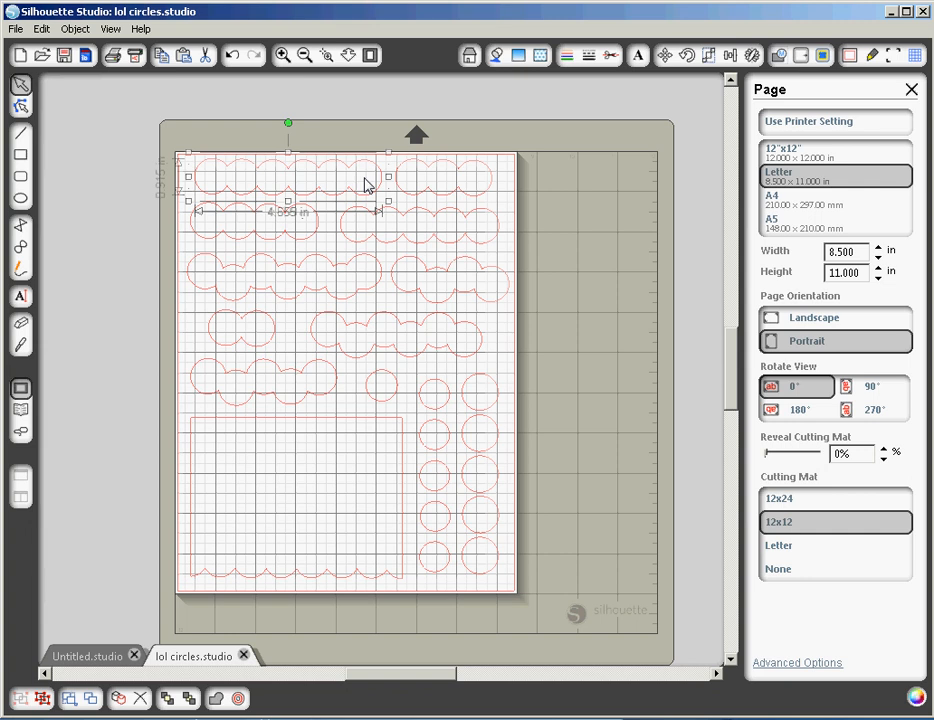
pyautogui.moveTo(378, 192)
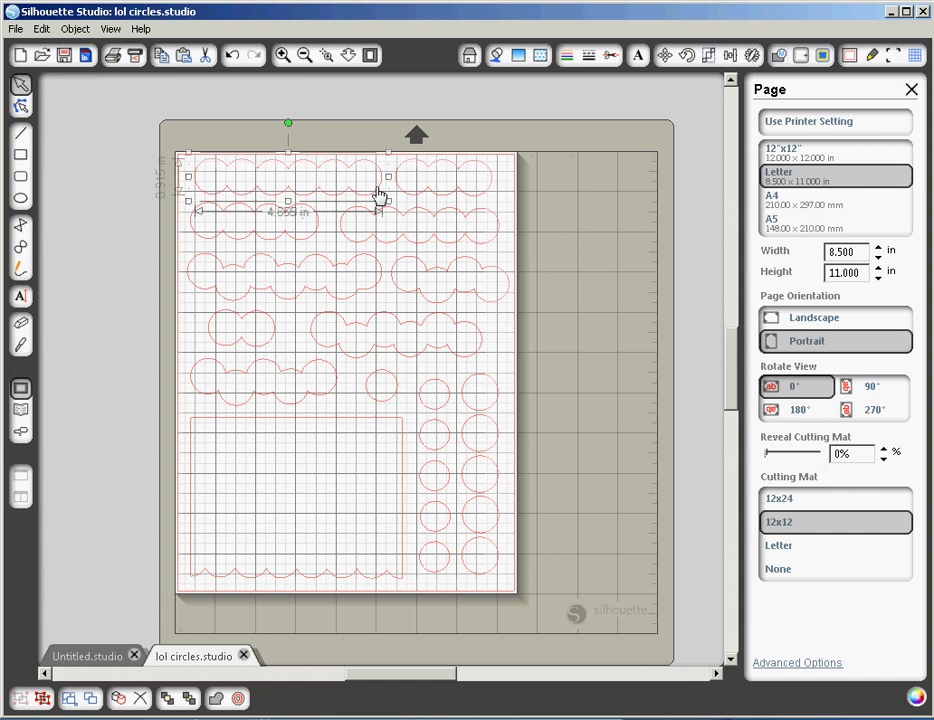
pyautogui.moveTo(357, 205)
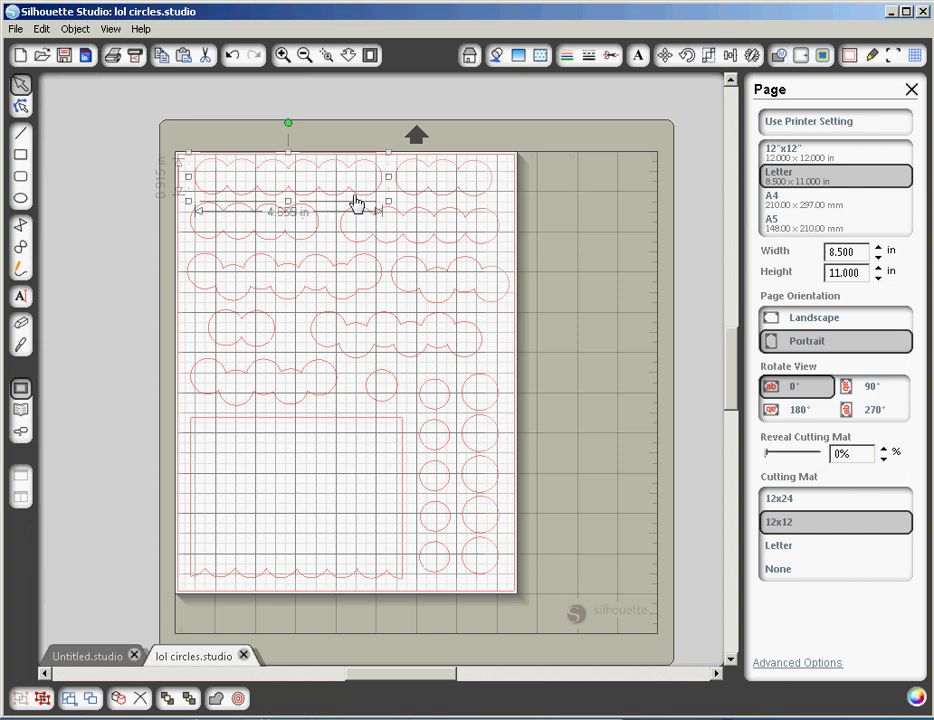
# Clear the selection and select the top-right and short joined-circle rows for deletion
pyautogui.click(359, 203)
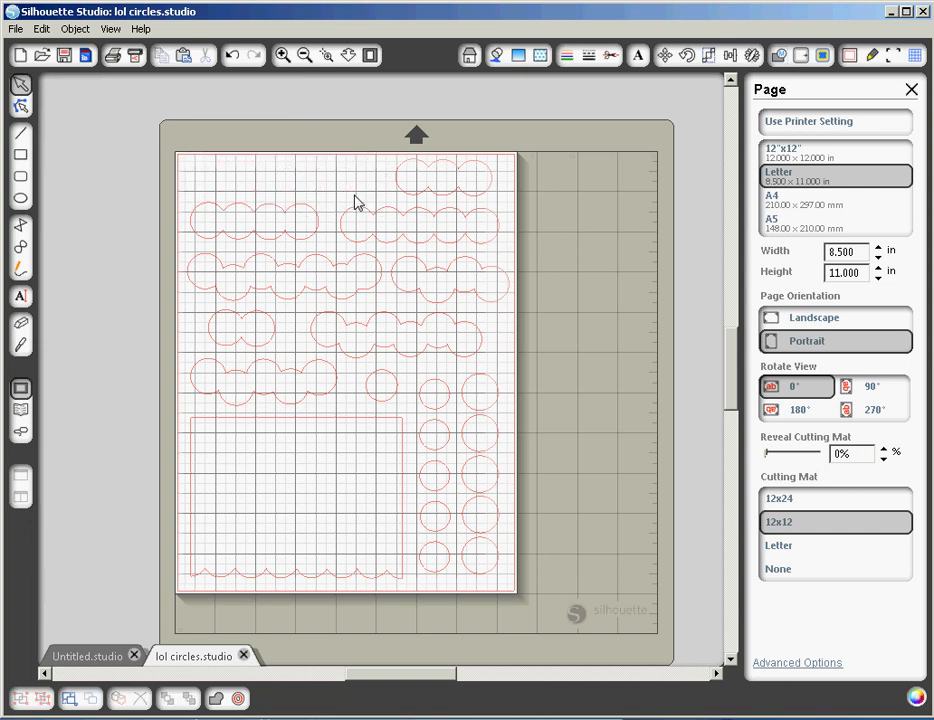
pyautogui.moveTo(410, 200)
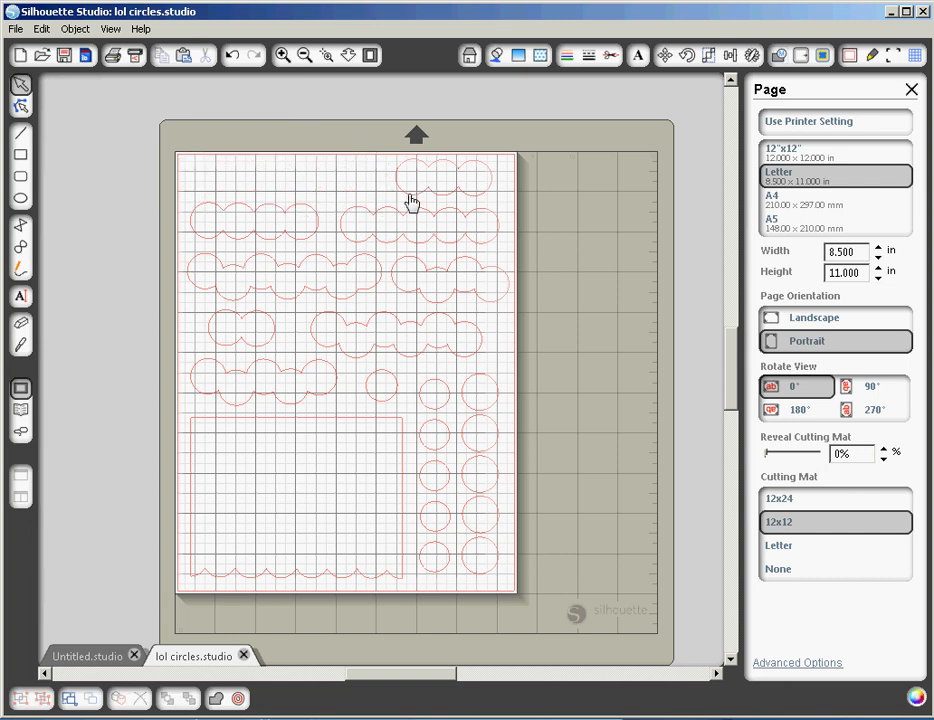
pyautogui.click(420, 185)
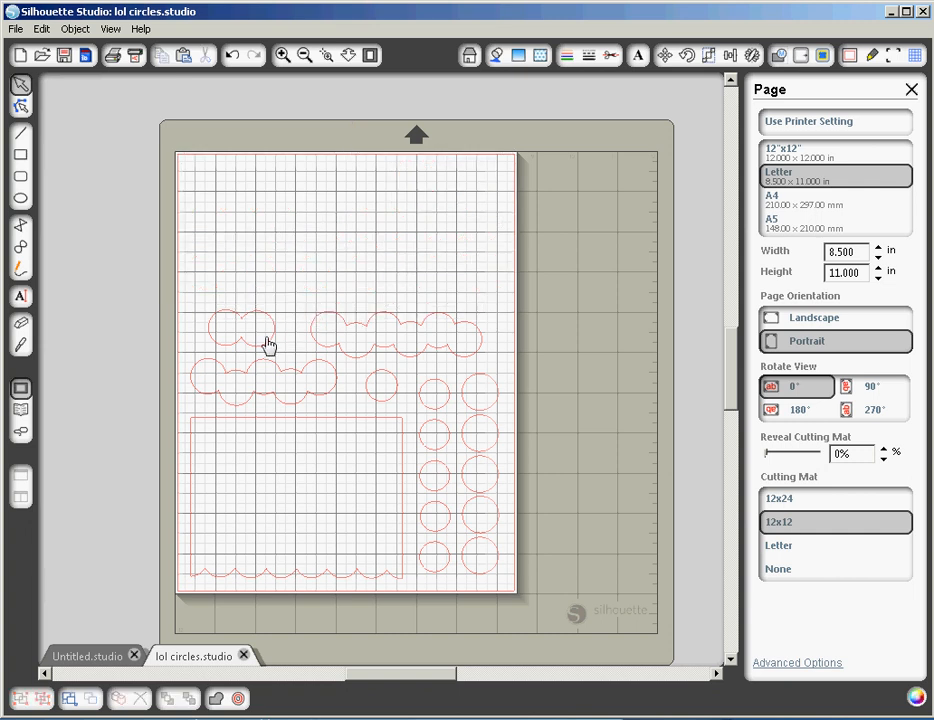
pyautogui.click(240, 337)
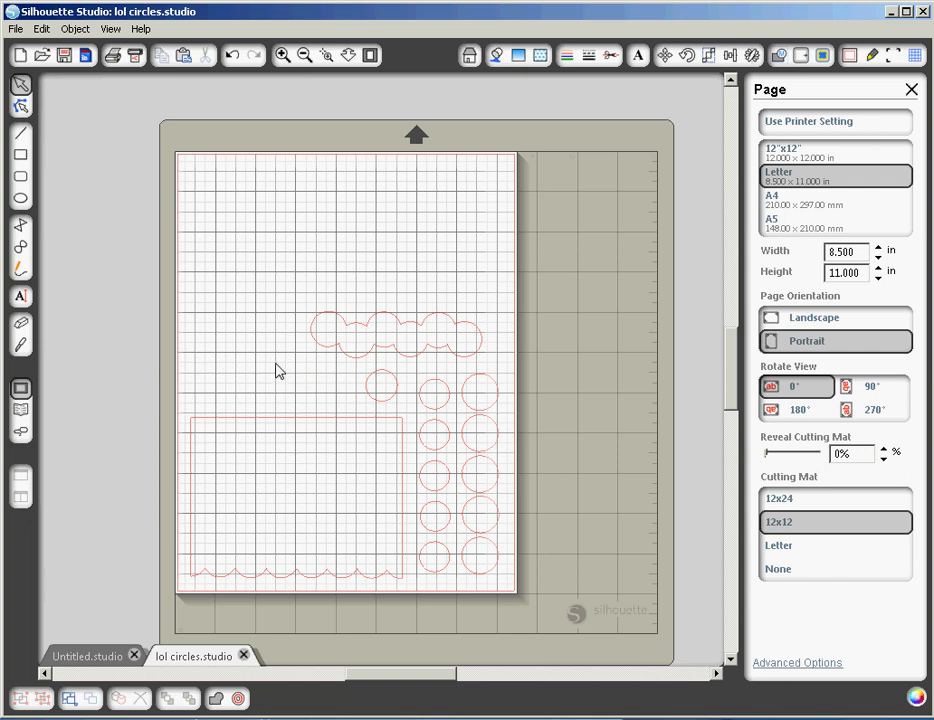
pyautogui.moveTo(445, 425)
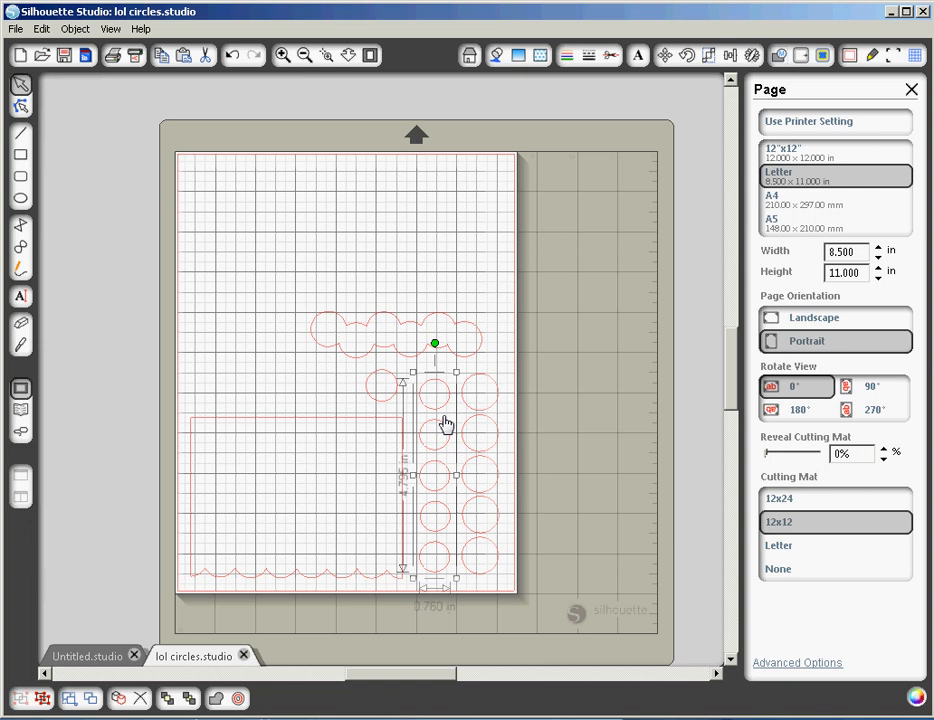
# Move the five-circle column onto the card, rotate it 90° clockwise, and open Rotate Options
pyautogui.moveTo(445, 422); pyautogui.dragTo(367, 427)
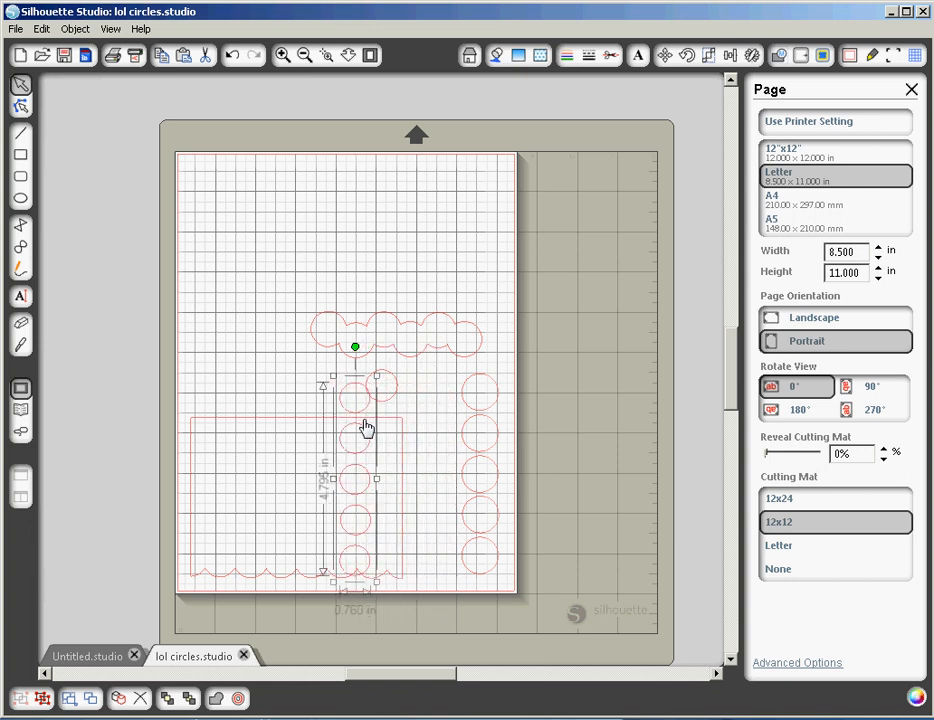
pyautogui.moveTo(367, 427); pyautogui.dragTo(273, 398)
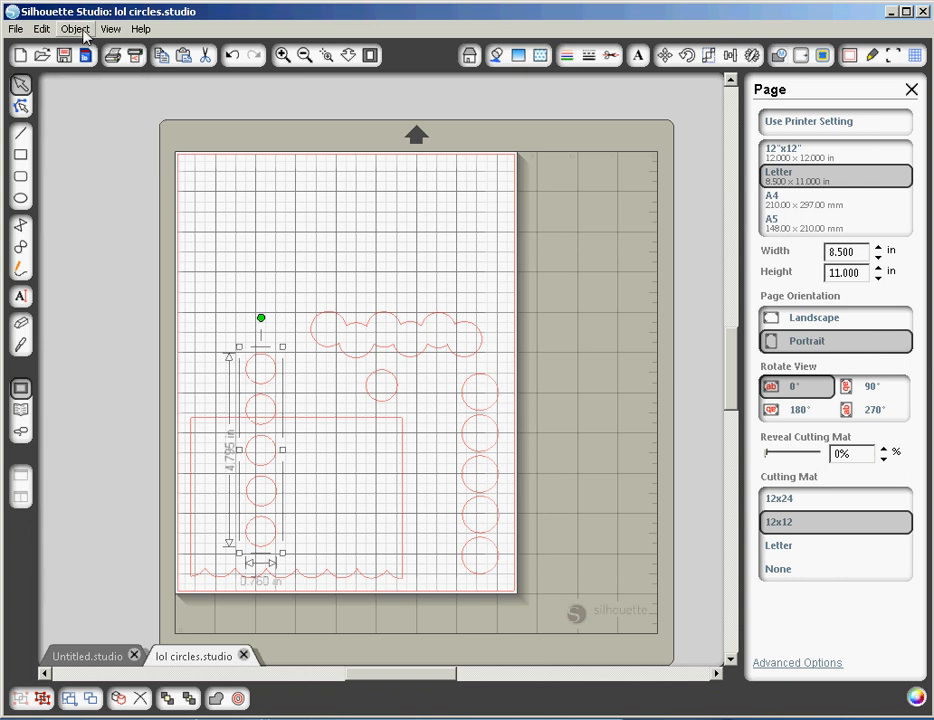
pyautogui.click(75, 28)
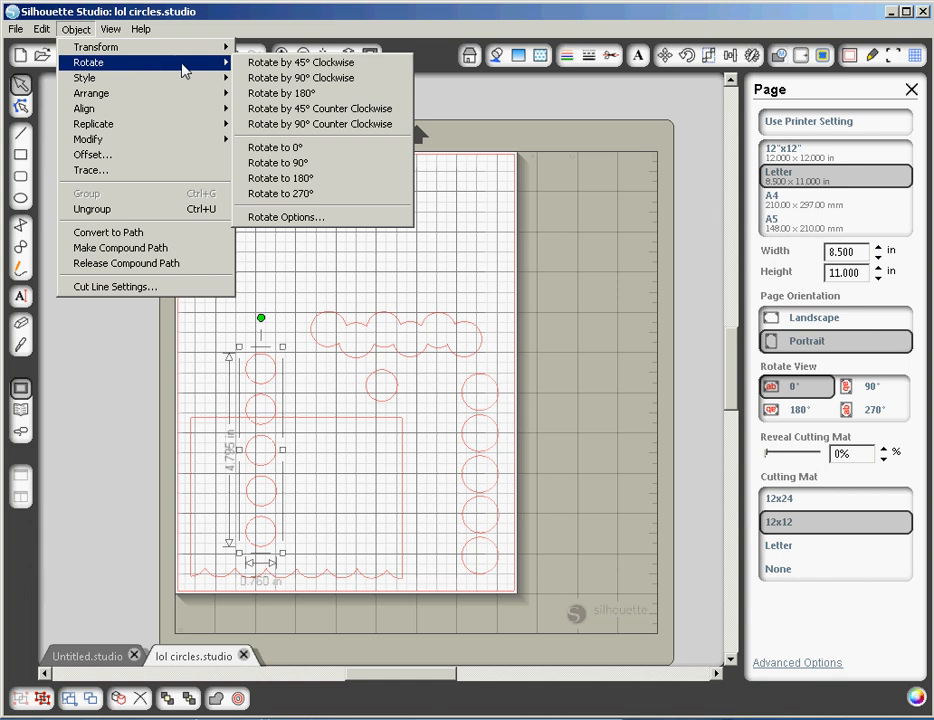
pyautogui.moveTo(300, 78)
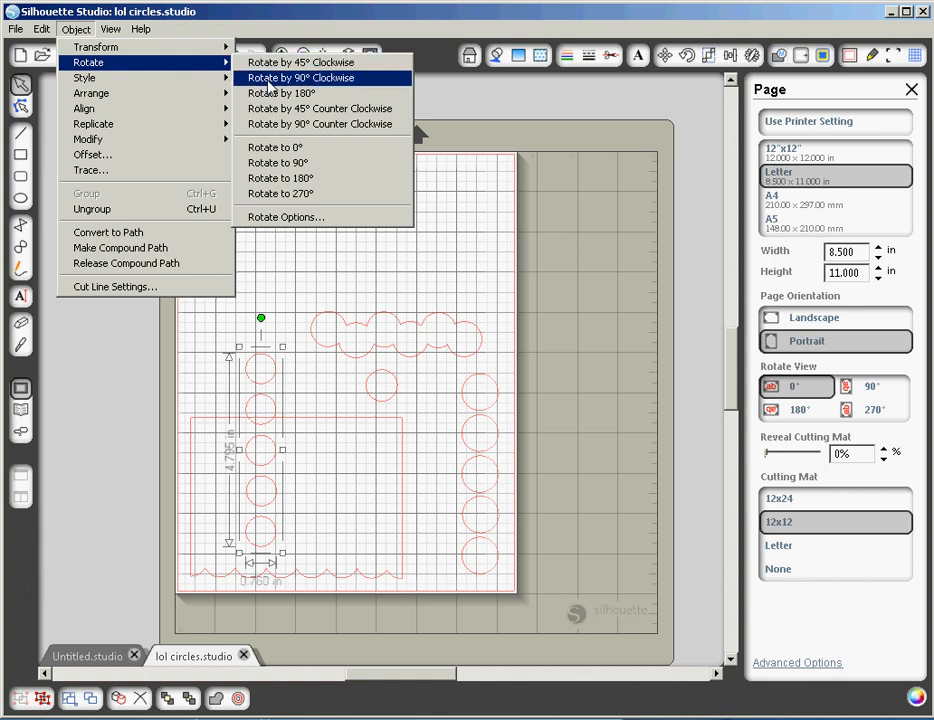
pyautogui.click(300, 77)
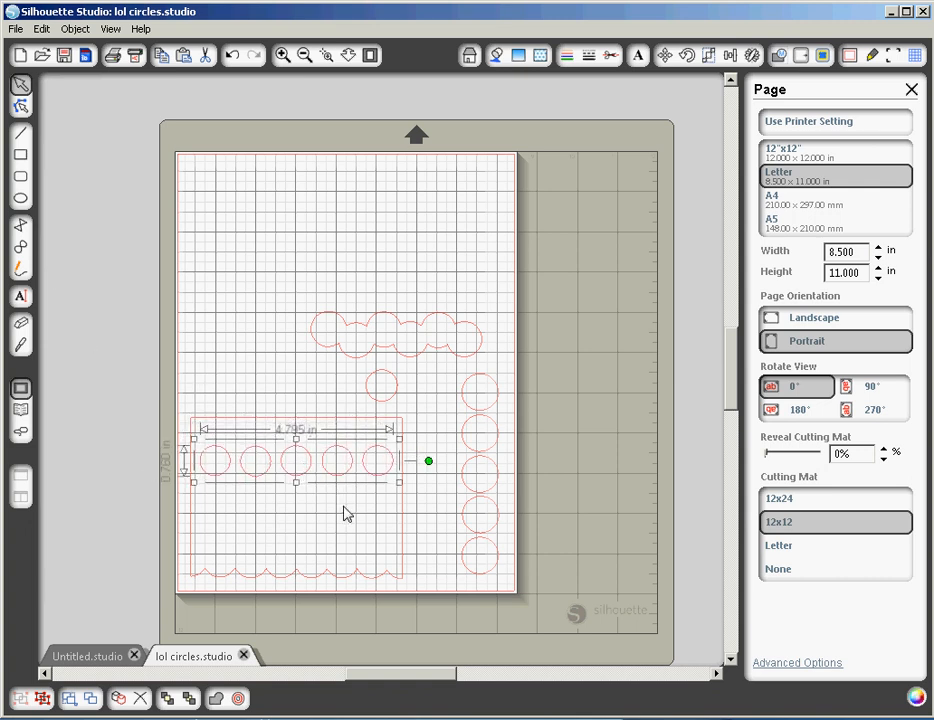
pyautogui.moveTo(400, 527)
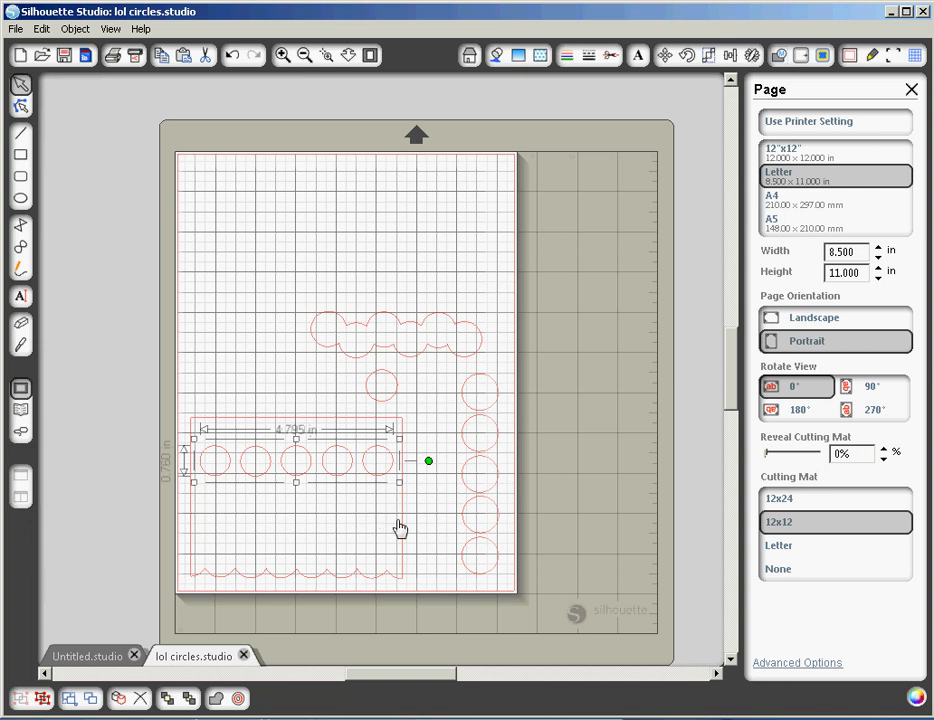
pyautogui.moveTo(354, 472)
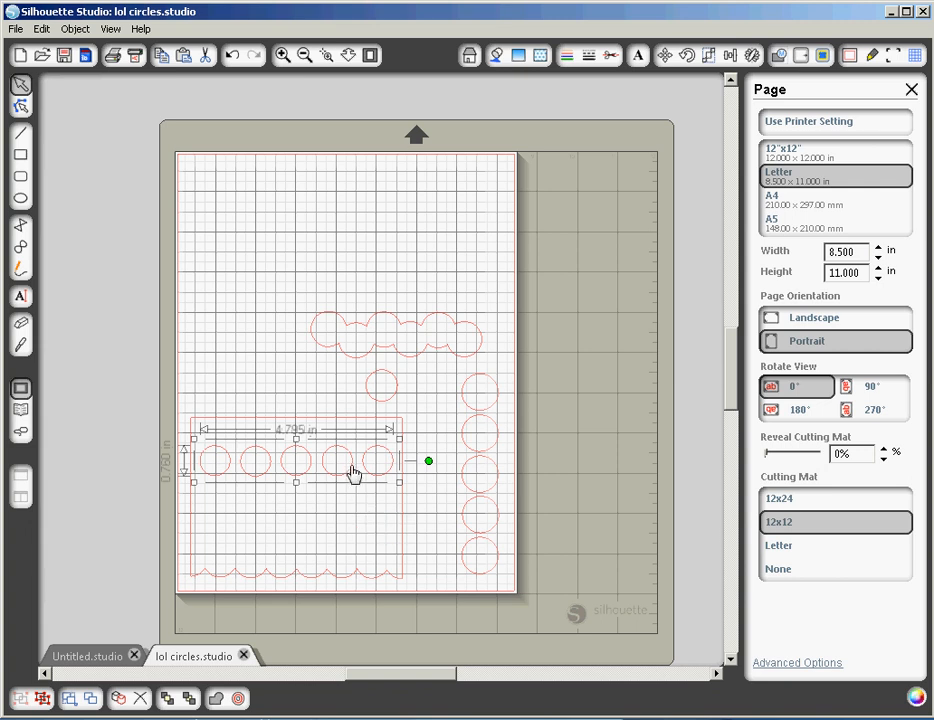
pyautogui.moveTo(390, 448)
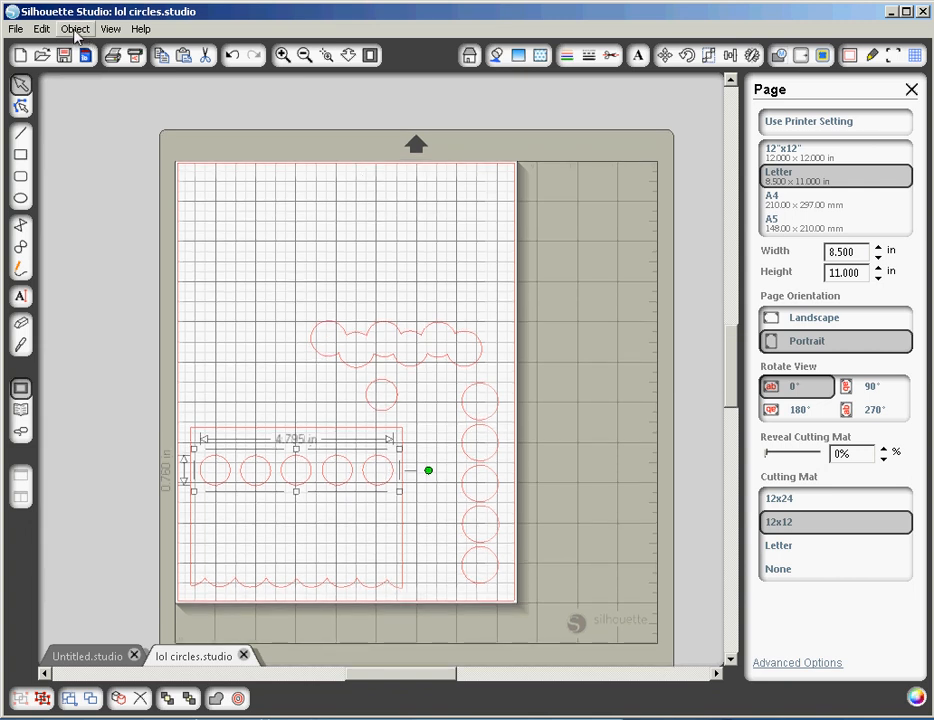
pyautogui.click(75, 28)
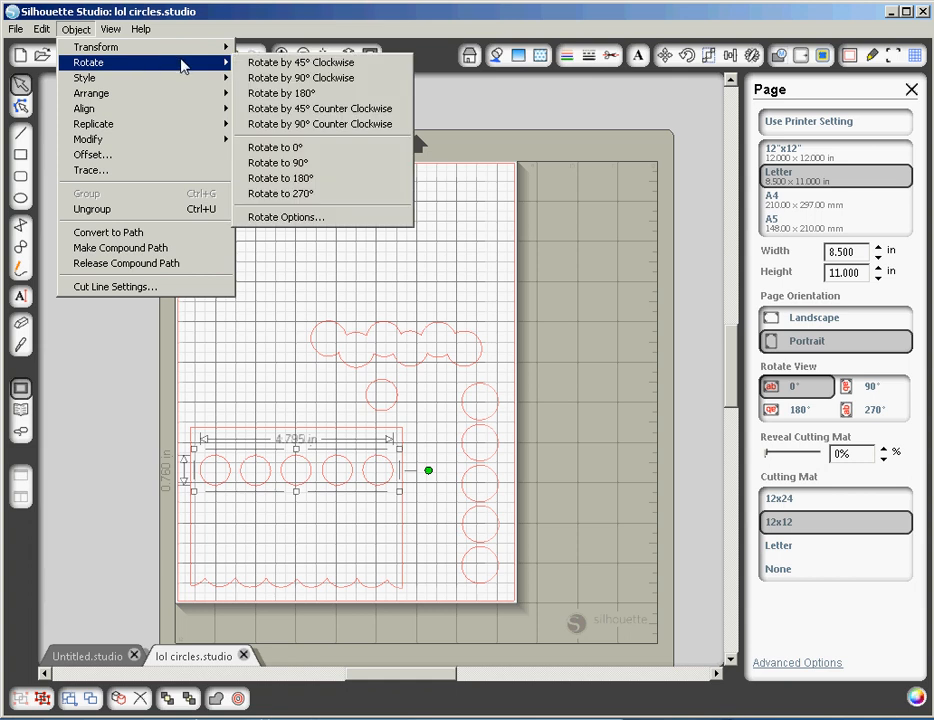
pyautogui.moveTo(285, 217)
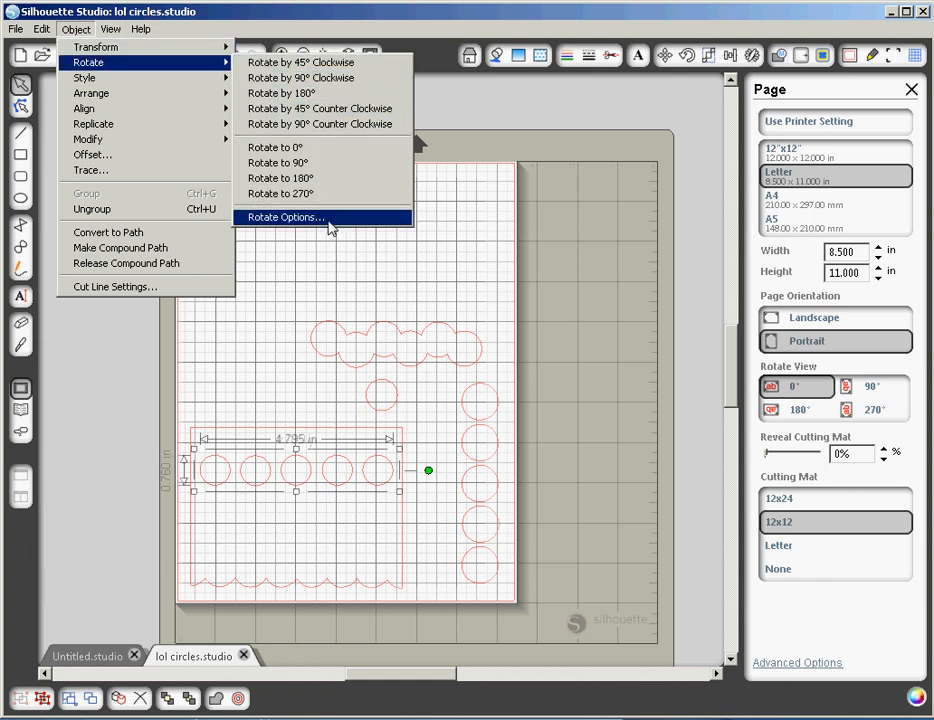
pyautogui.click(285, 217)
pyautogui.write('3')
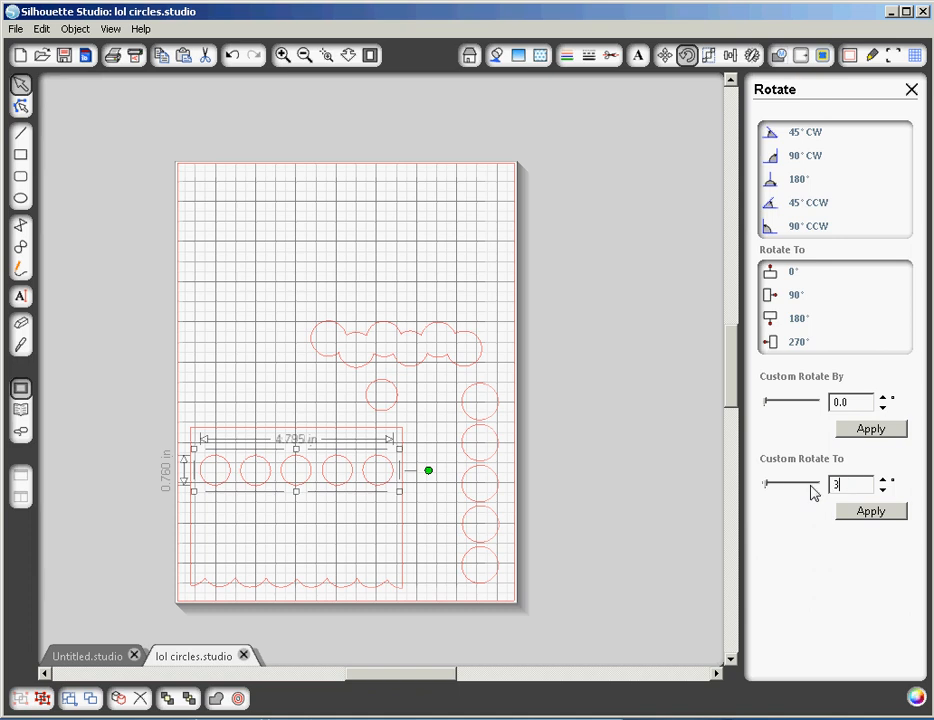
pyautogui.write('0')
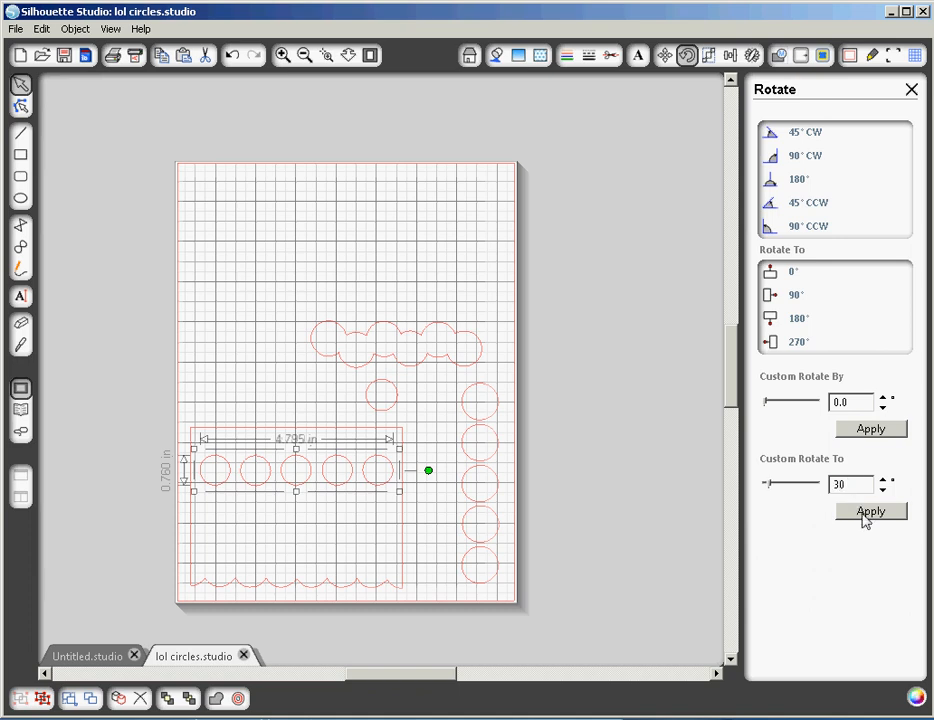
pyautogui.click(870, 512)
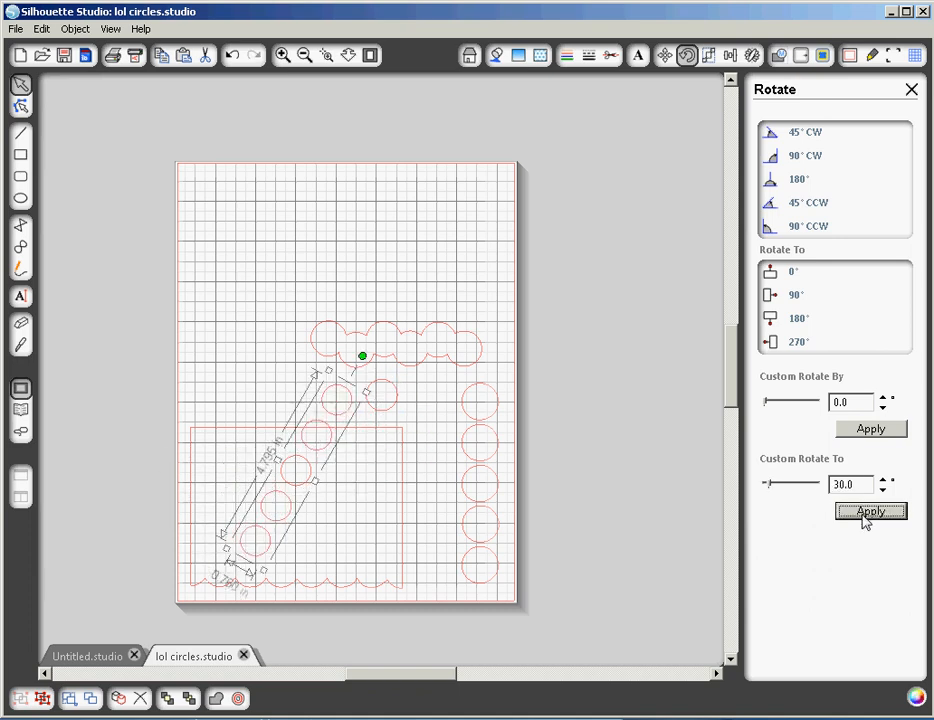
pyautogui.click(869, 511)
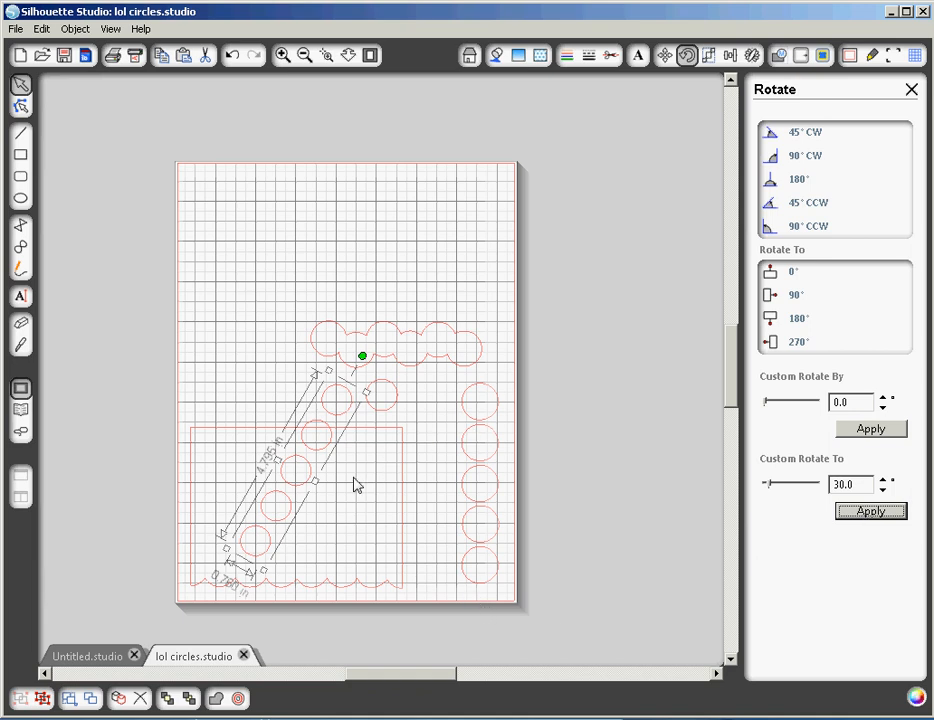
pyautogui.moveTo(330, 418)
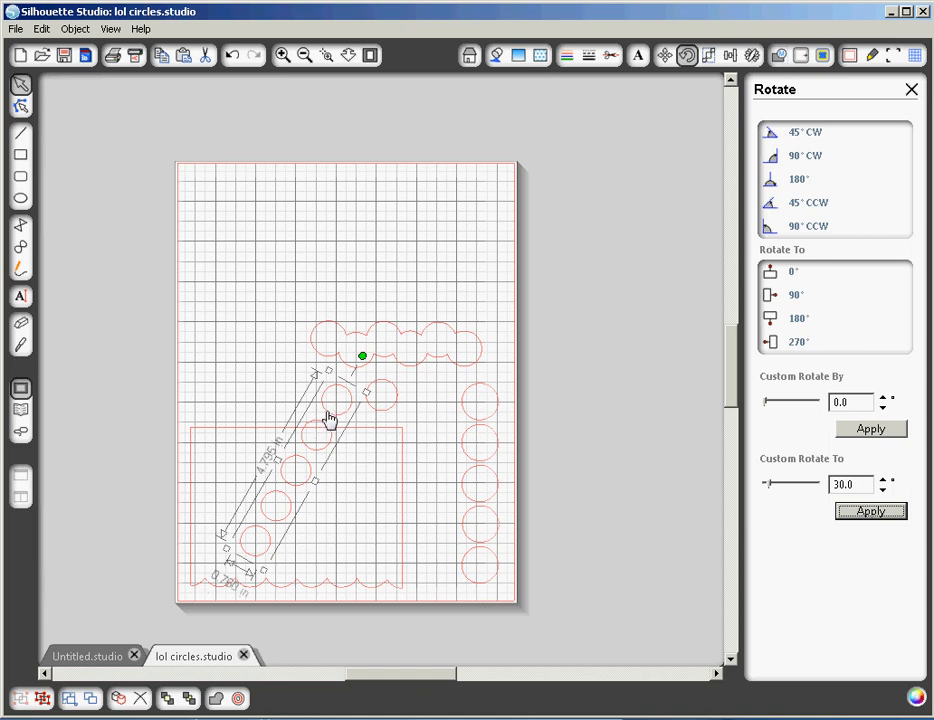
pyautogui.moveTo(442, 453)
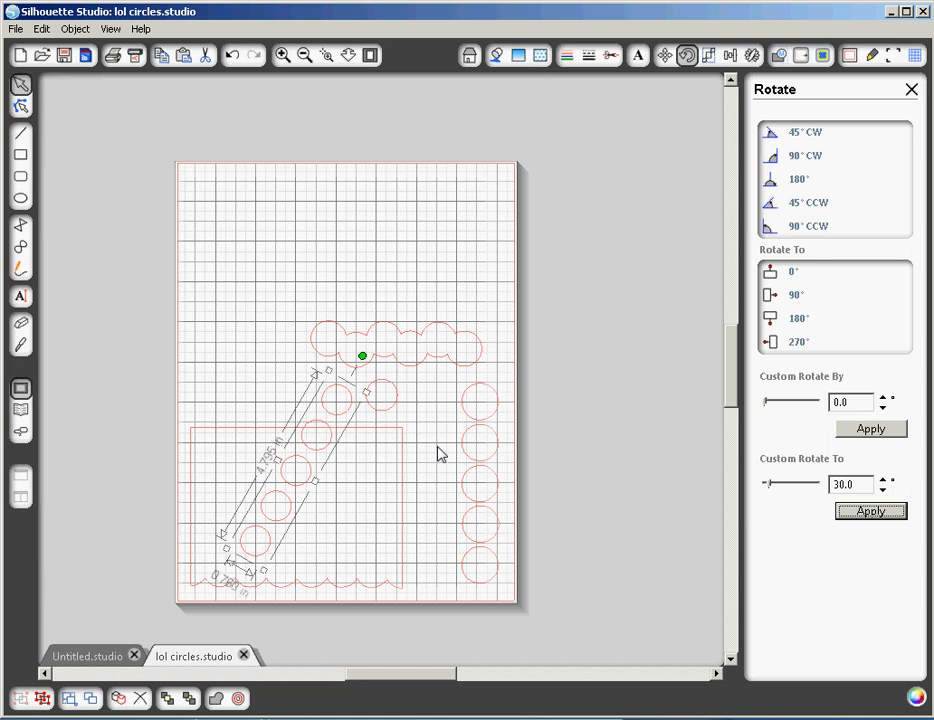
pyautogui.click(884, 489)
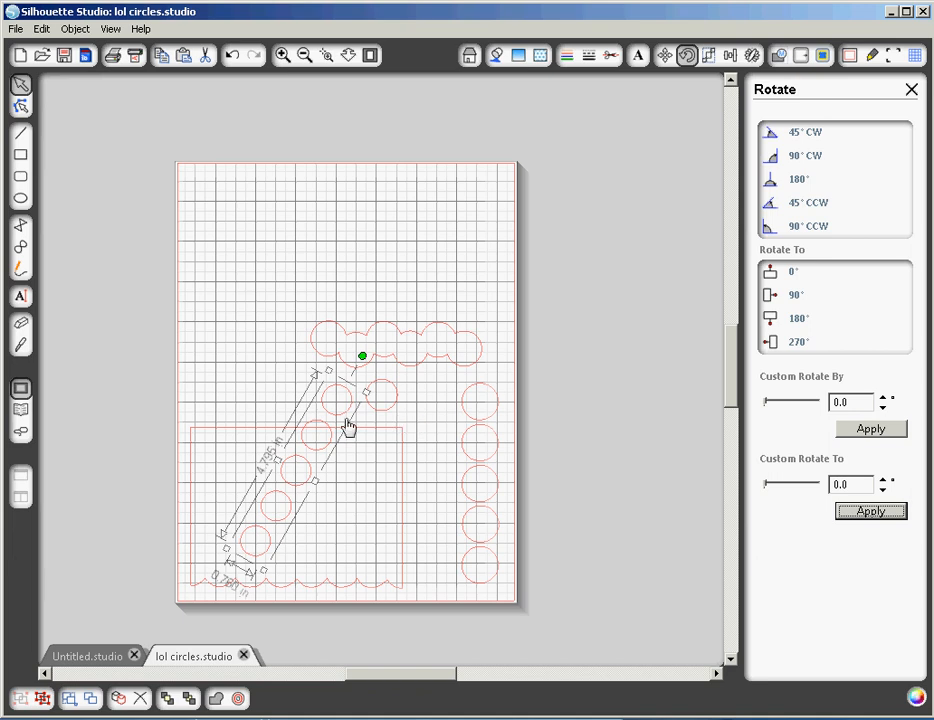
pyautogui.moveTo(345, 388)
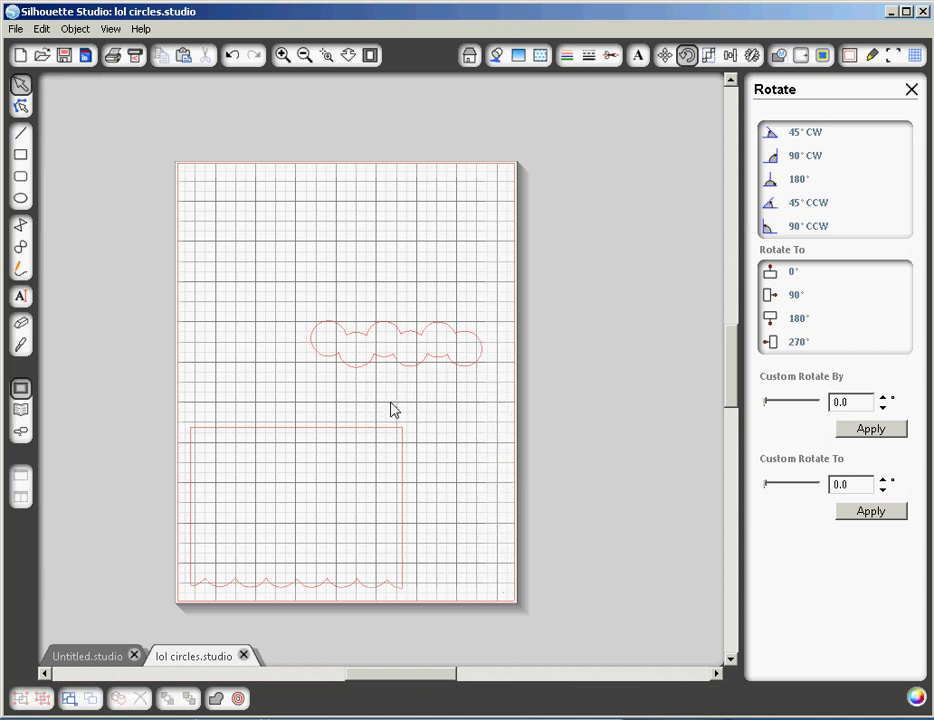
pyautogui.moveTo(430, 360)
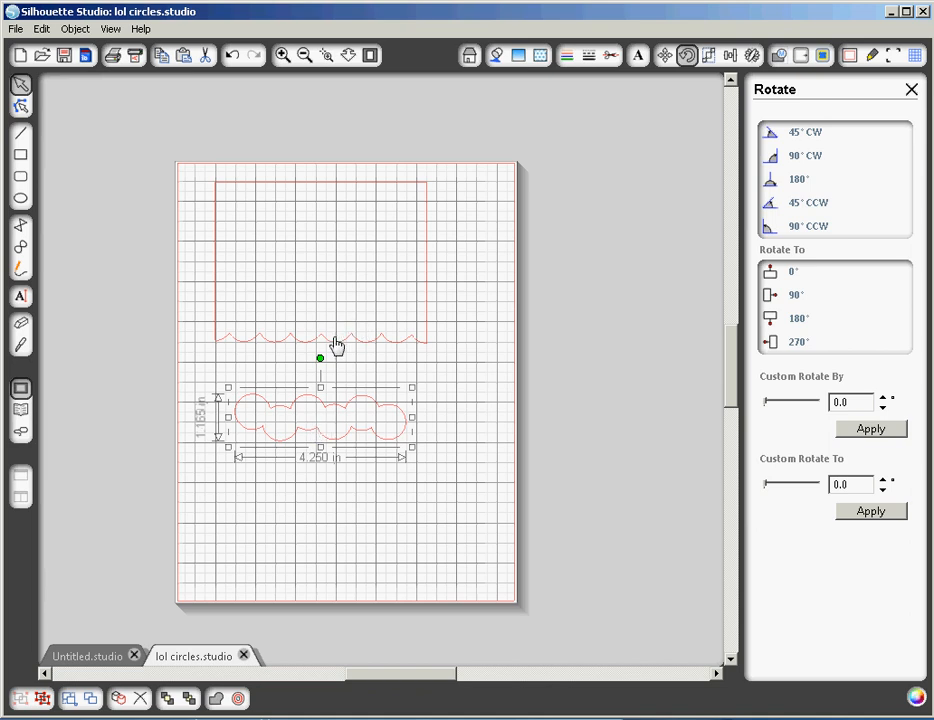
pyautogui.moveTo(322, 348)
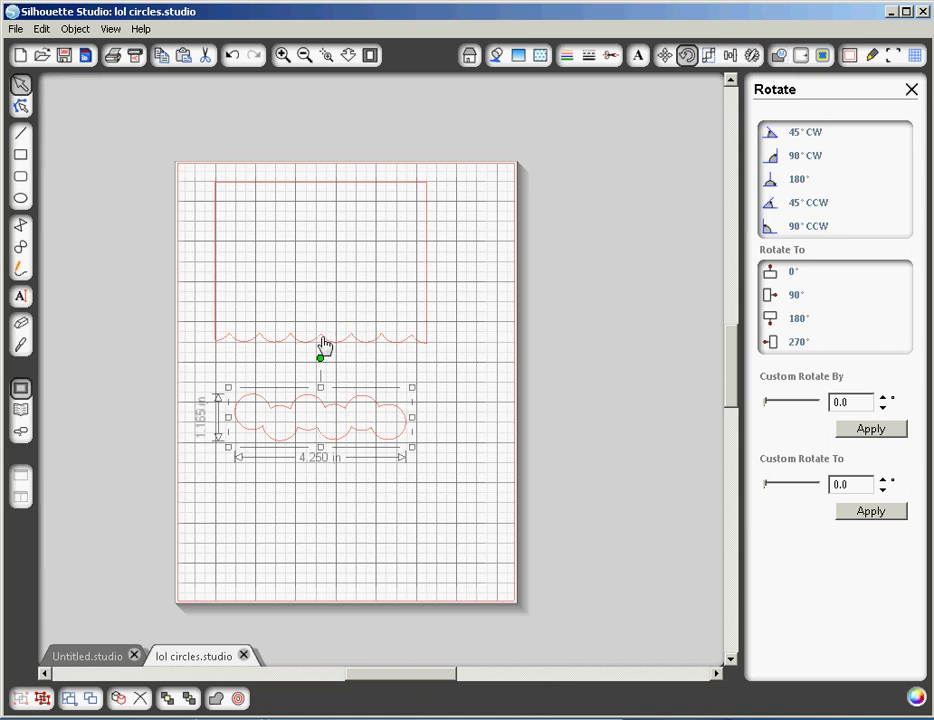
pyautogui.moveTo(356, 362)
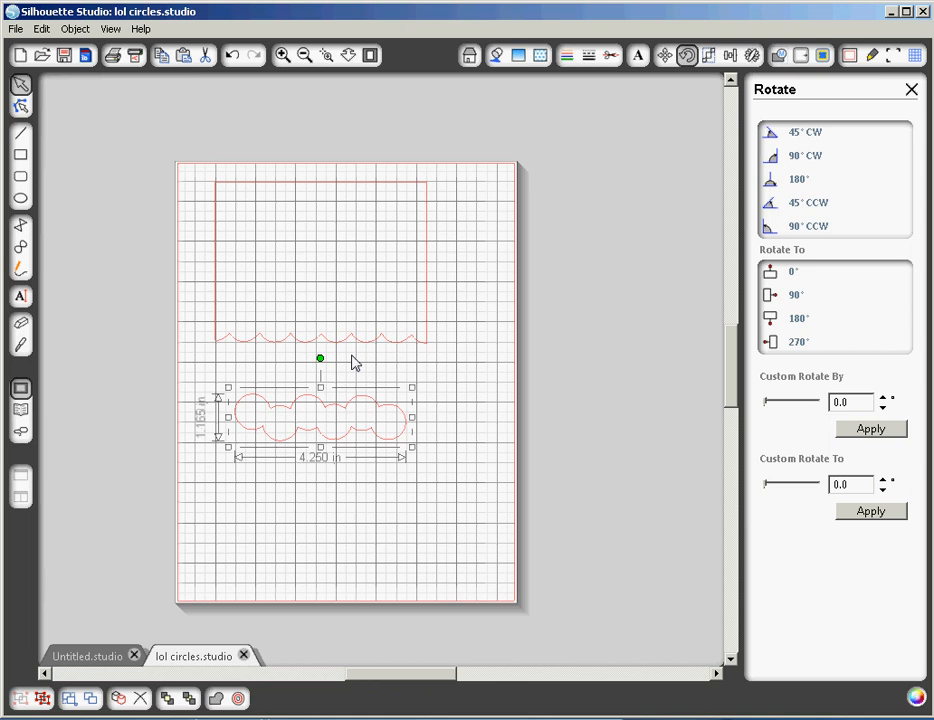
pyautogui.moveTo(355, 430)
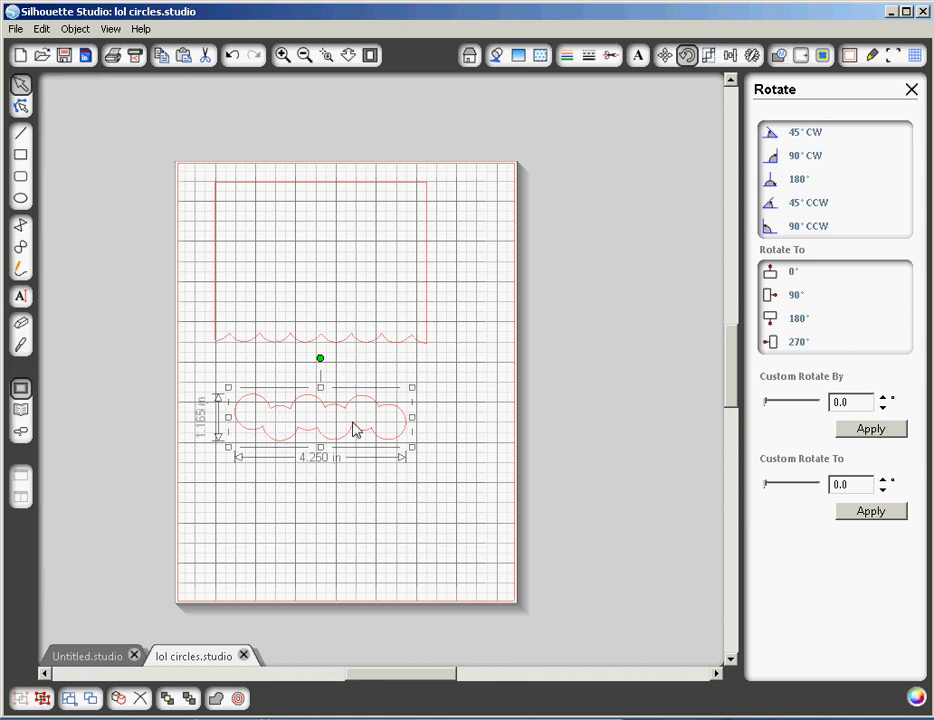
pyautogui.moveTo(322, 356)
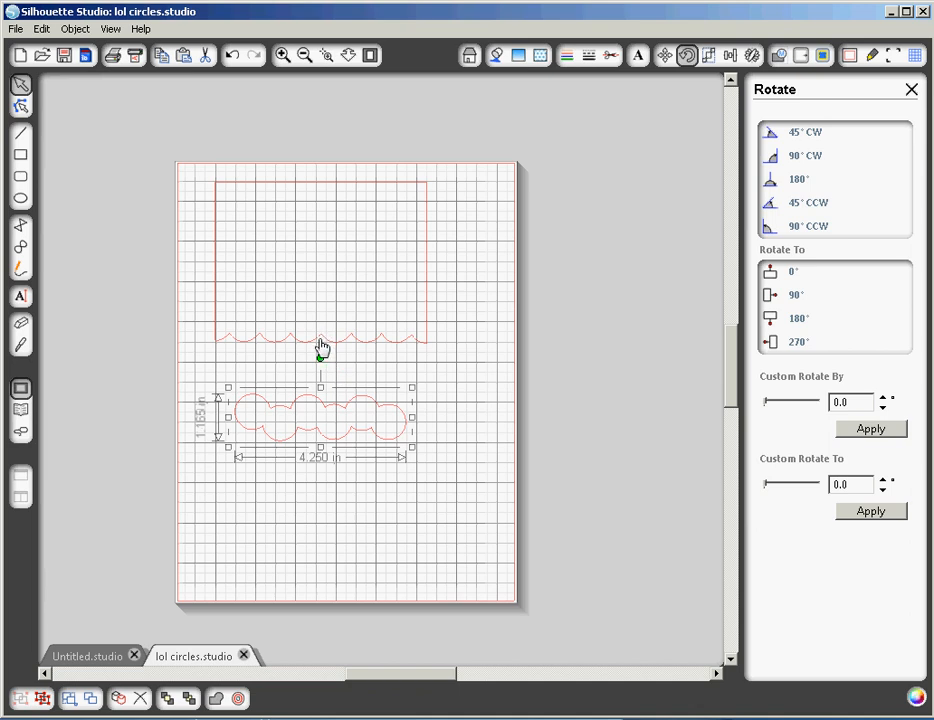
pyautogui.moveTo(303, 90)
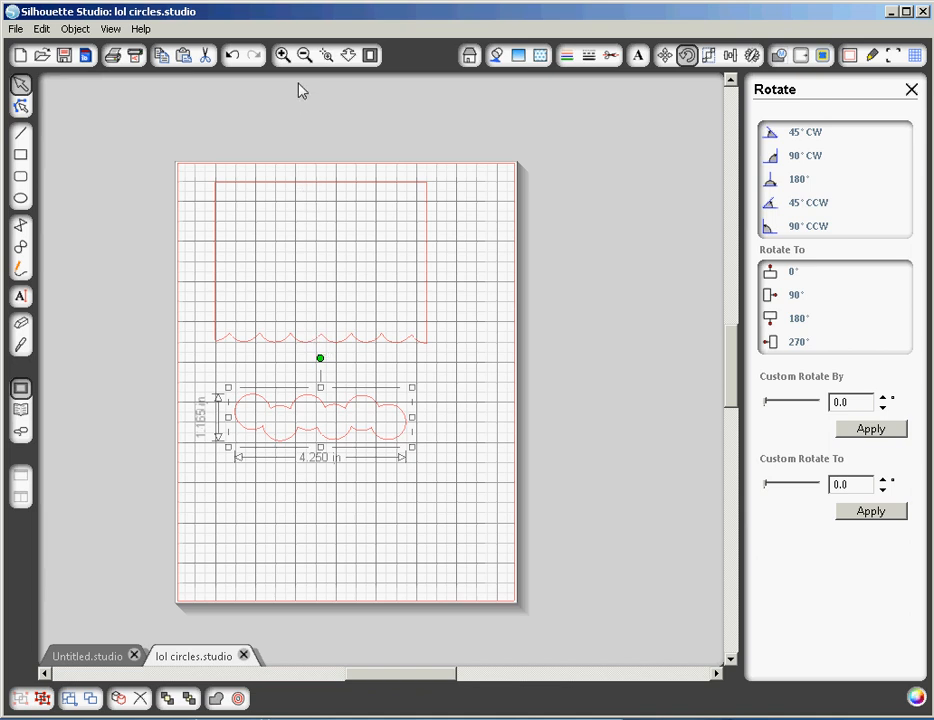
# Zoom in on the 5.25 by 4 inch scalloped card front
pyautogui.click(283, 55)
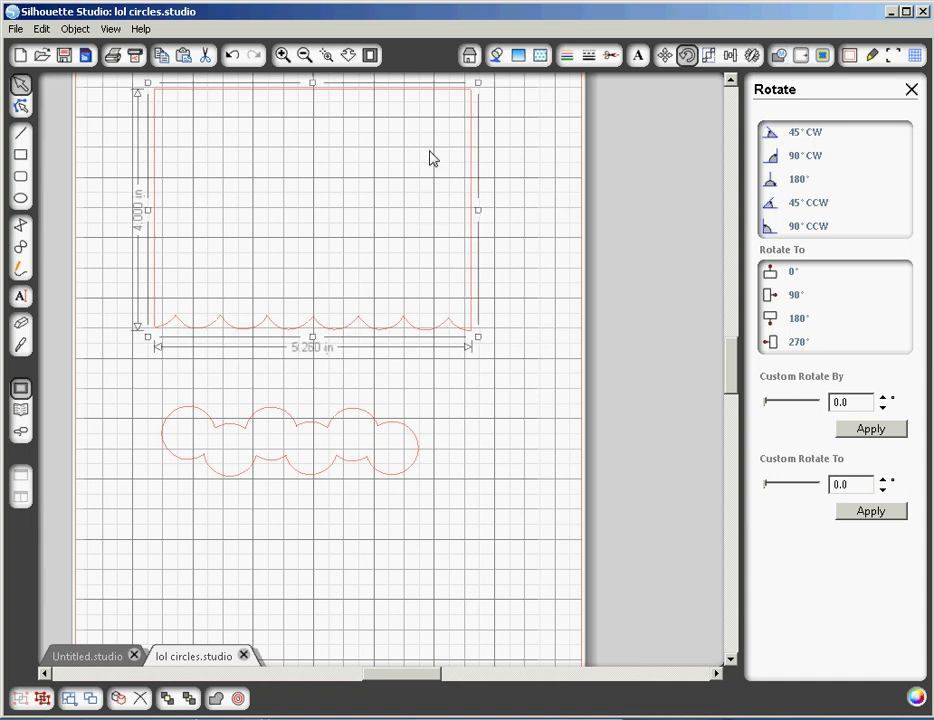
pyautogui.moveTo(388, 94)
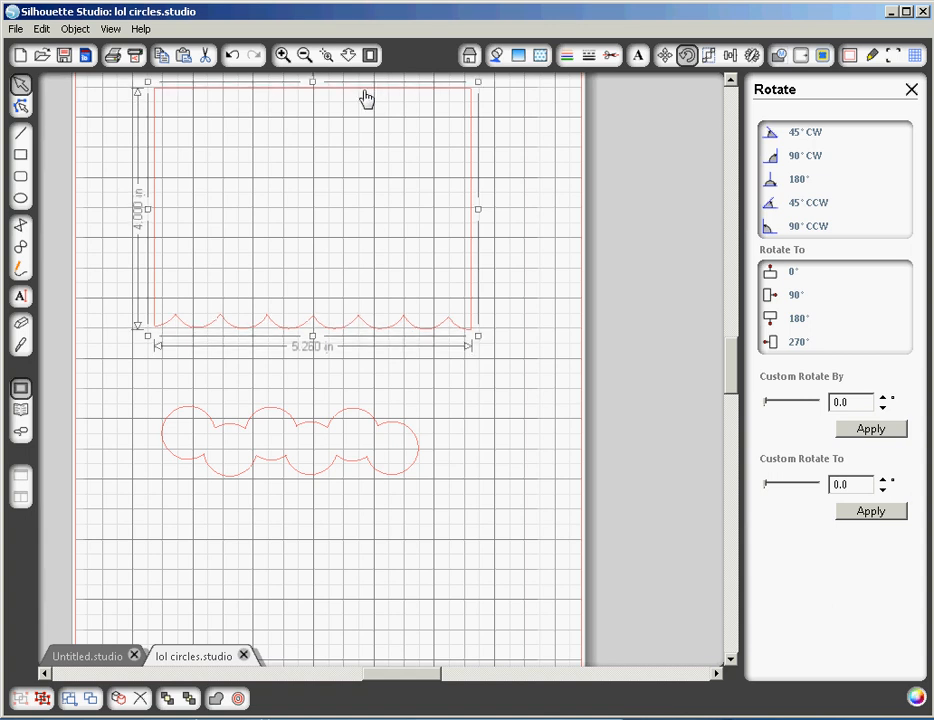
pyautogui.moveTo(298, 320)
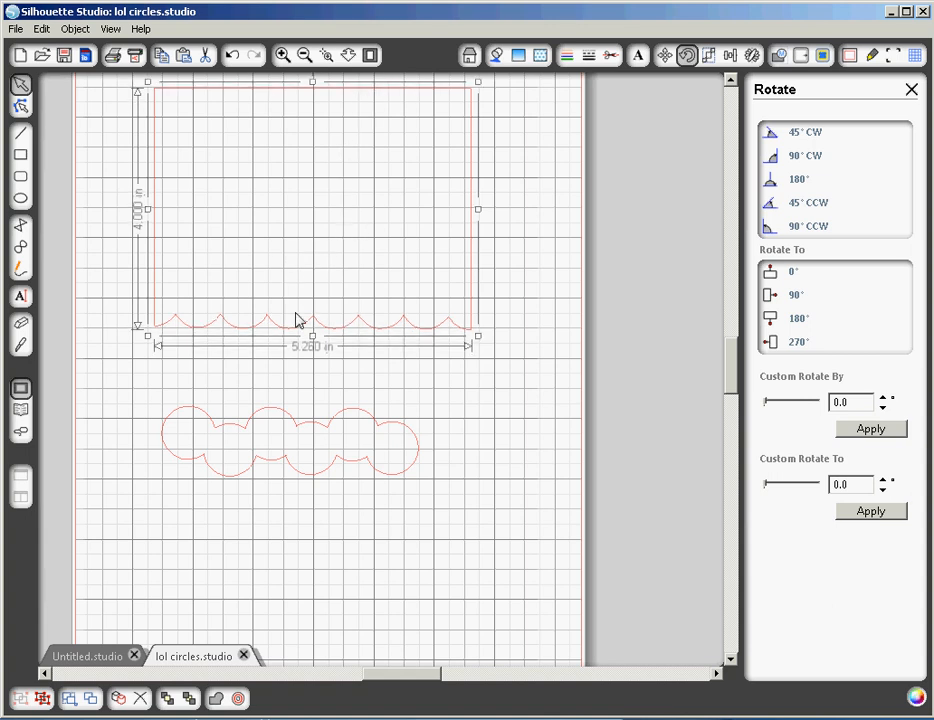
pyautogui.moveTo(330, 281)
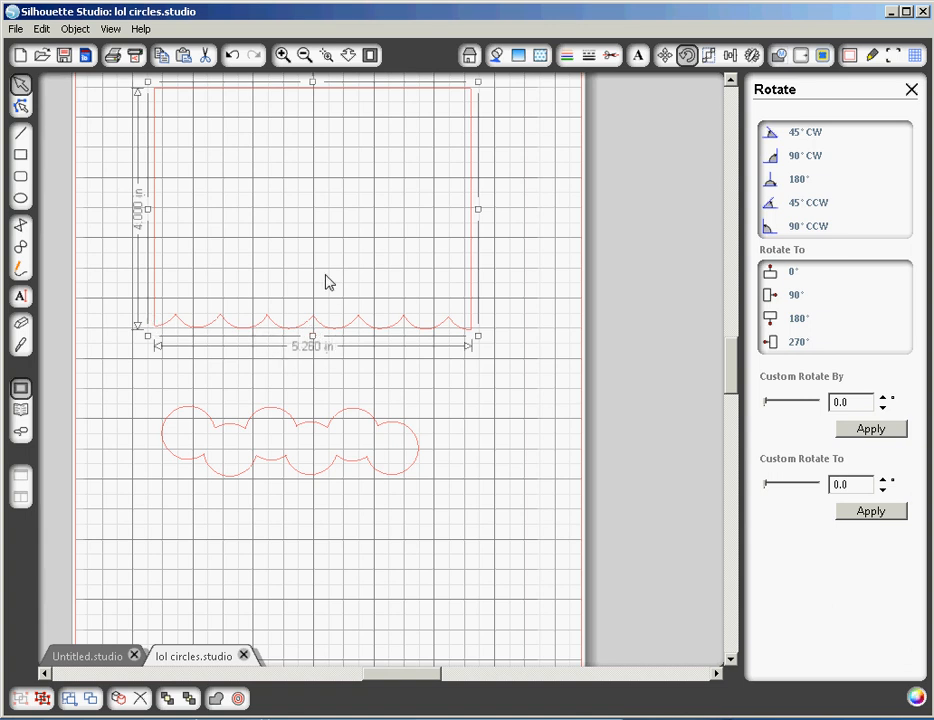
pyautogui.moveTo(312, 334)
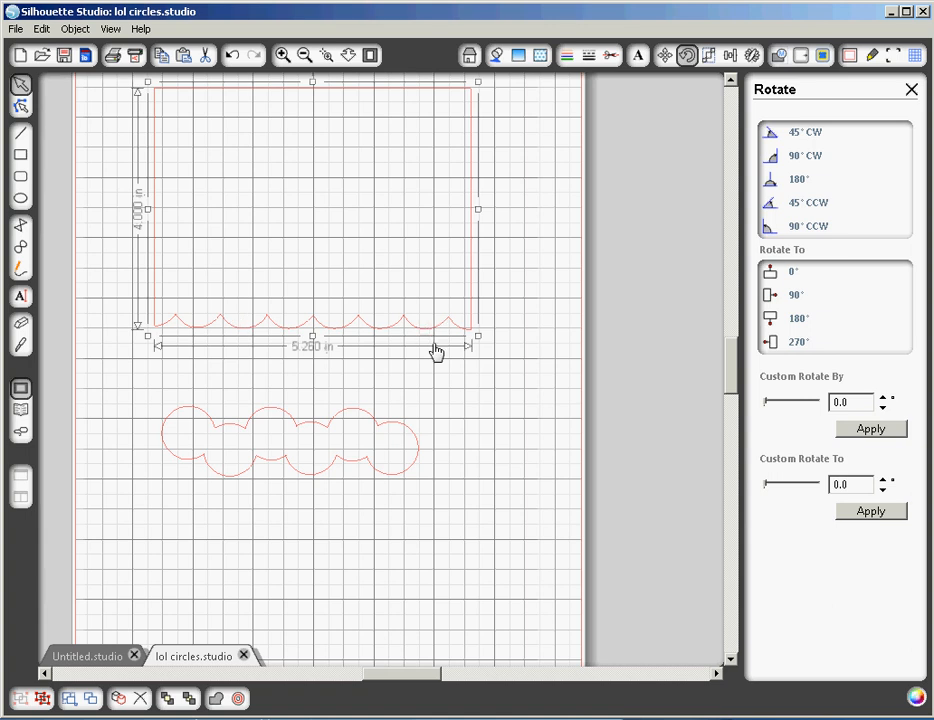
pyautogui.moveTo(381, 430)
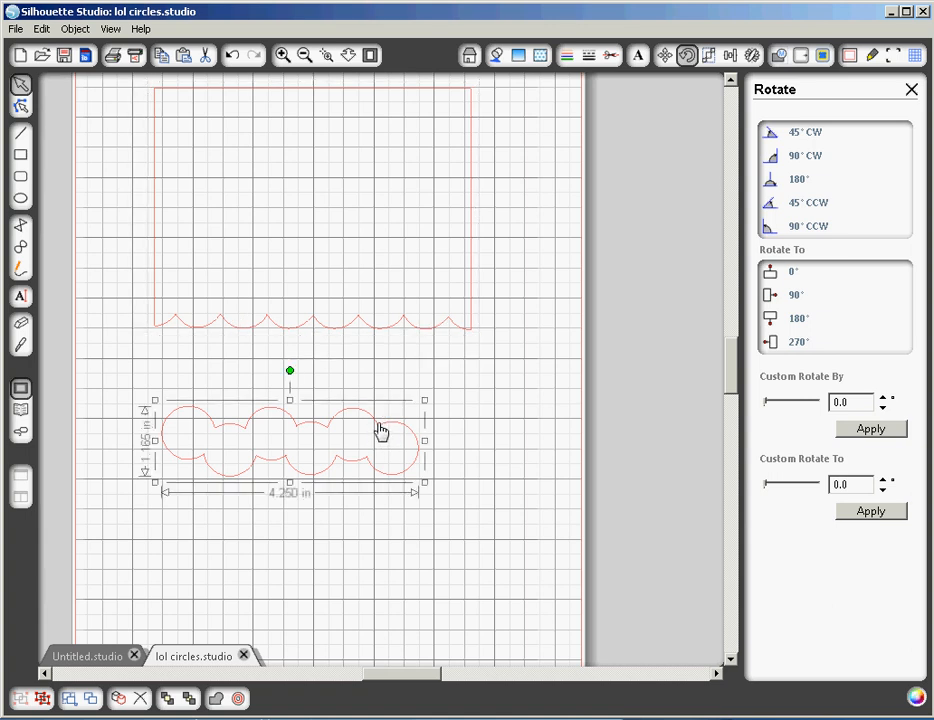
# Drag the 4.25 by 1.17 inch circle row up across the card front's top
pyautogui.moveTo(380, 445); pyautogui.dragTo(380, 400)
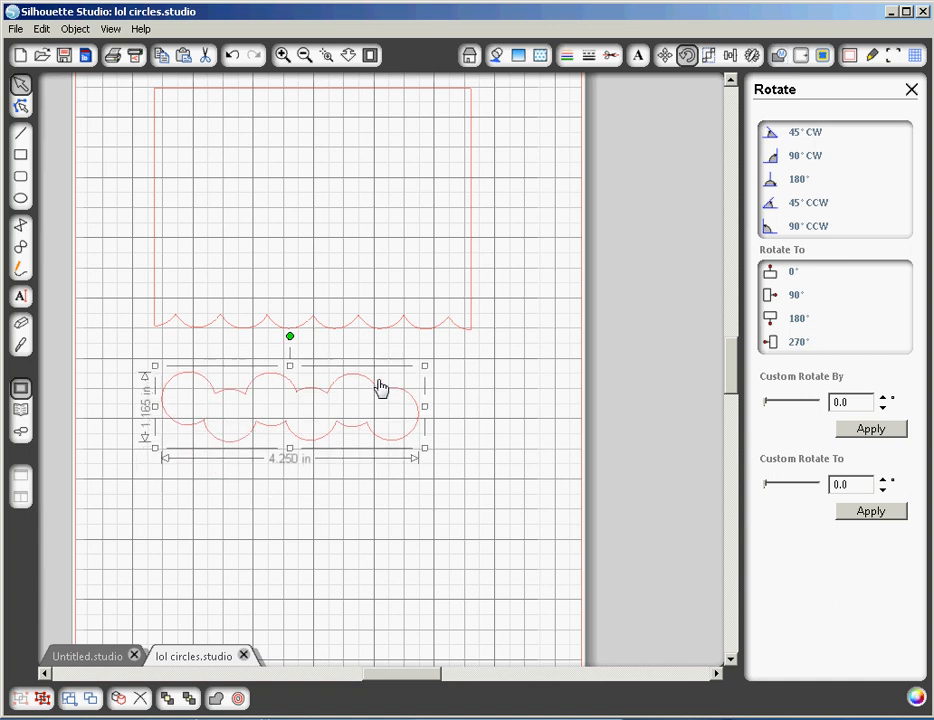
pyautogui.moveTo(380, 390); pyautogui.dragTo(400, 178)
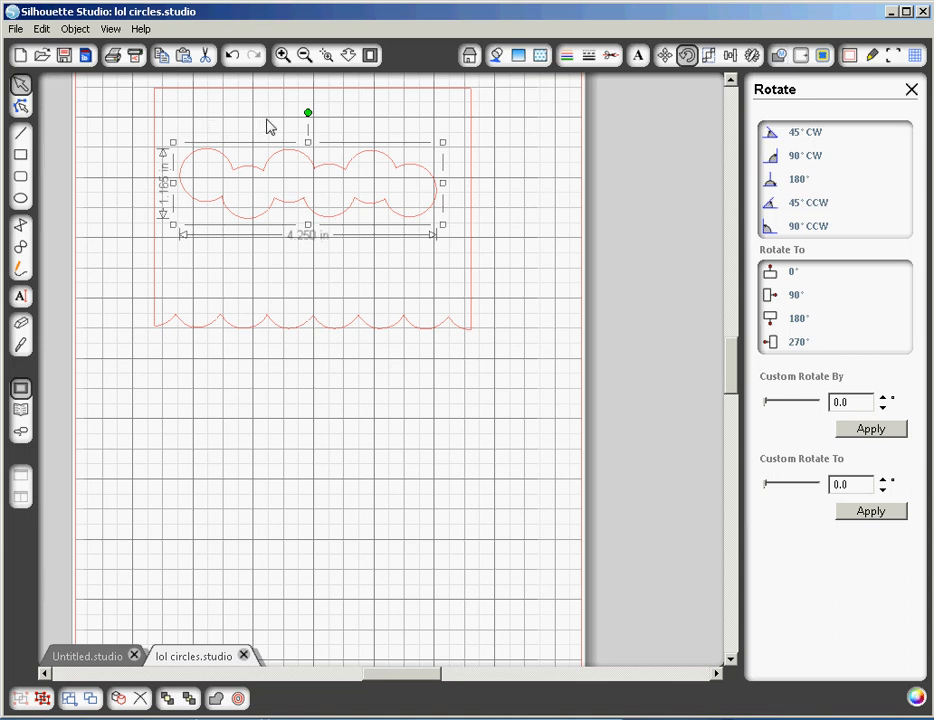
pyautogui.moveTo(441, 123)
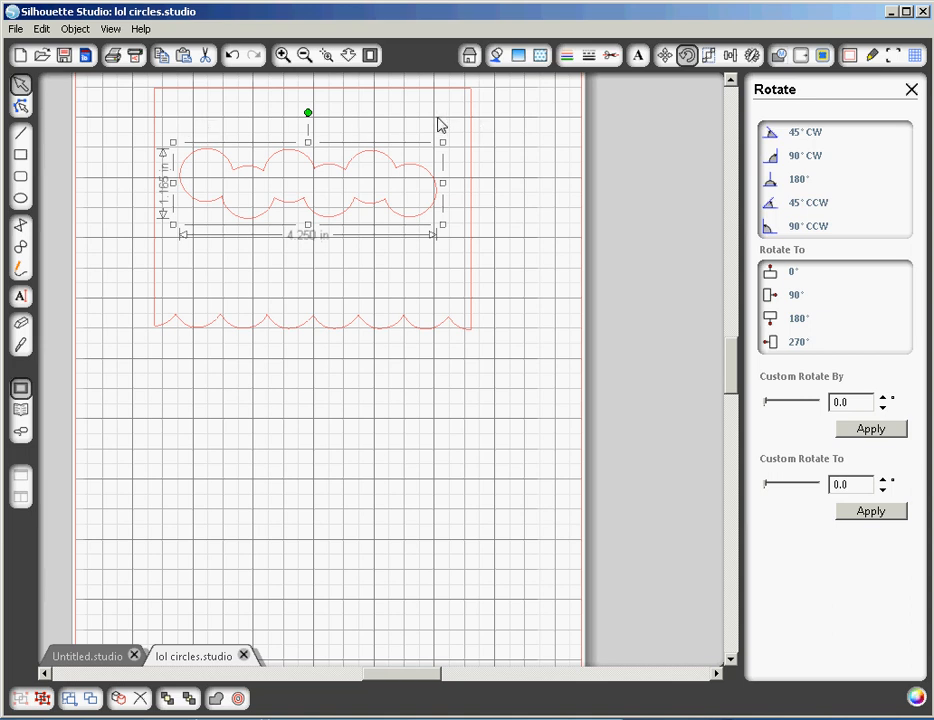
pyautogui.moveTo(325, 302)
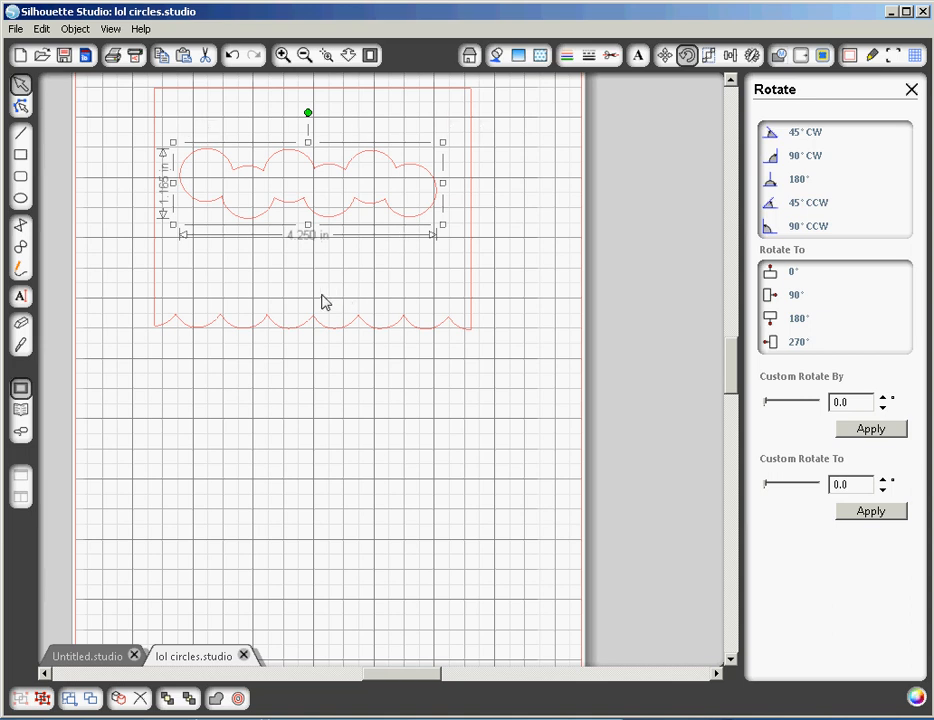
pyautogui.moveTo(248, 191)
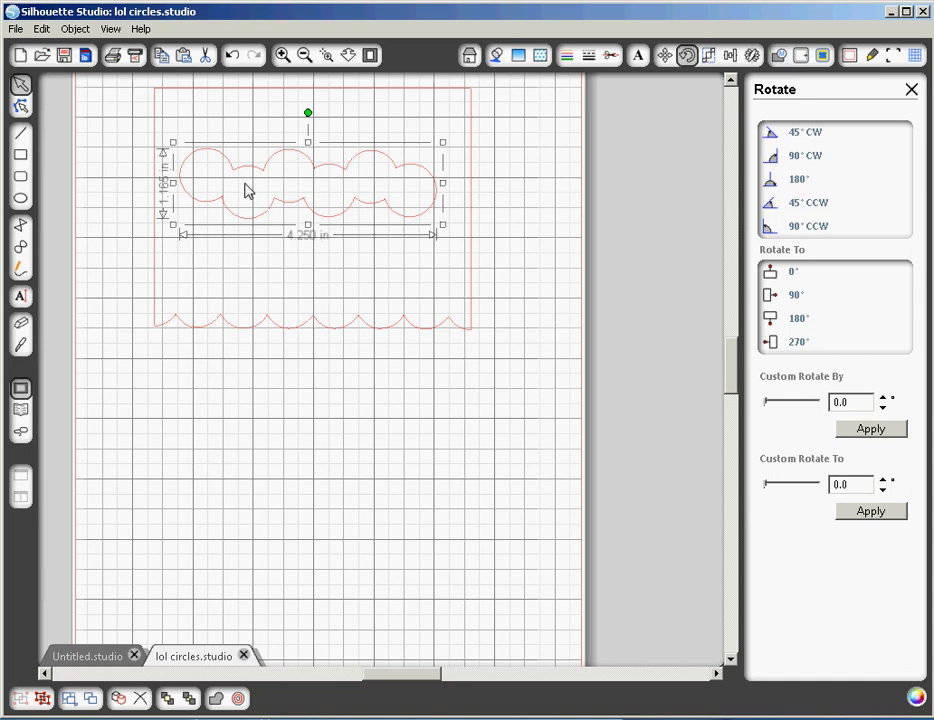
pyautogui.moveTo(224, 180)
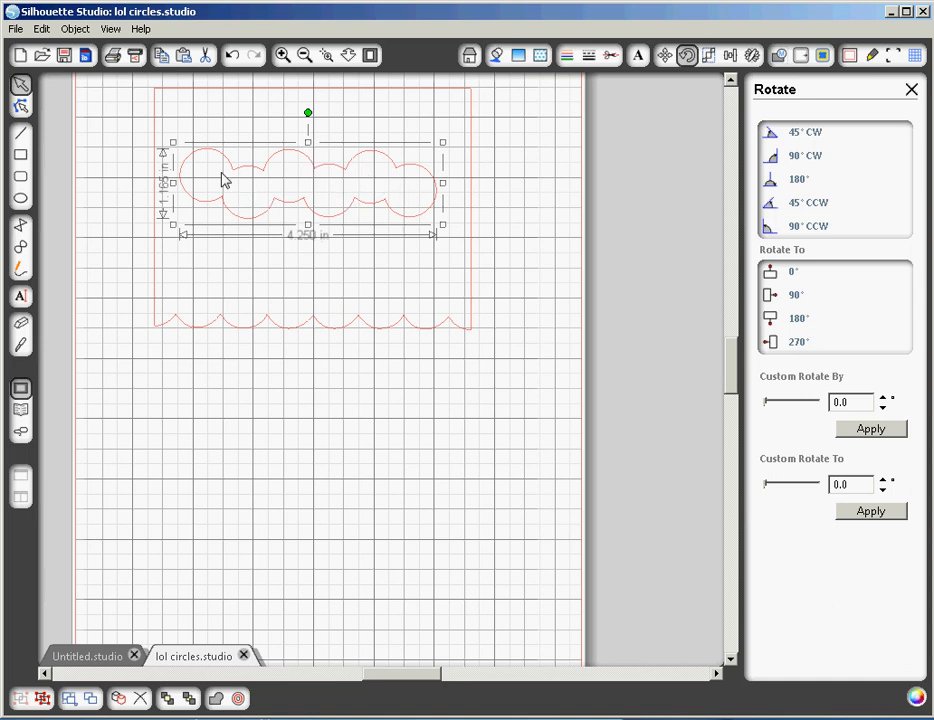
pyautogui.moveTo(232, 193)
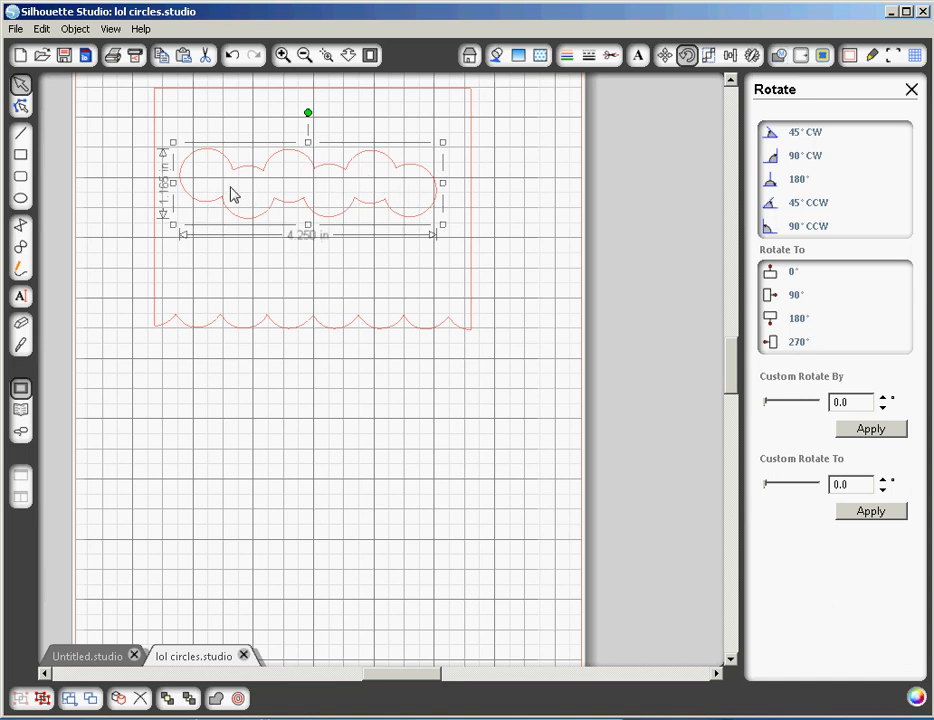
pyautogui.moveTo(413, 218)
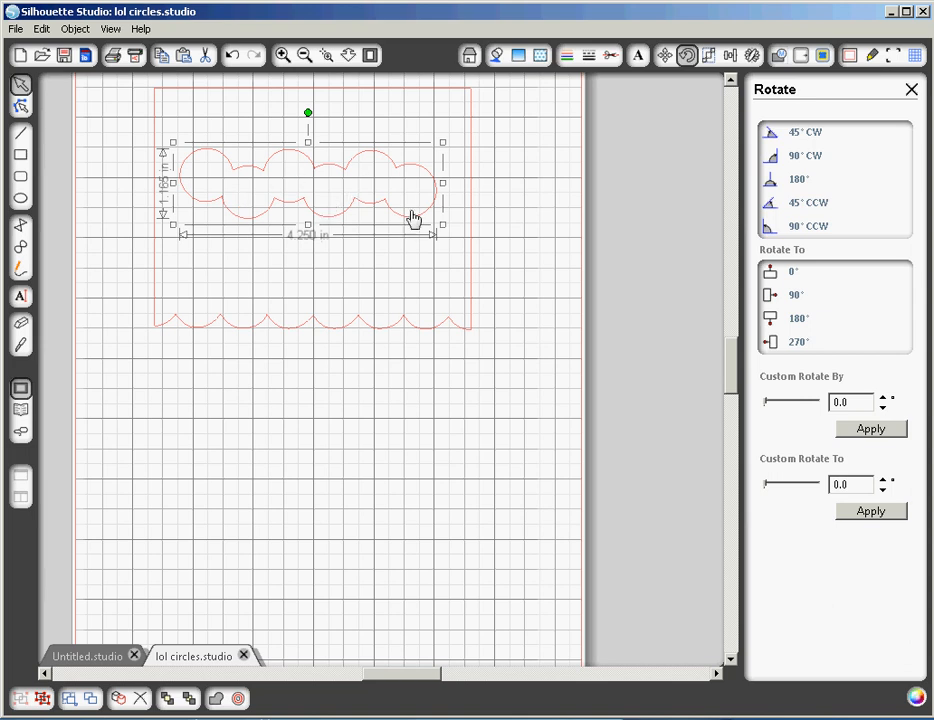
pyautogui.moveTo(343, 288)
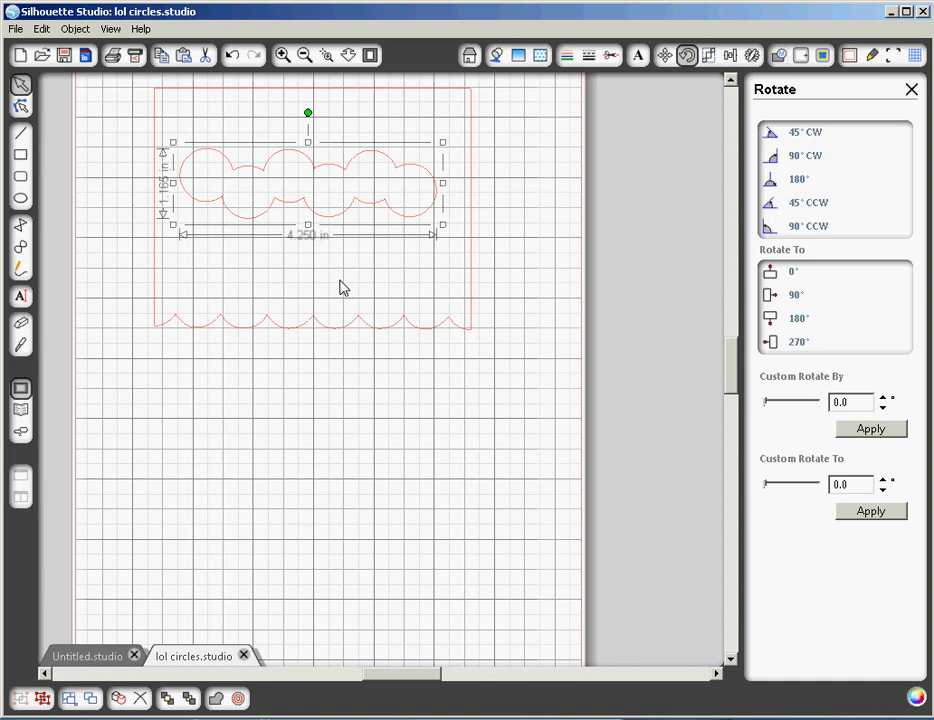
pyautogui.moveTo(341, 281)
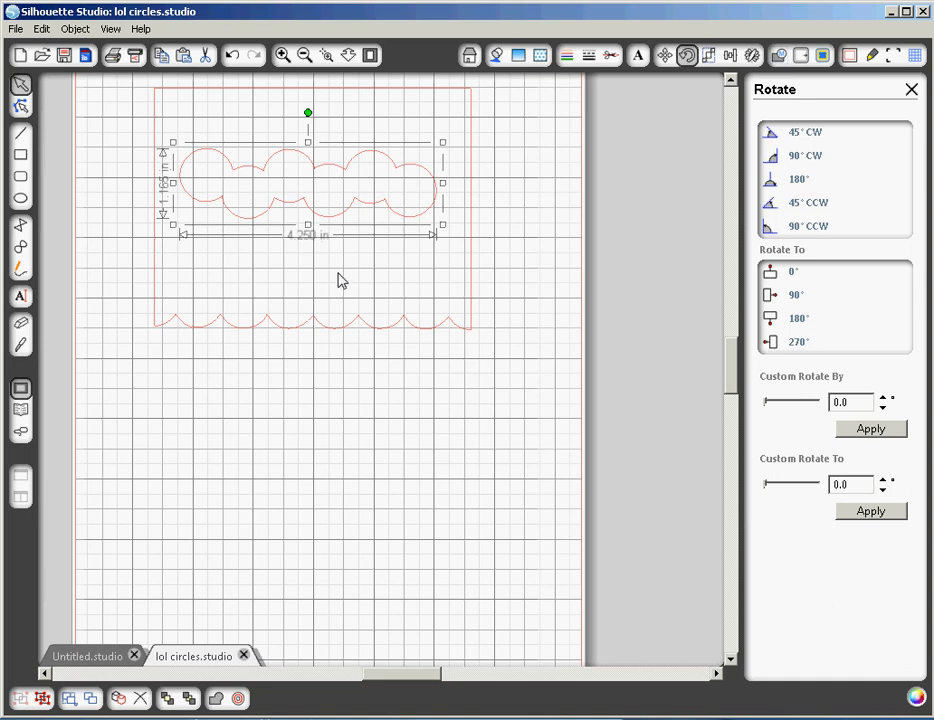
pyautogui.moveTo(337, 225)
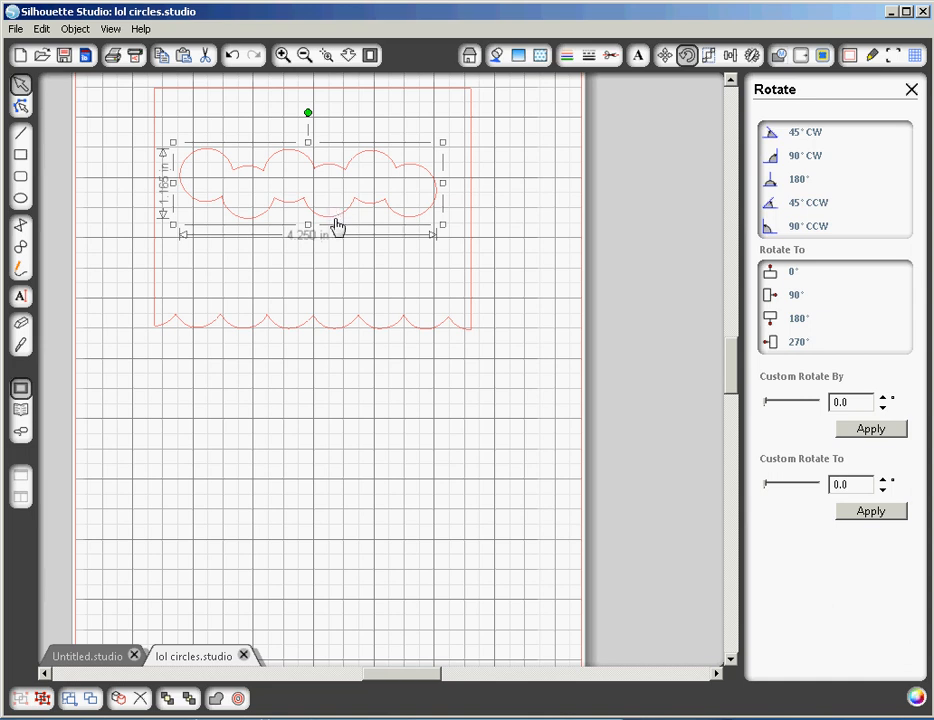
pyautogui.moveTo(248, 221)
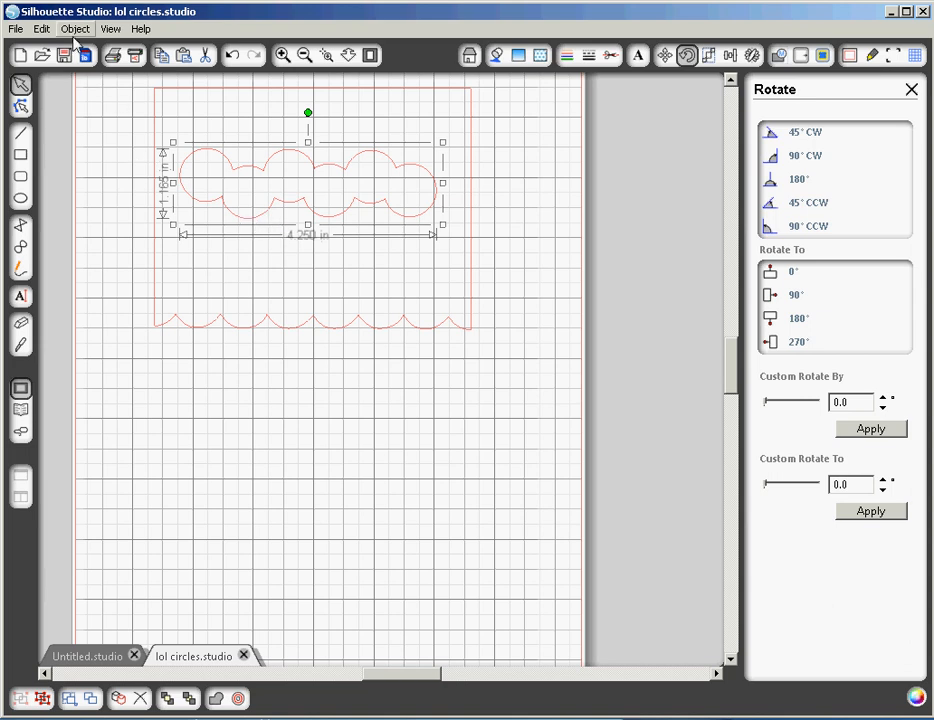
# Duplicate the circle row, place the copy below the first, and deselect
pyautogui.click(42, 28)
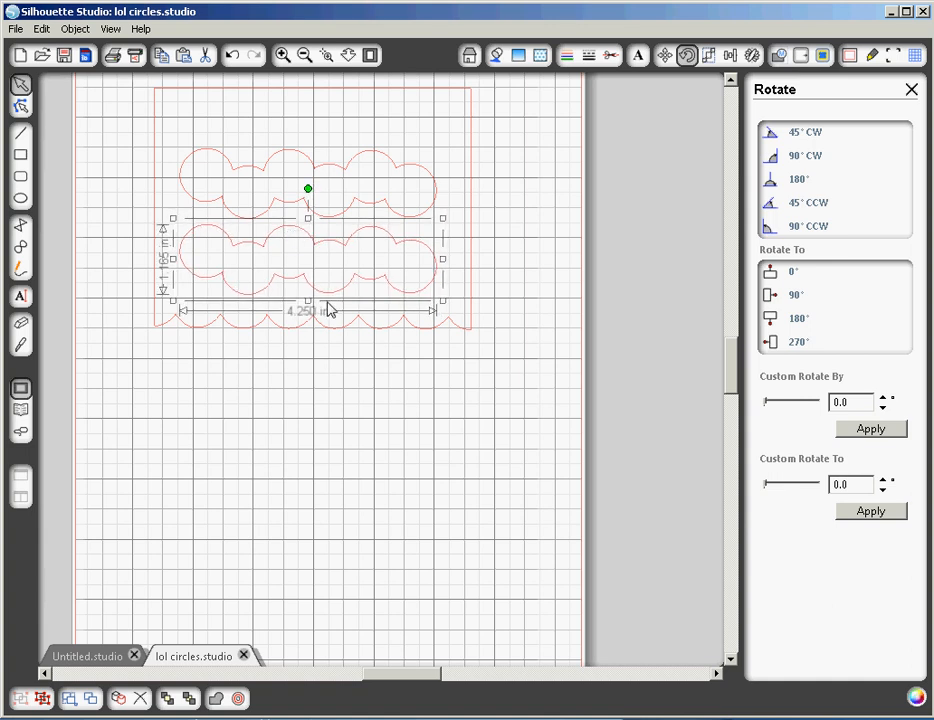
pyautogui.click(378, 434)
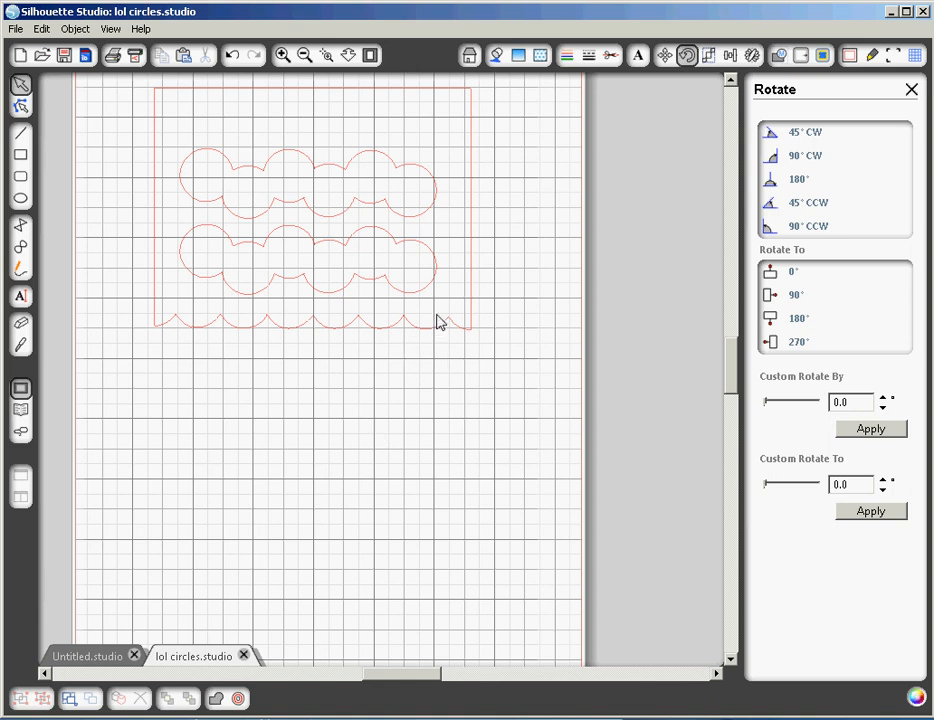
pyautogui.moveTo(432, 337)
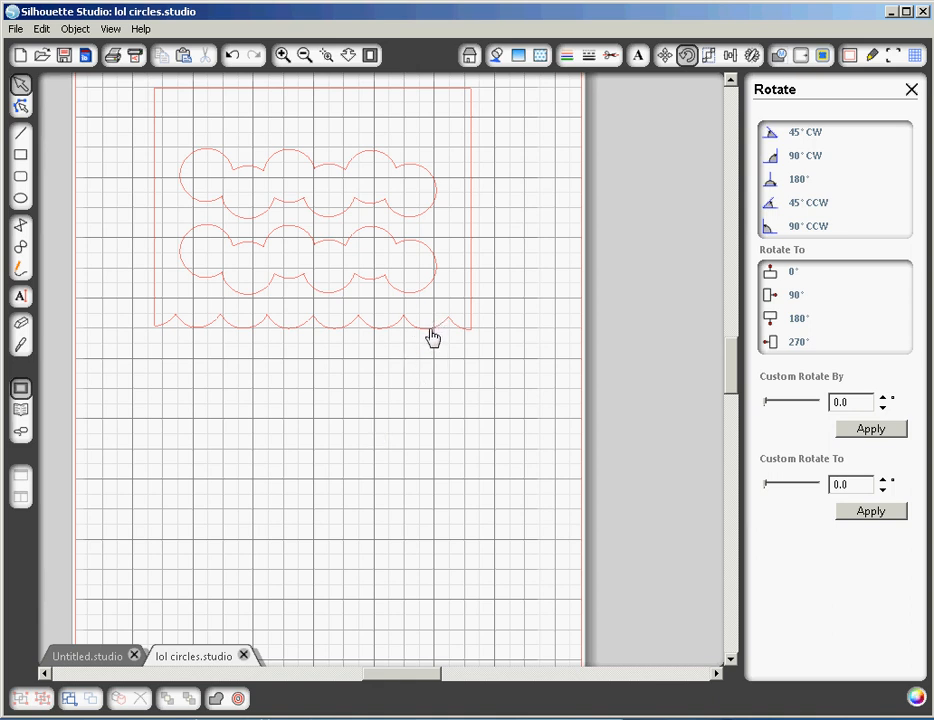
pyautogui.moveTo(395, 395)
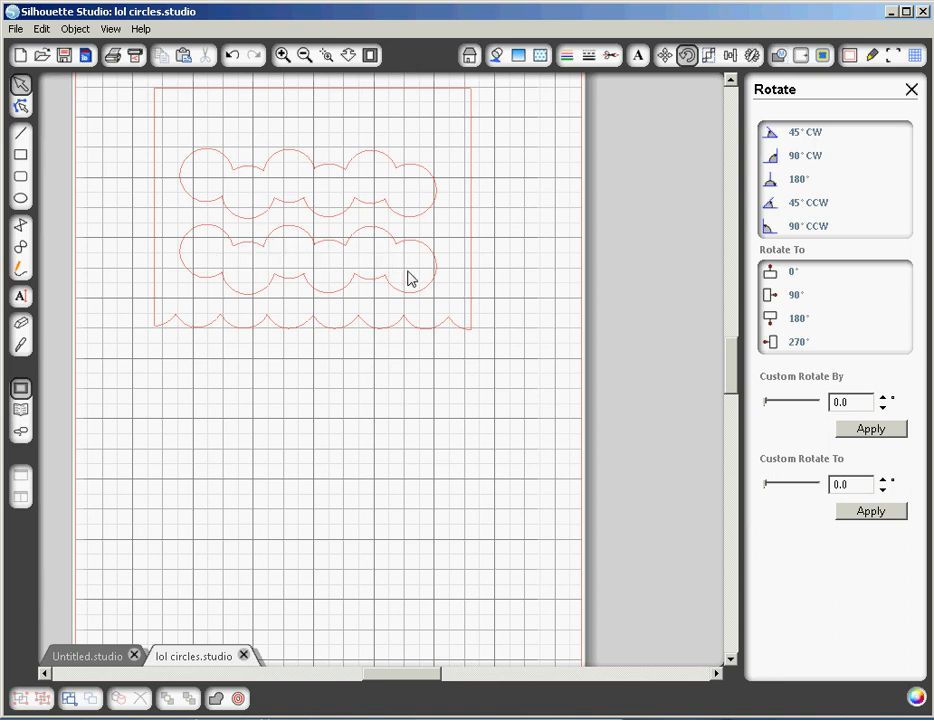
pyautogui.moveTo(313, 235)
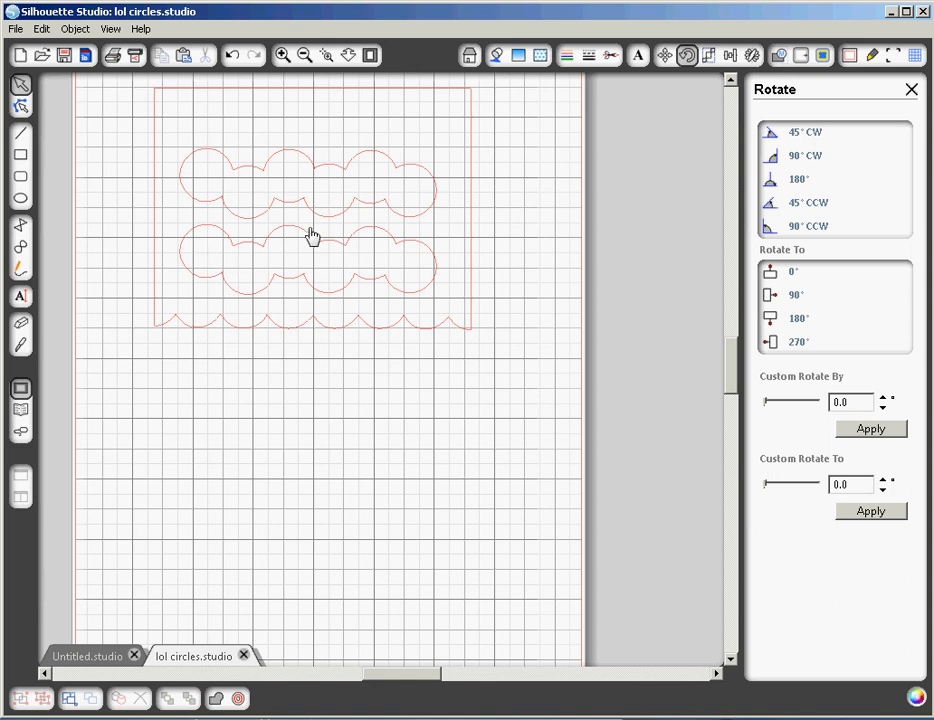
pyautogui.moveTo(418, 233)
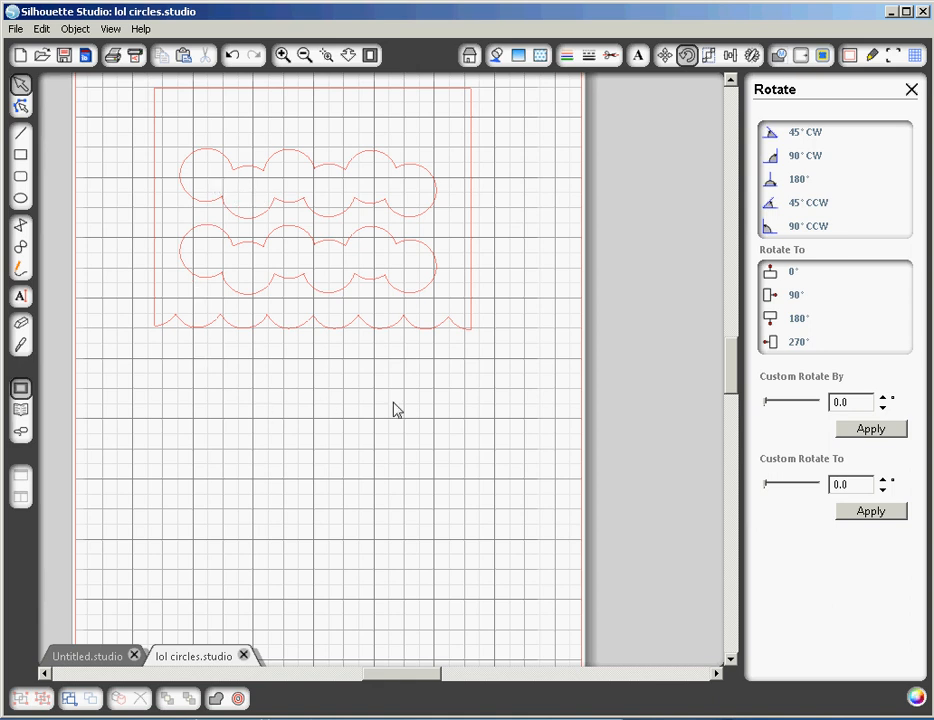
pyautogui.moveTo(439, 453)
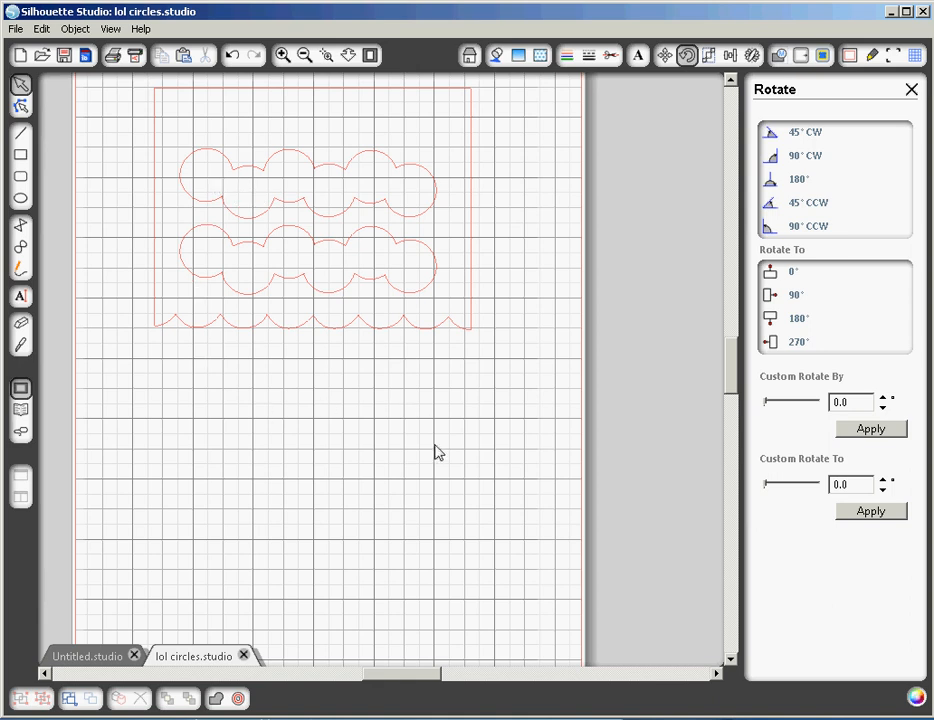
pyautogui.moveTo(337, 240)
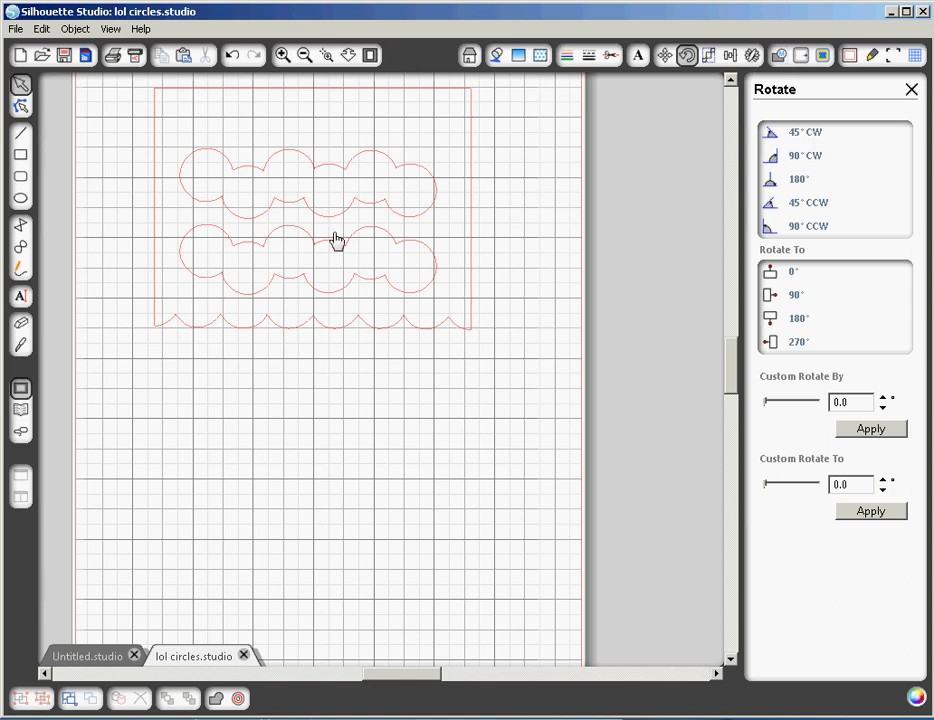
# Select the design, duplicate the whole card, and select the copy below the original
pyautogui.click(336, 200)
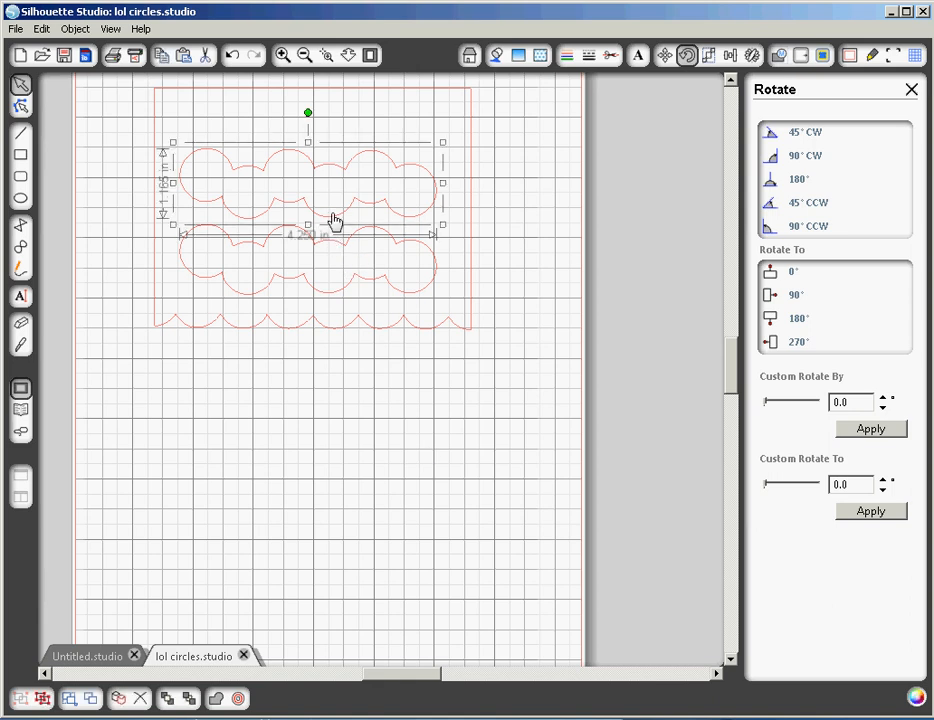
pyautogui.moveTo(331, 297)
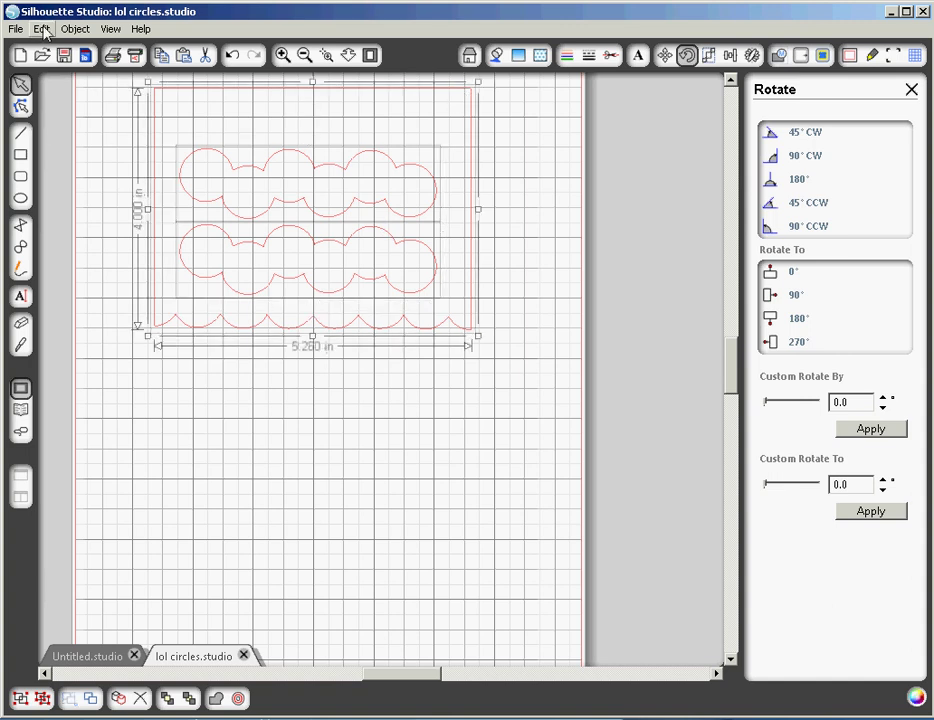
pyautogui.click(42, 28)
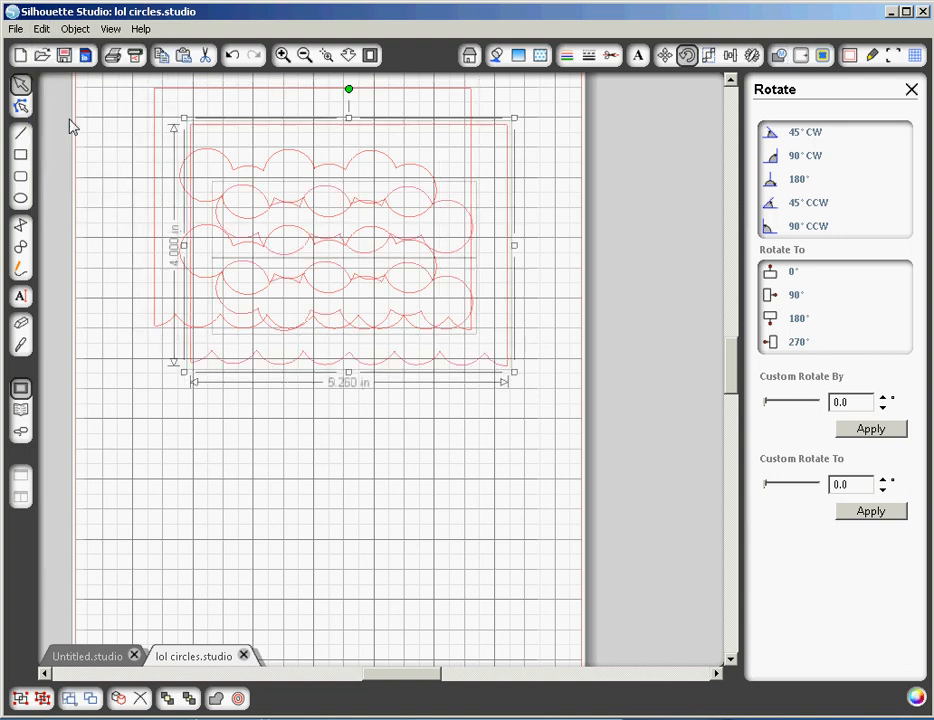
pyautogui.moveTo(228, 130)
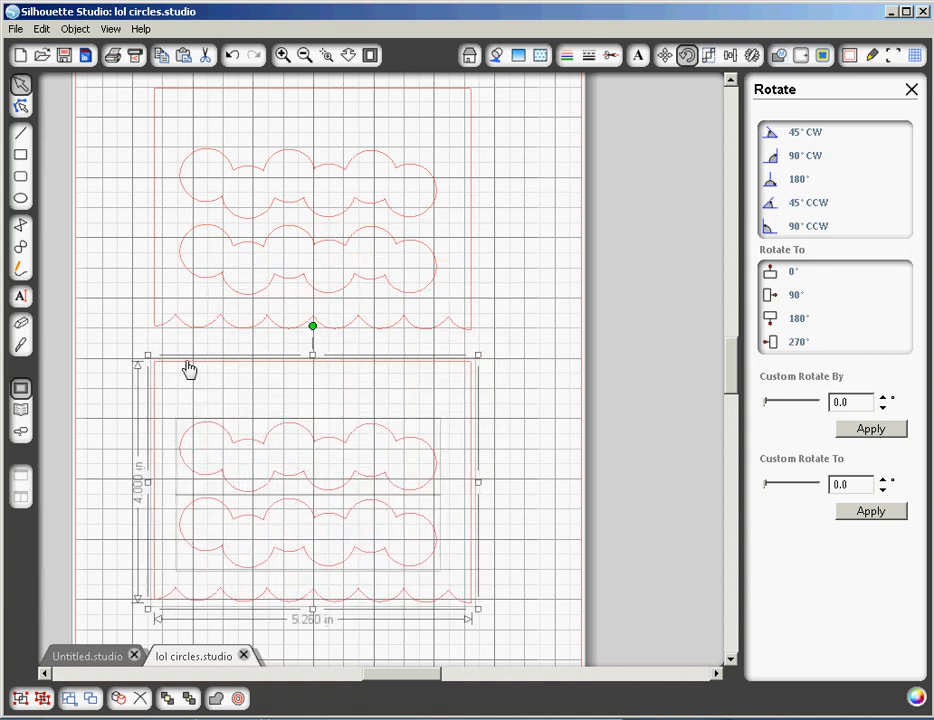
pyautogui.click(515, 402)
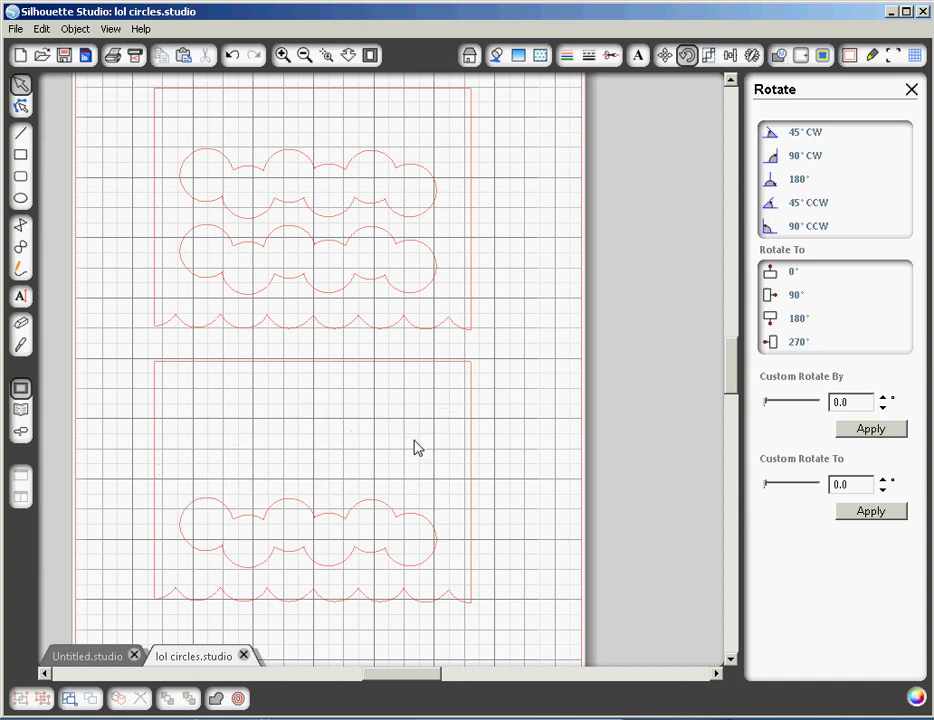
pyautogui.click(397, 531)
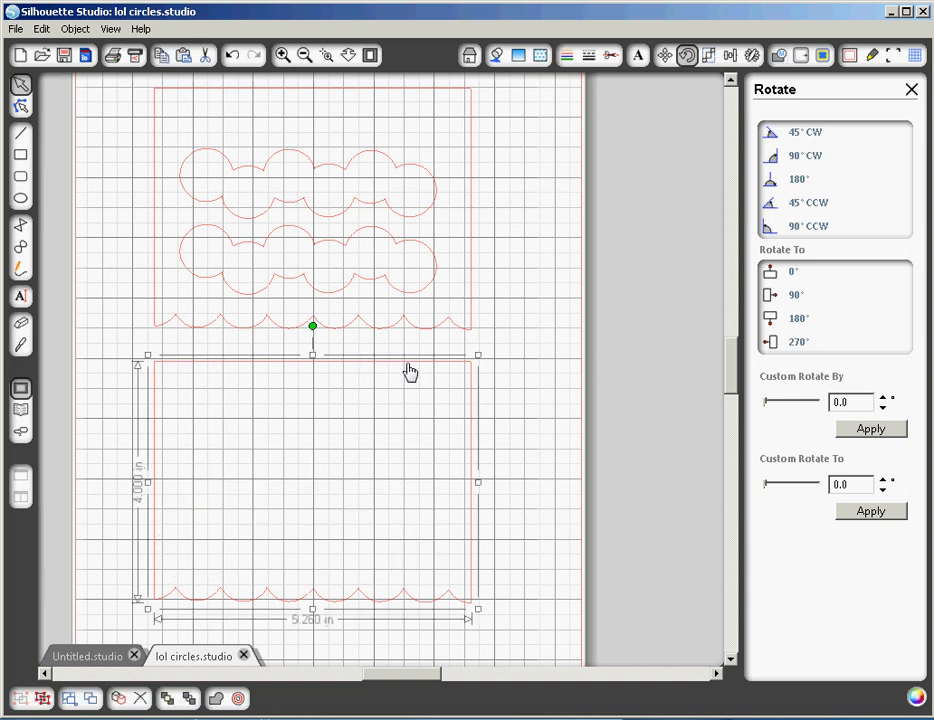
# Delete the duplicate card front and open Send to Silhouette with textured cardstock settings
pyautogui.click(647, 325)
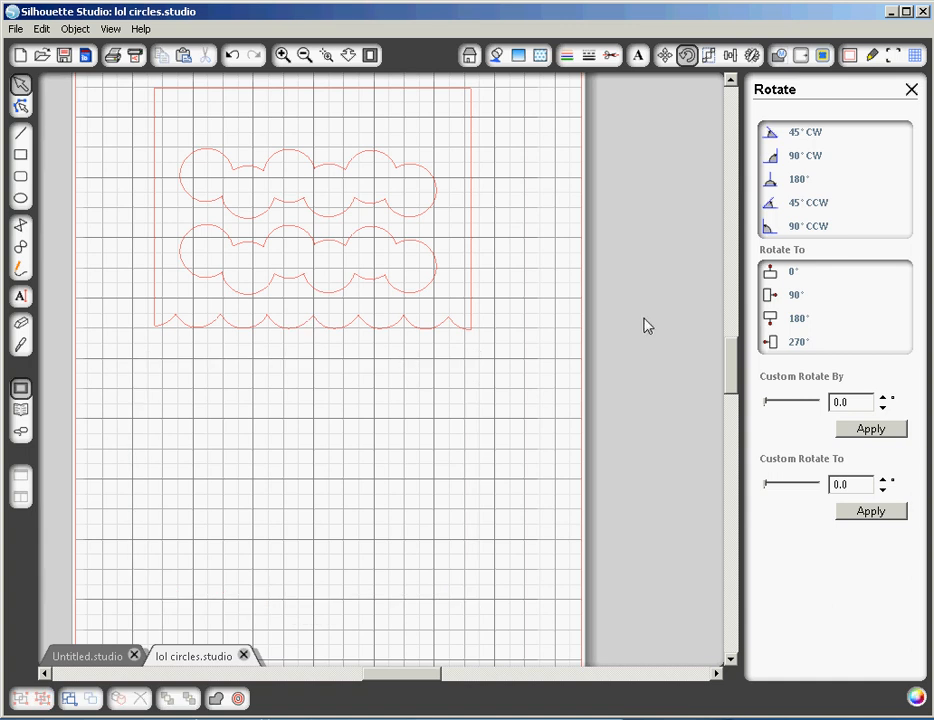
pyautogui.moveTo(488, 485)
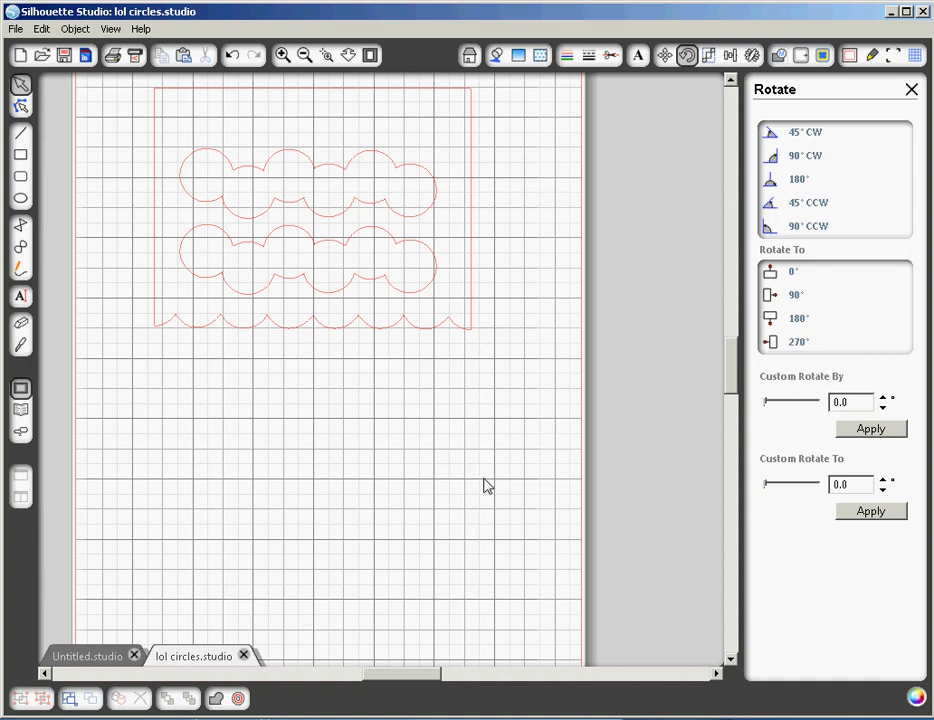
pyautogui.moveTo(445, 487)
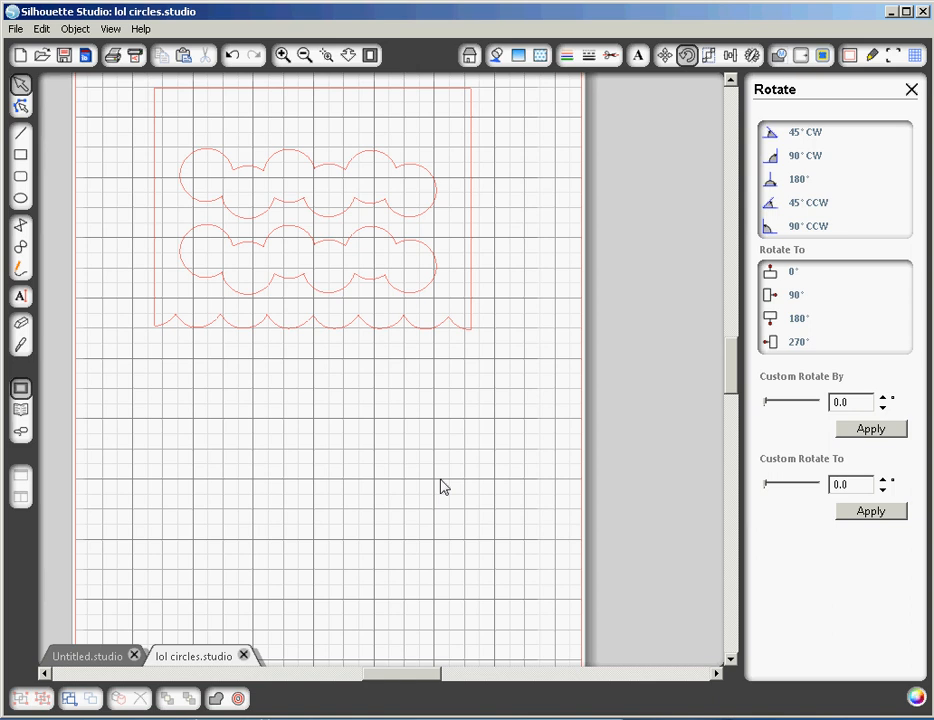
pyautogui.moveTo(20, 28)
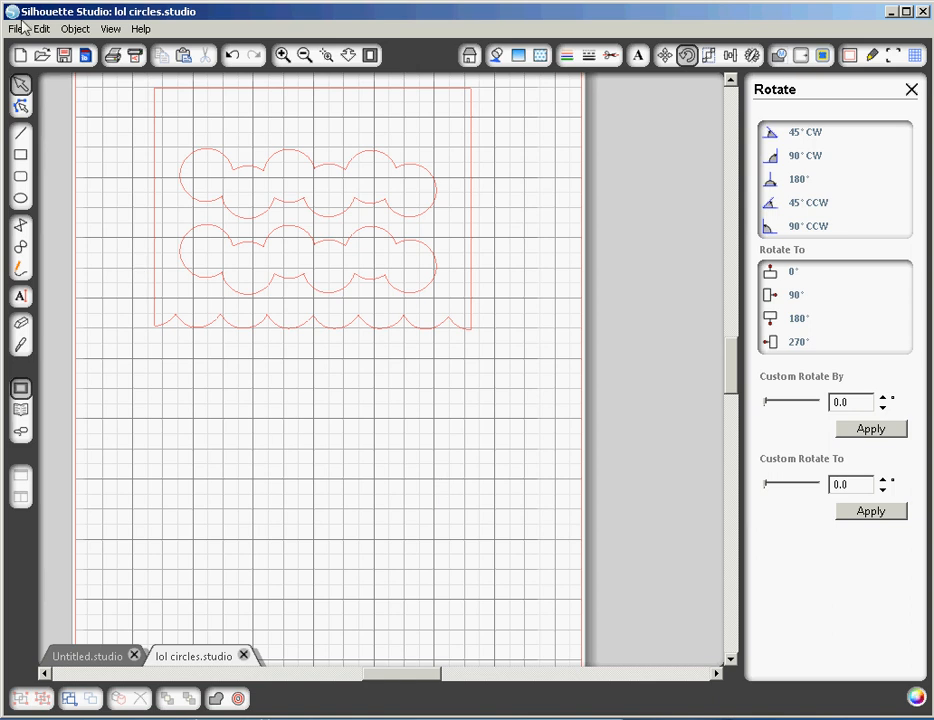
pyautogui.click(16, 28)
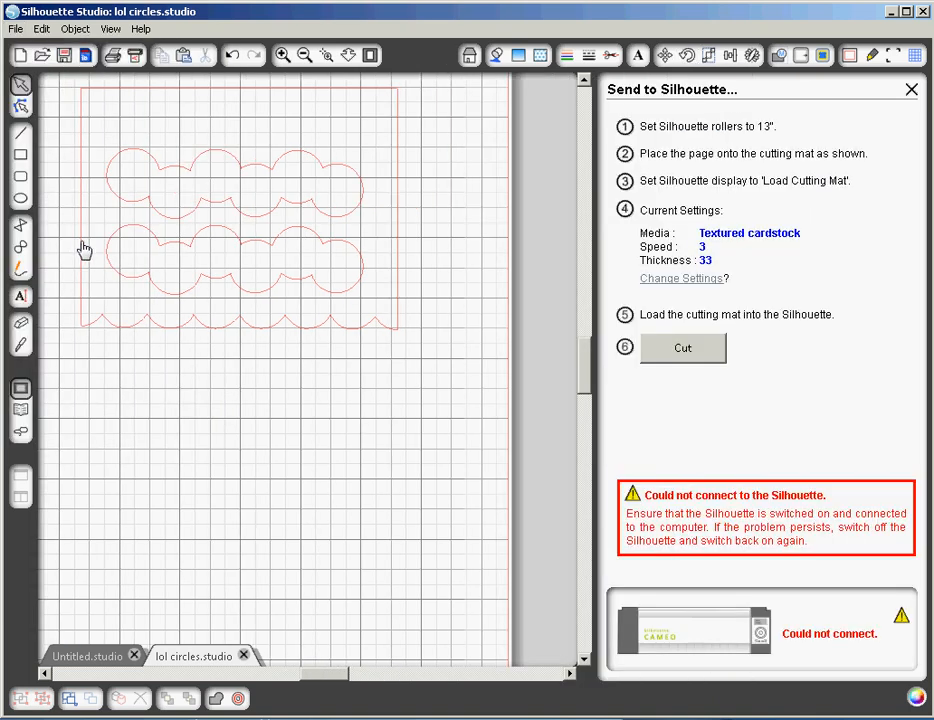
pyautogui.moveTo(470, 452)
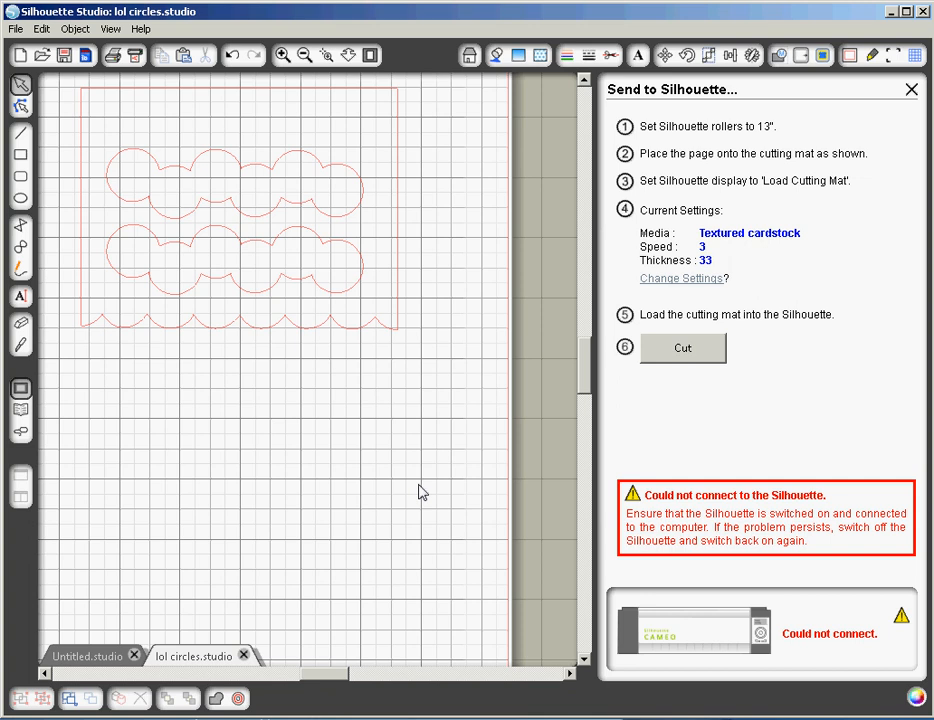
pyautogui.moveTo(284, 213)
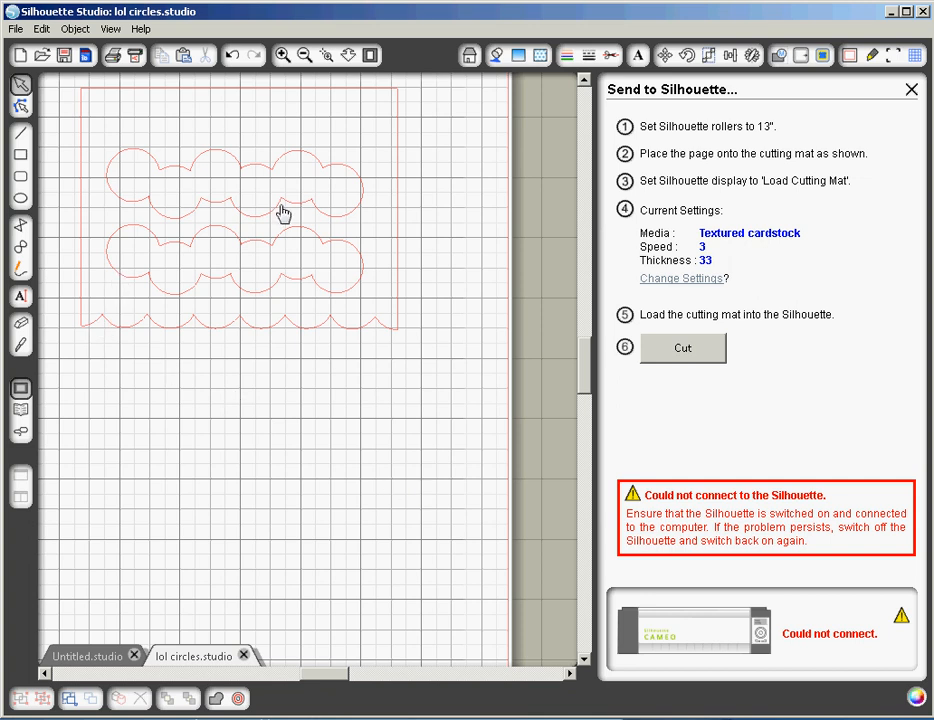
# Delete both joined-circle rows, leaving the empty scalloped card front, and show the File menu
pyautogui.click(281, 211)
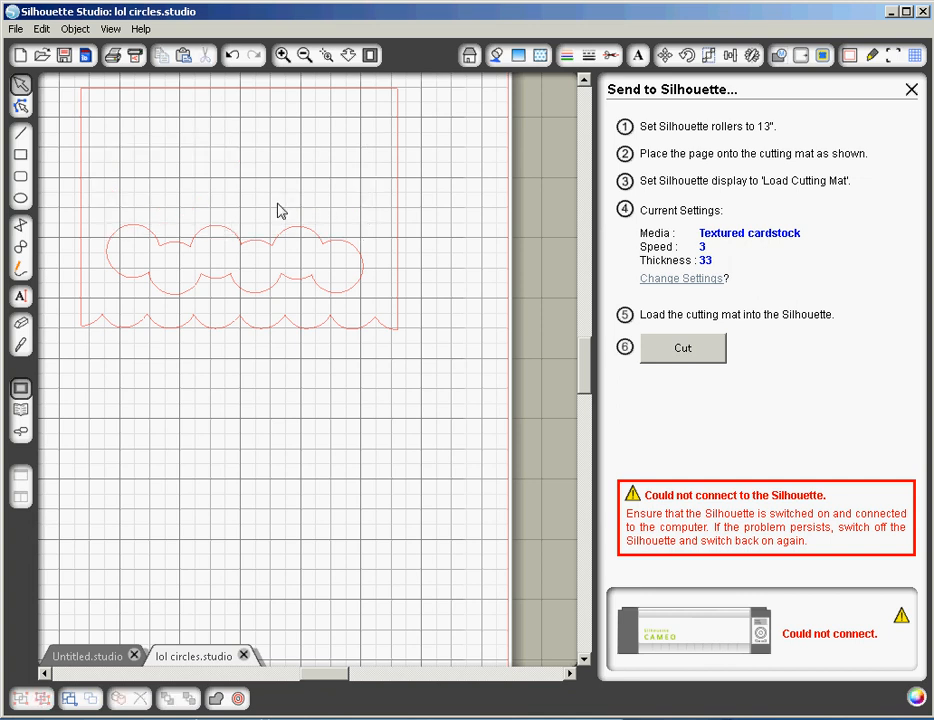
pyautogui.click(275, 248)
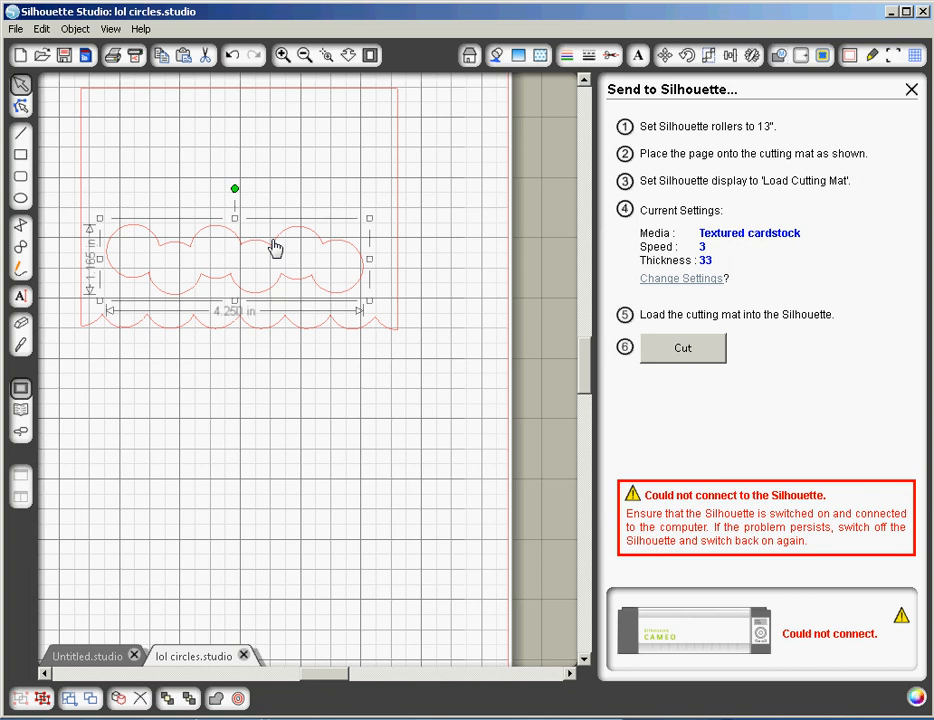
pyautogui.click(148, 178)
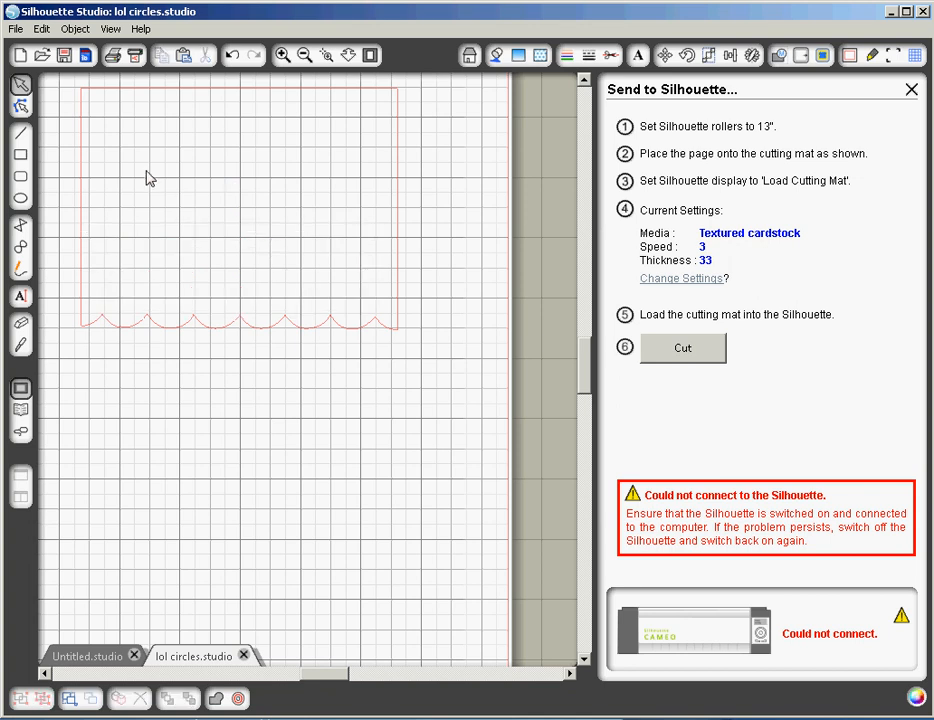
pyautogui.click(15, 28)
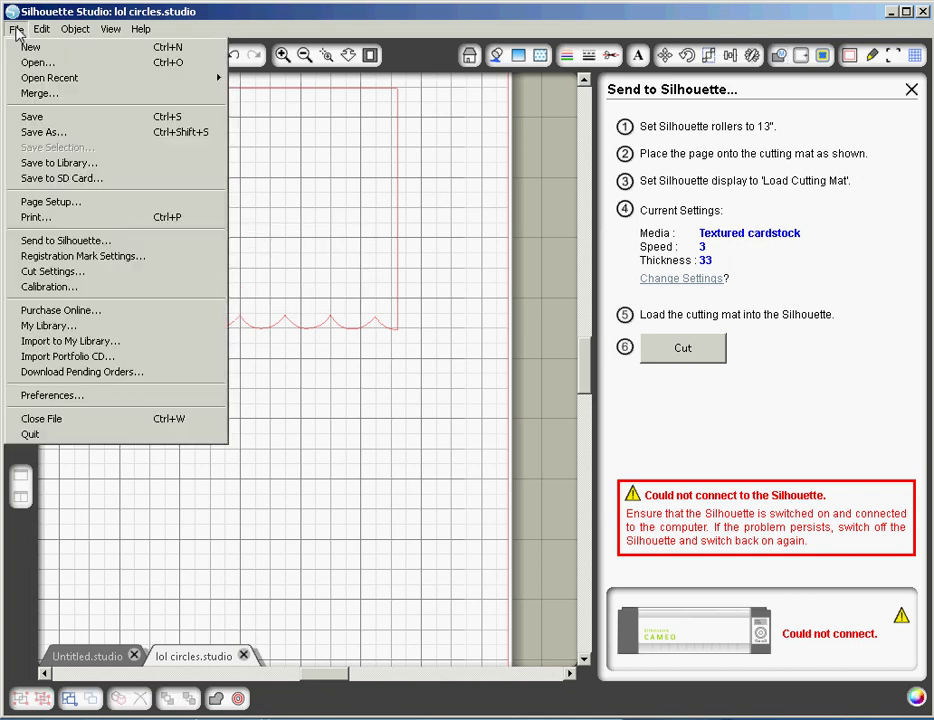
pyautogui.moveTo(38, 62)
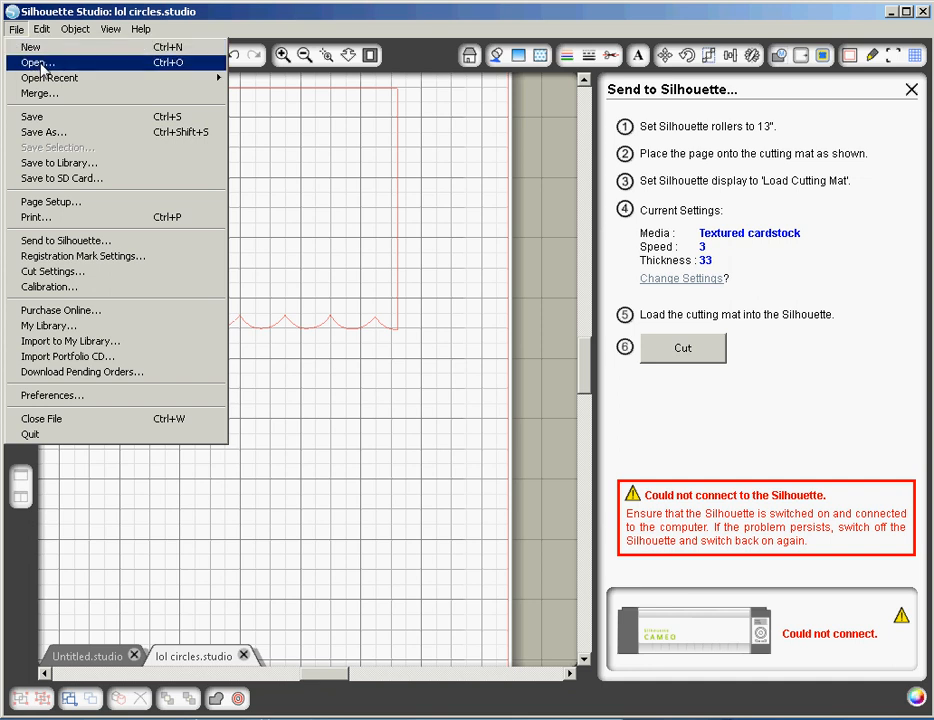
# Open the lol rounded squares design and zoom out to see the whole page
pyautogui.click(35, 62)
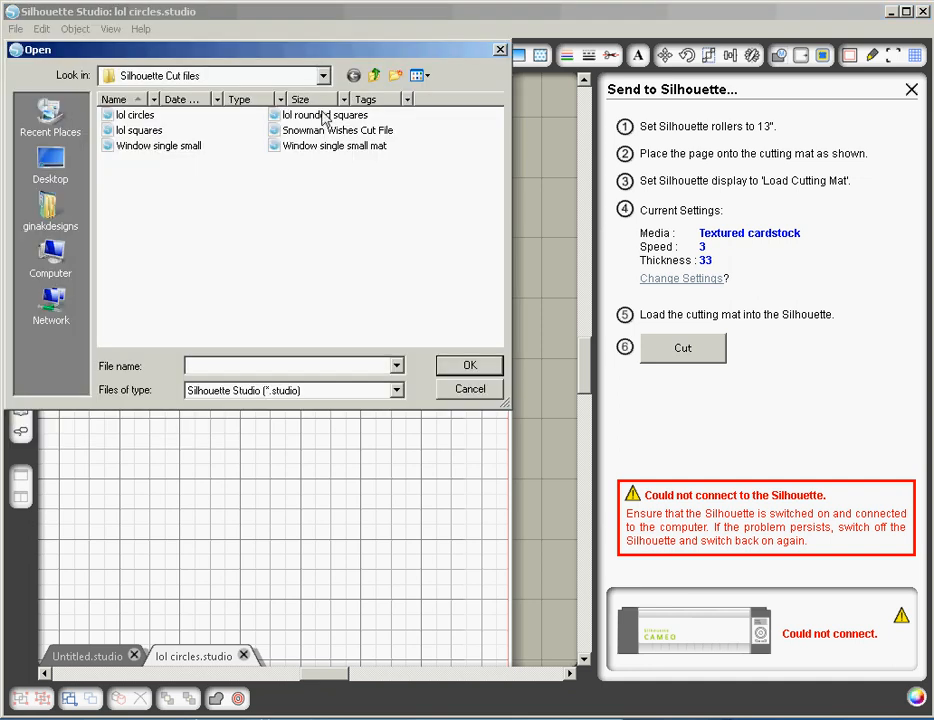
pyautogui.doubleClick(334, 114)
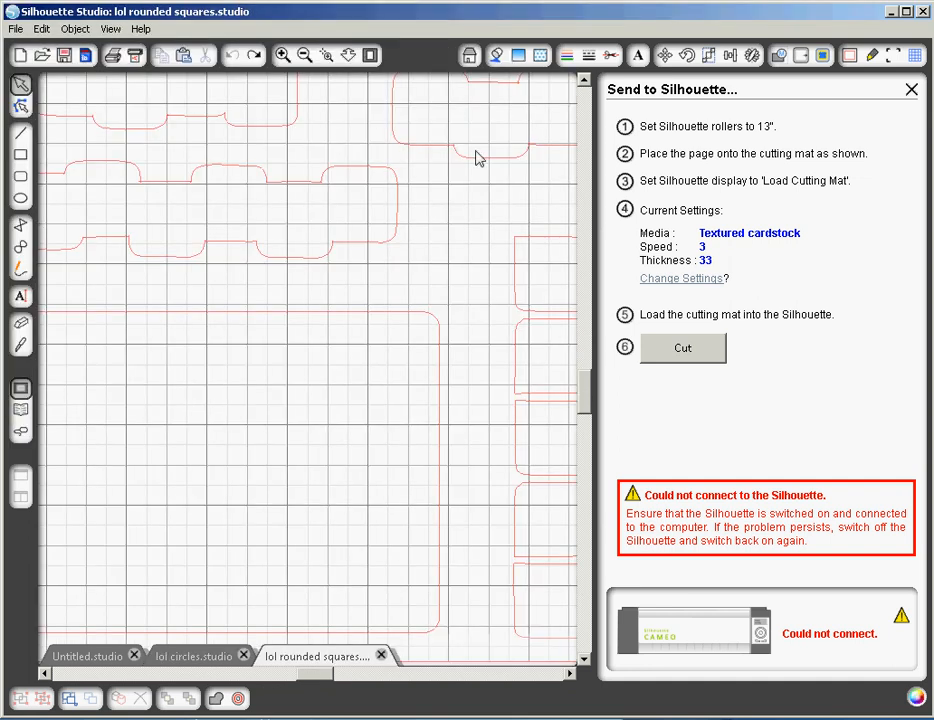
pyautogui.click(282, 55)
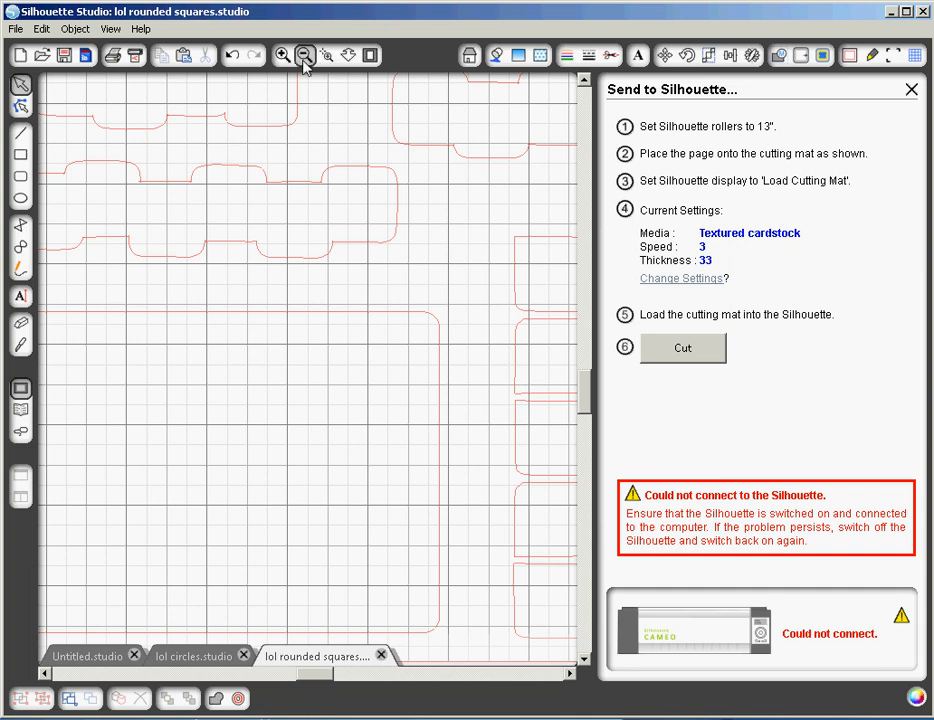
pyautogui.click(305, 55)
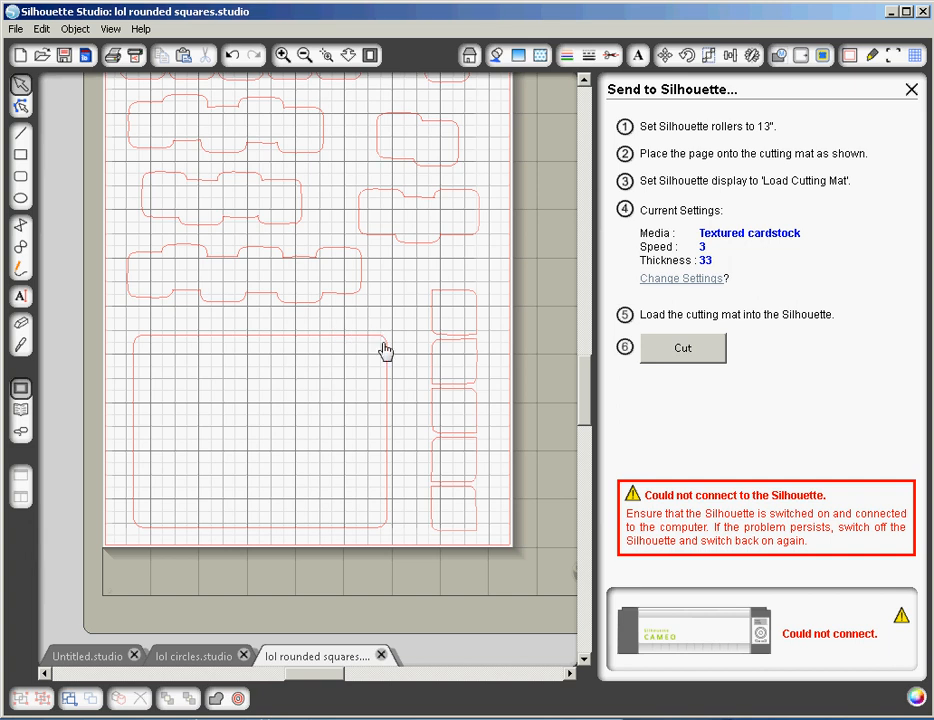
pyautogui.moveTo(388, 371)
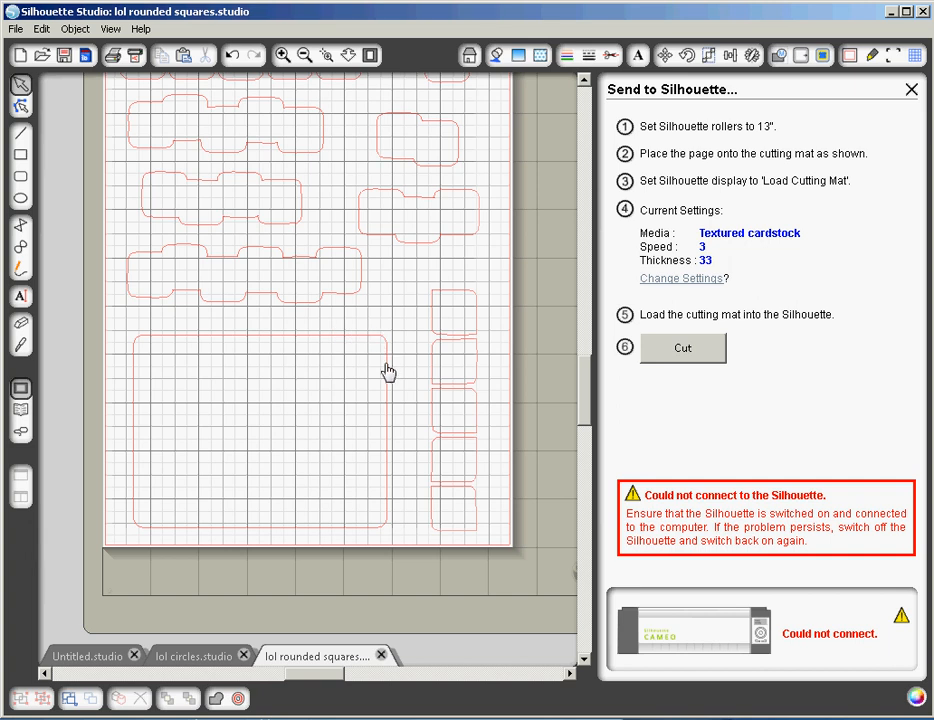
pyautogui.moveTo(275, 230)
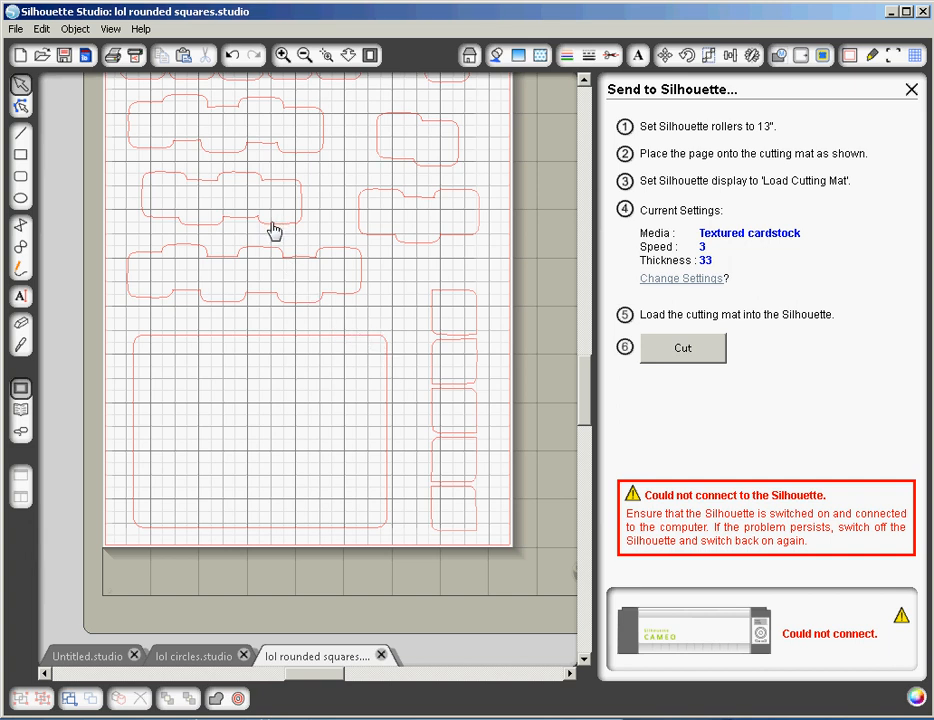
# Copy a joined rounded-squares row, then close the design without saving
pyautogui.click(220, 200)
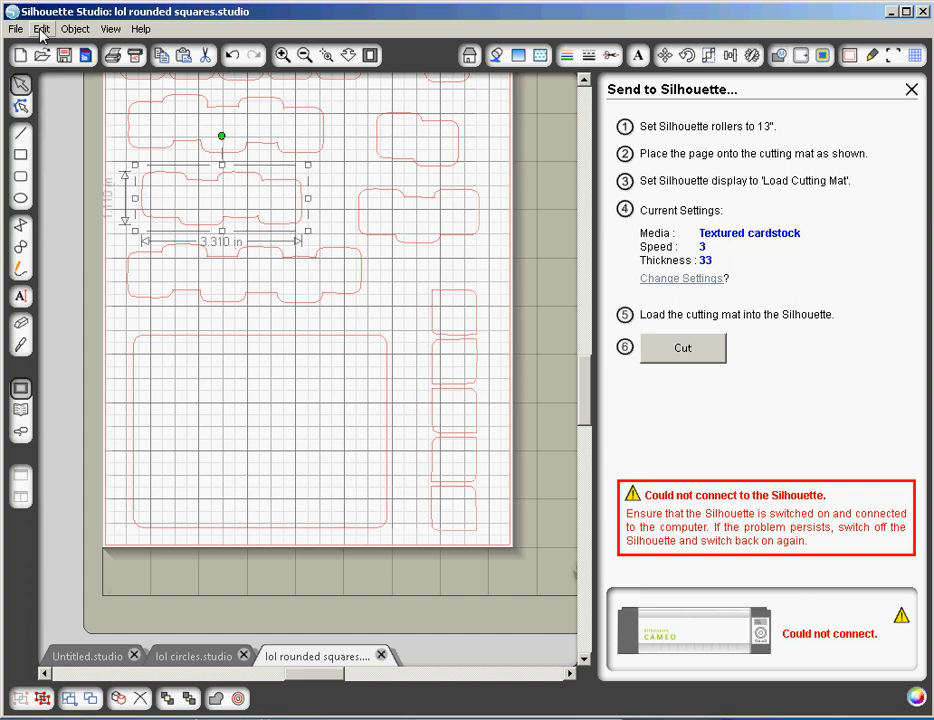
pyautogui.click(42, 28)
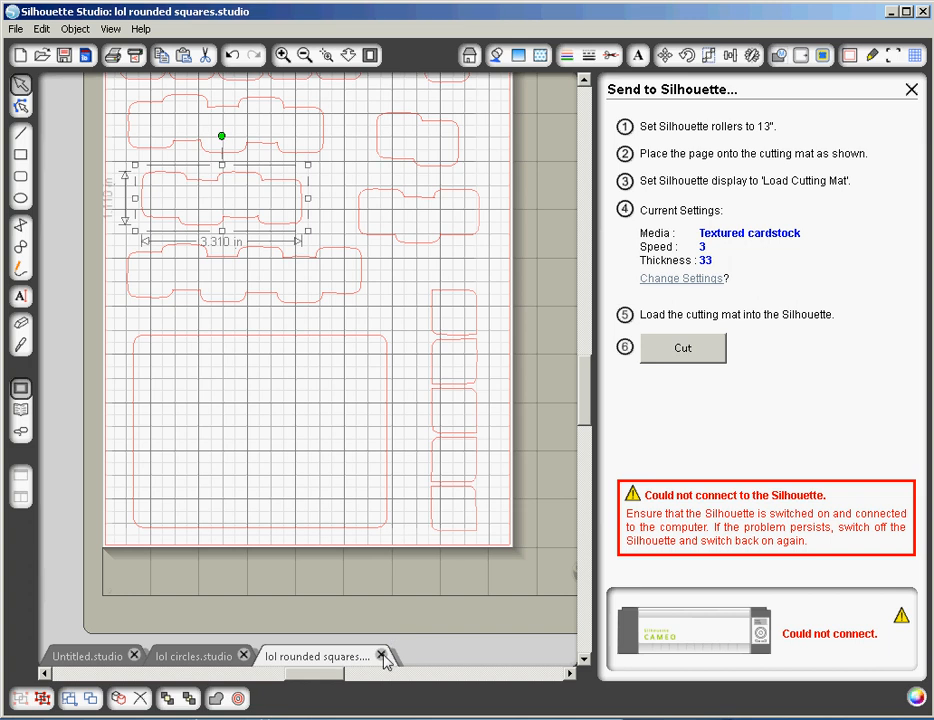
pyautogui.click(381, 656)
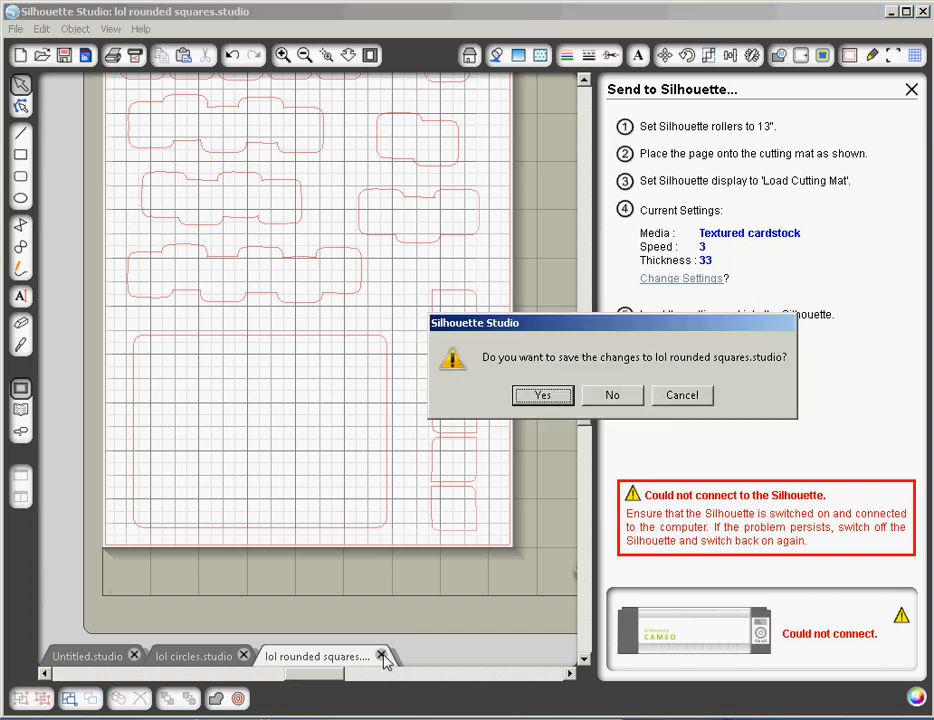
pyautogui.moveTo(620, 405)
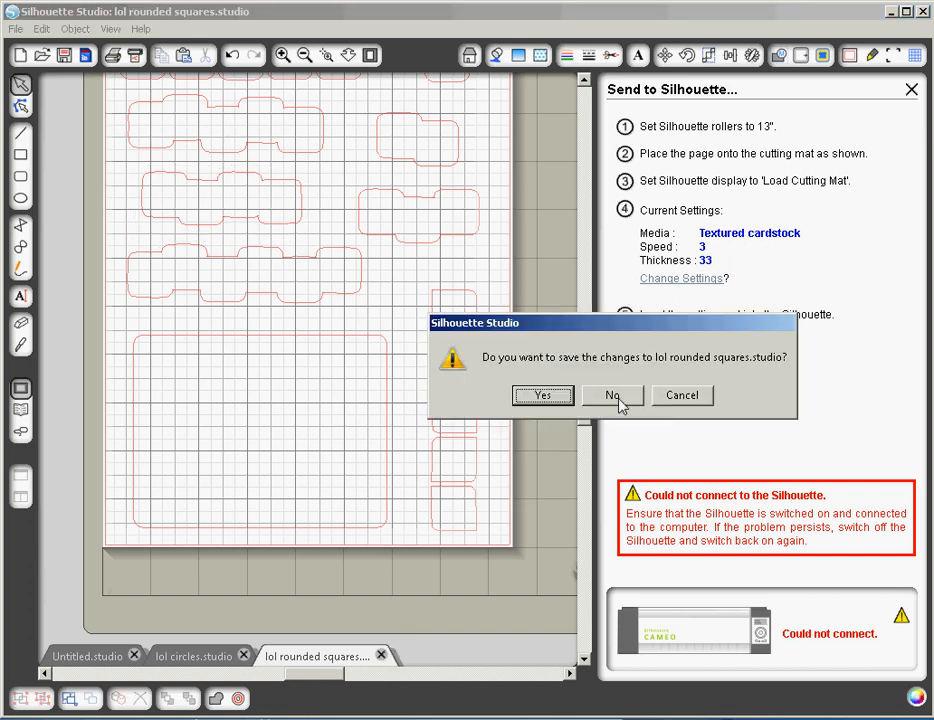
pyautogui.click(611, 395)
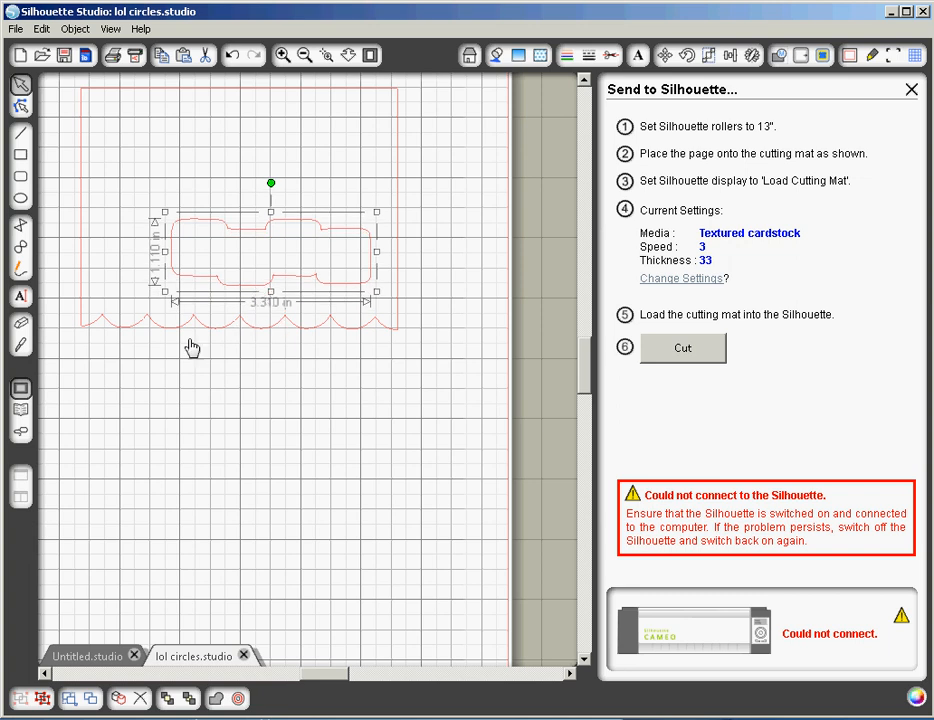
pyautogui.moveTo(305, 373)
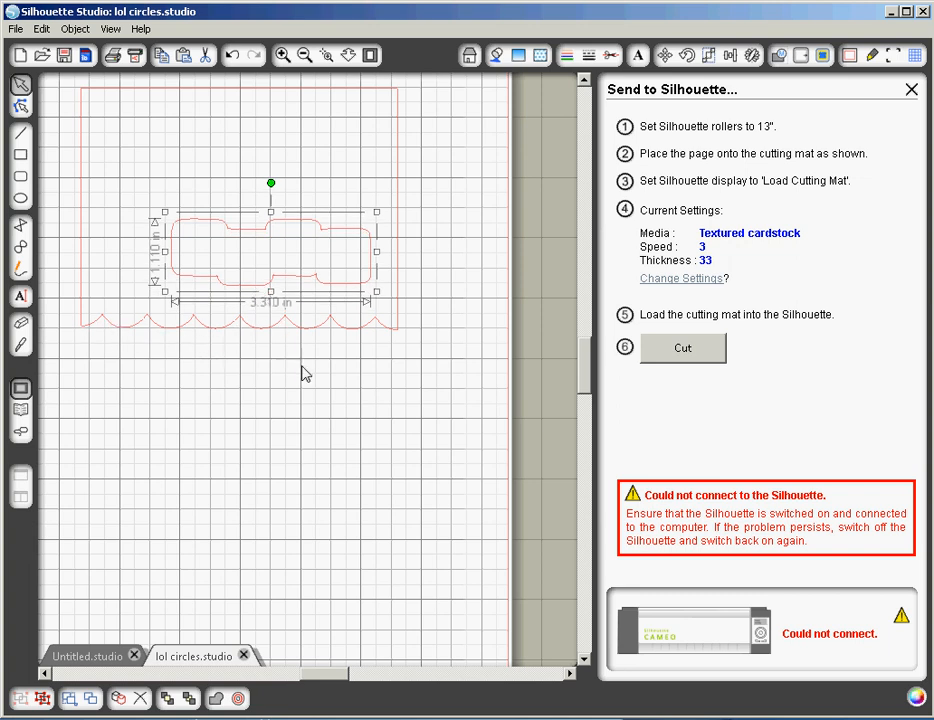
# Place the pasted 3.31 by 1.11 inch rounded-square row in the card front's upper part
pyautogui.click(295, 385)
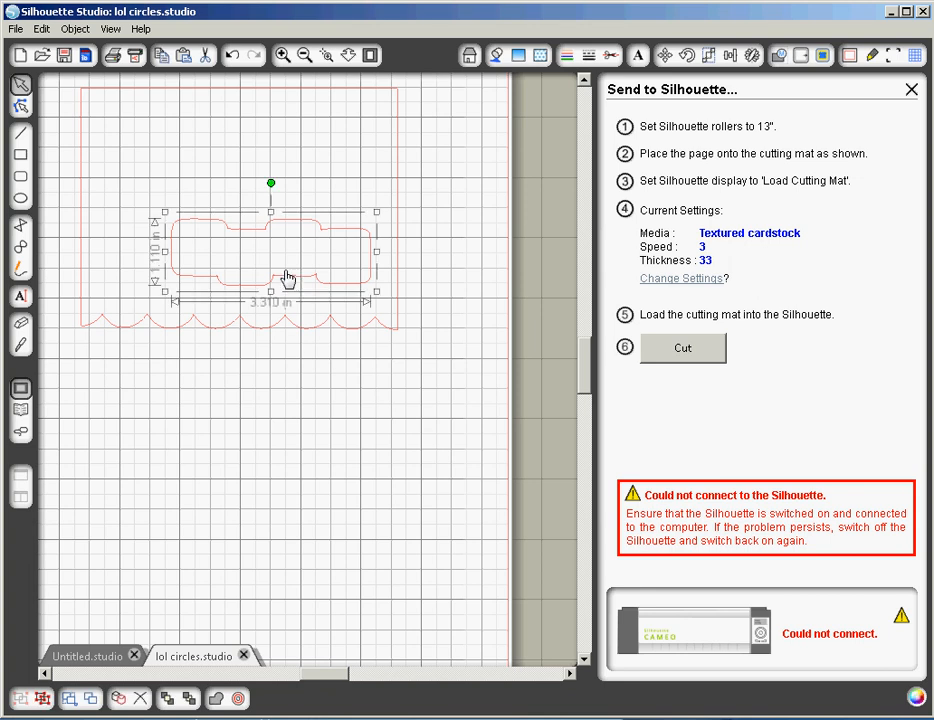
# Undo the move, paste and deletions until both joined-circle rows reappear on the card
pyautogui.click(42, 28)
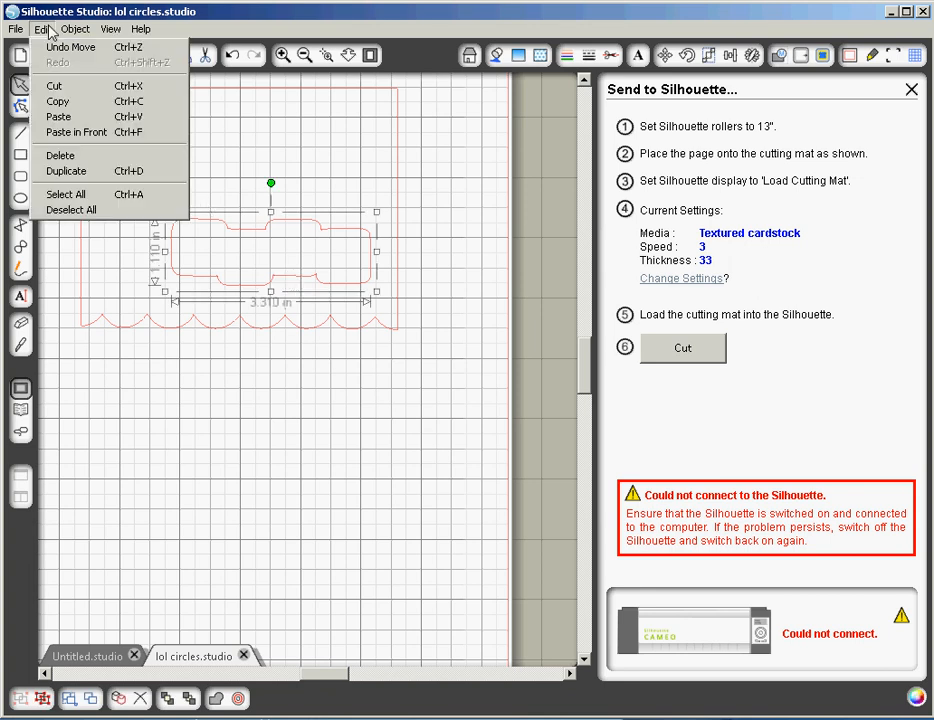
pyautogui.click(70, 47)
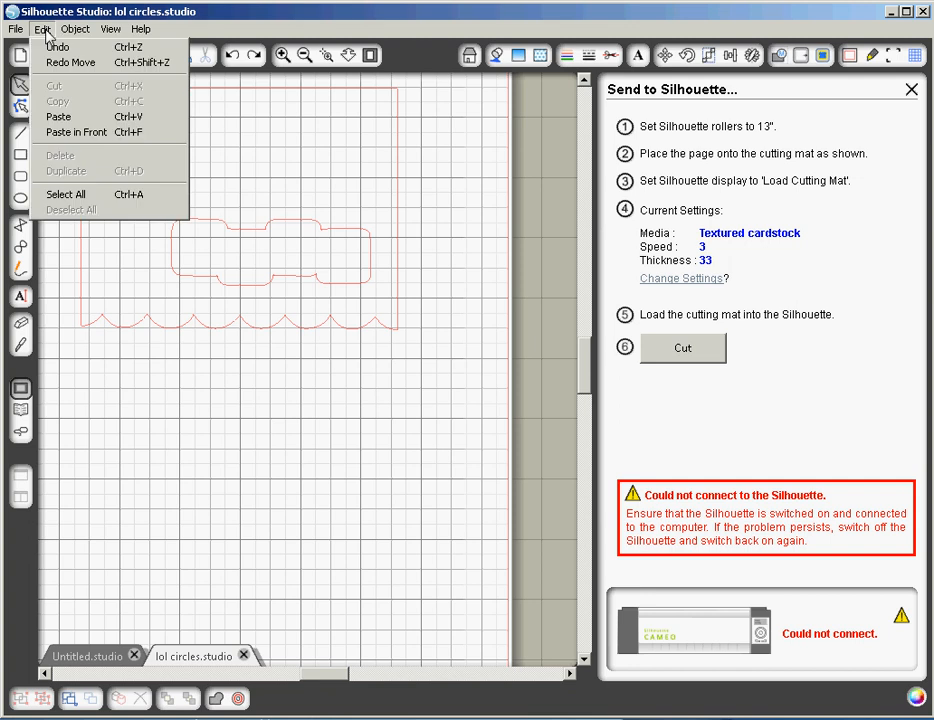
pyautogui.click(66, 194)
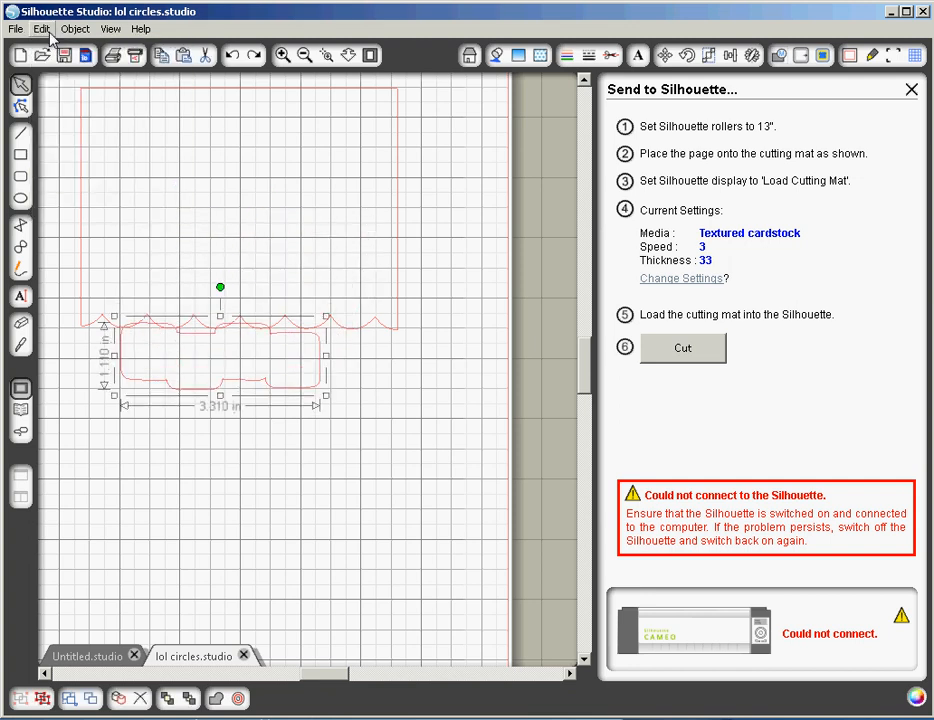
pyautogui.click(41, 28)
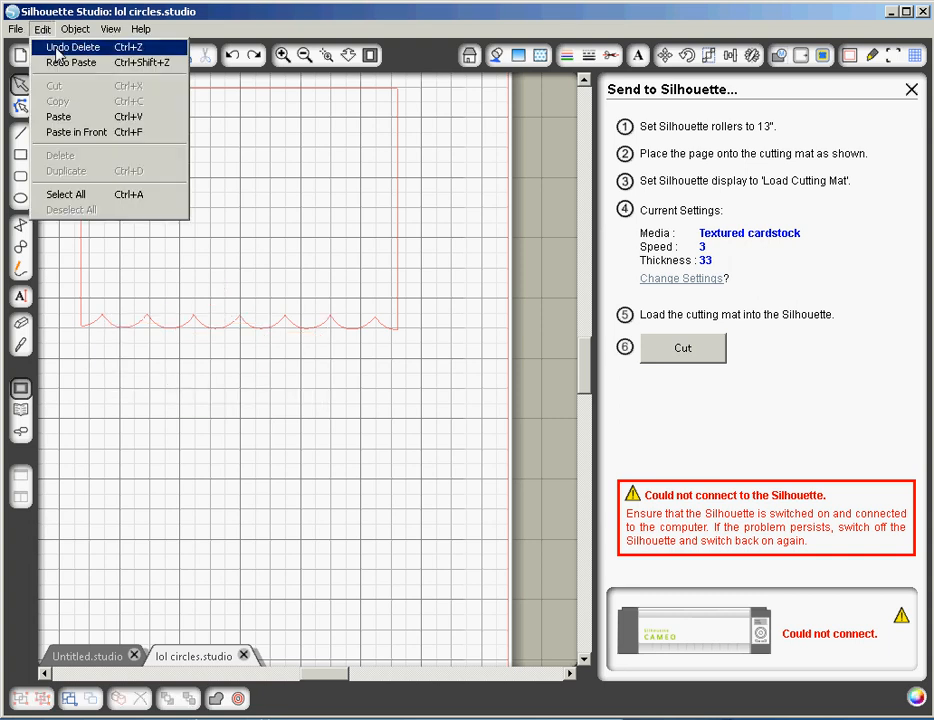
pyautogui.click(73, 47)
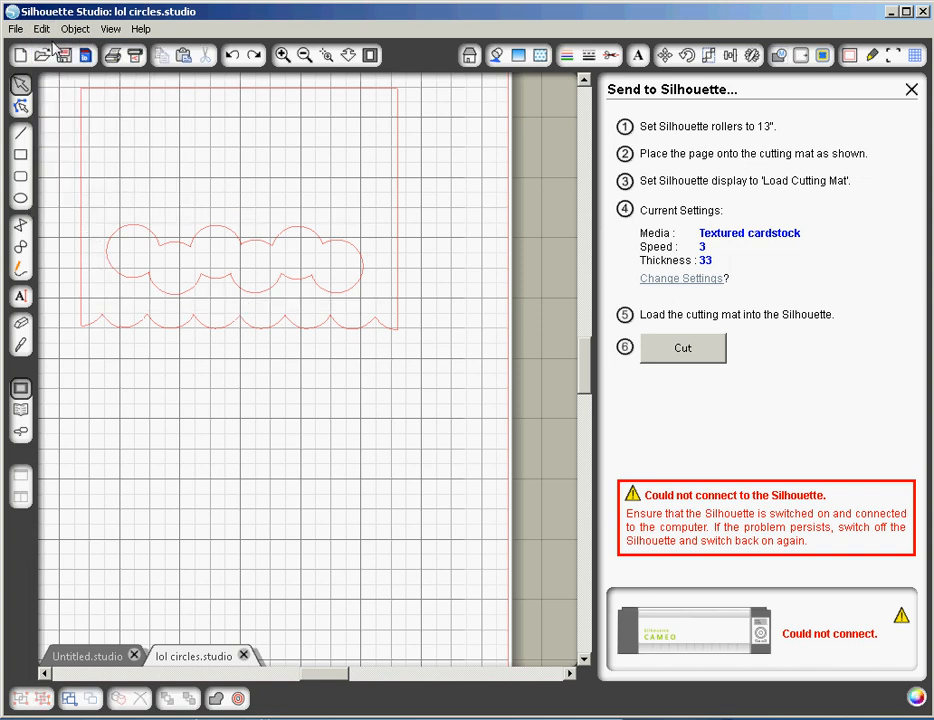
pyautogui.click(42, 28)
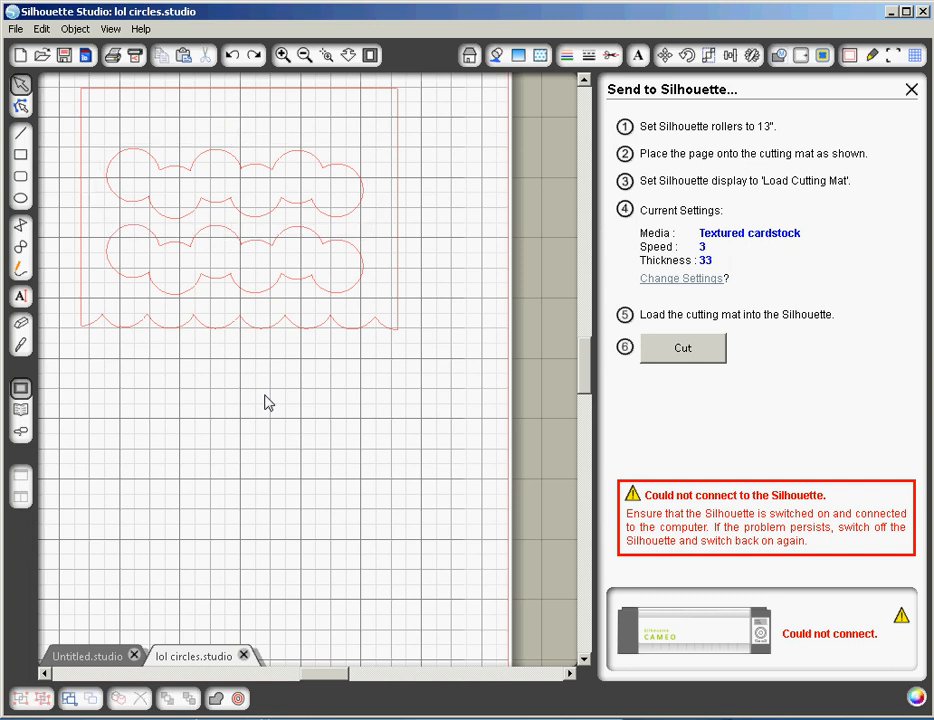
pyautogui.moveTo(295, 194)
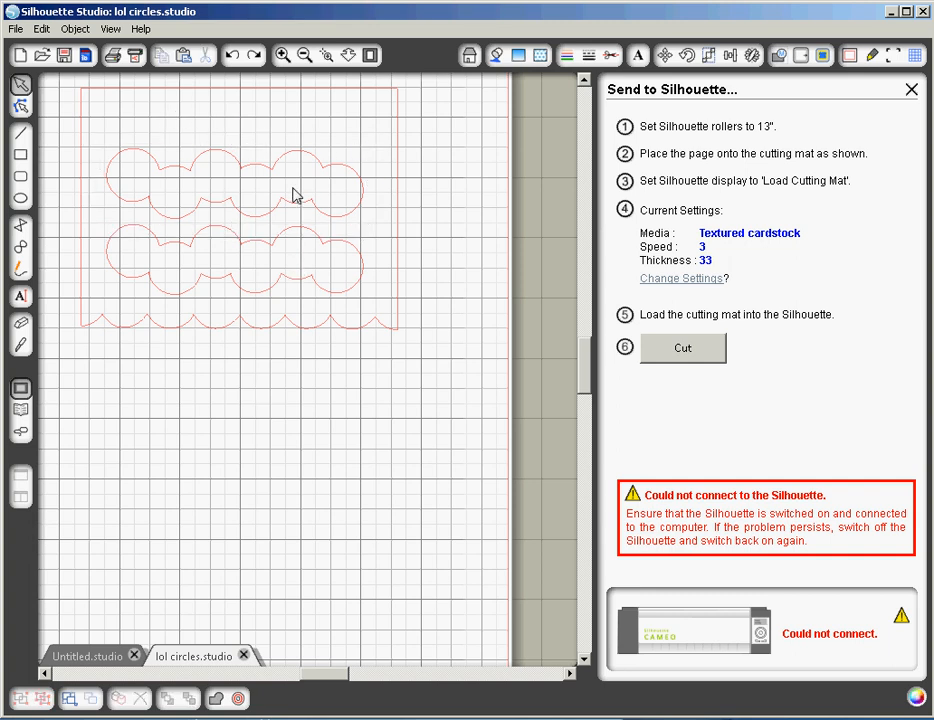
pyautogui.moveTo(253, 158)
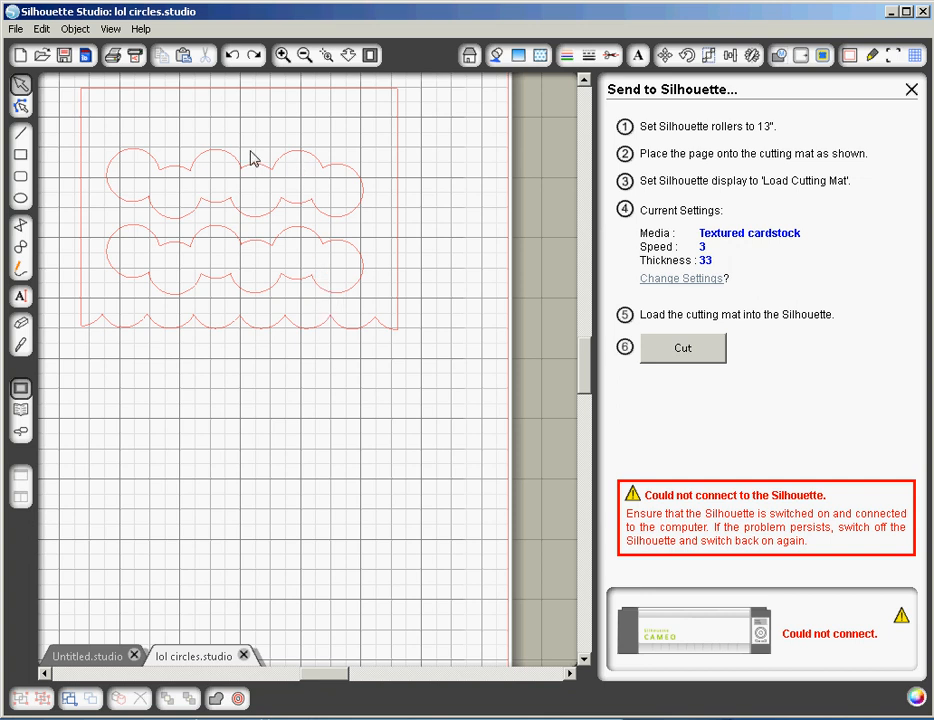
pyautogui.moveTo(248, 235)
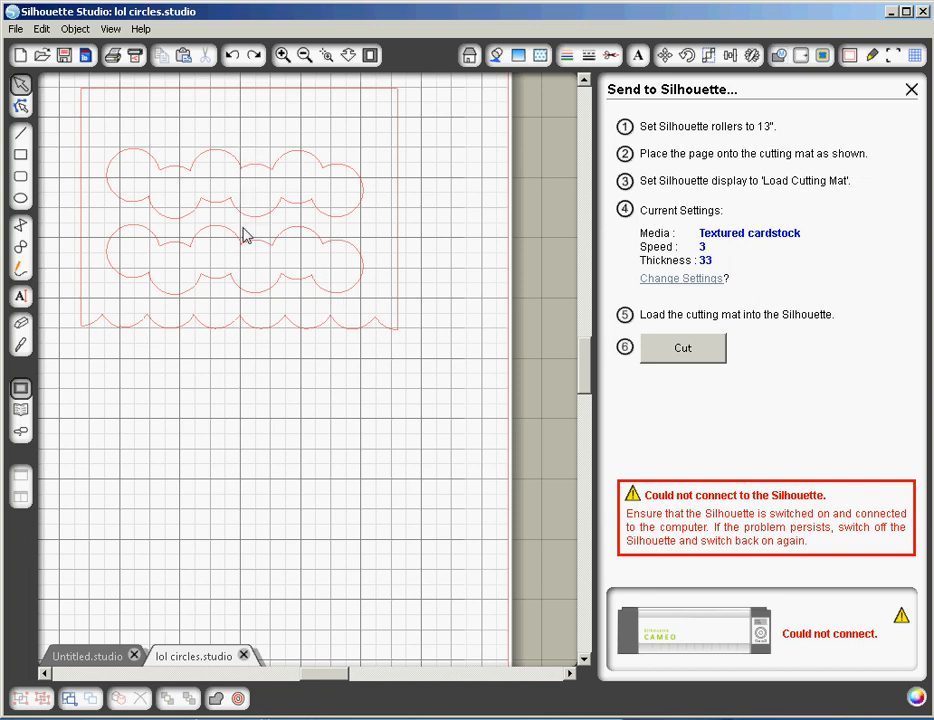
pyautogui.moveTo(255, 120)
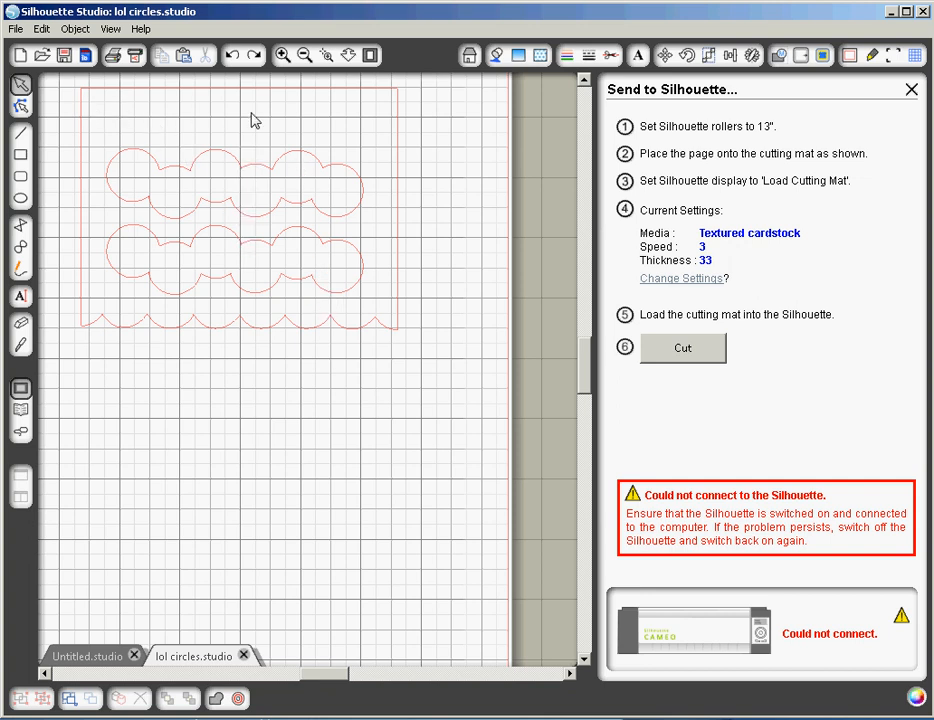
pyautogui.moveTo(407, 268)
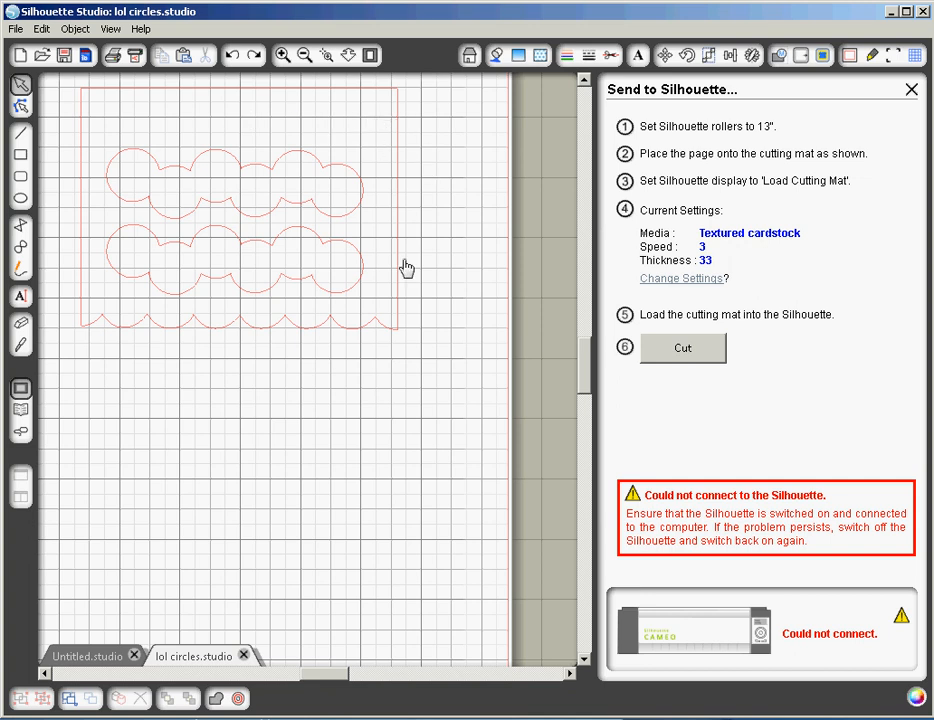